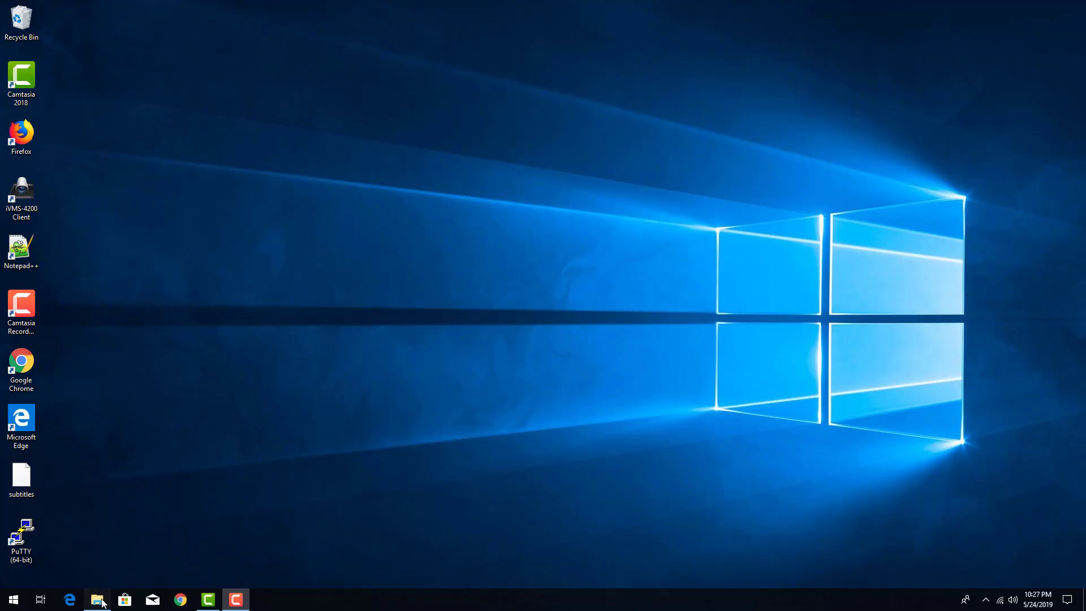
Go to the D:\upload folder in File Explorer and reveal its full path.
click(97, 599)
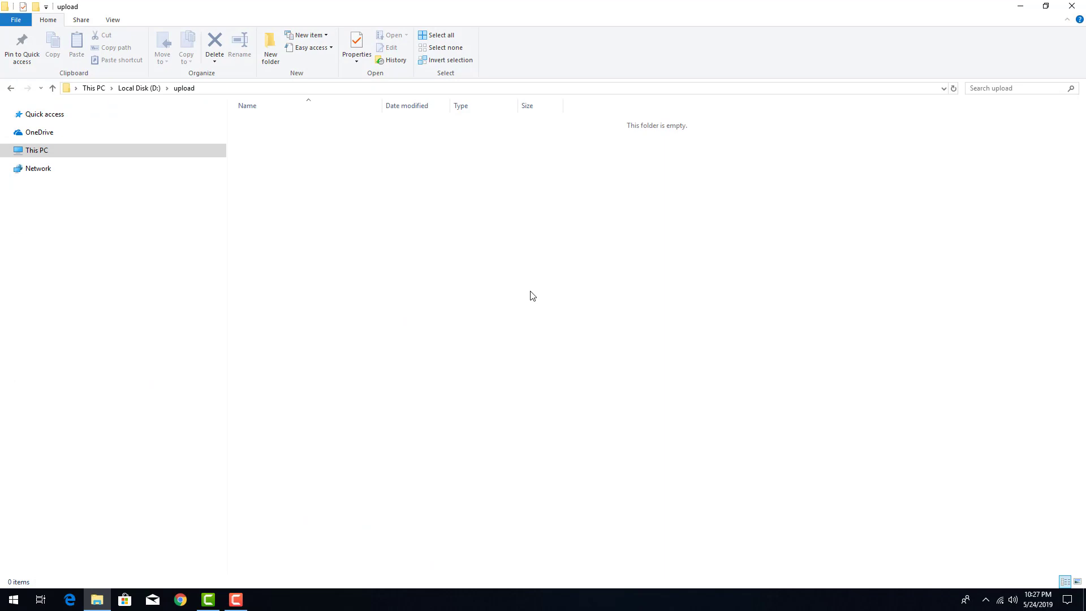
mouse_move(213, 95)
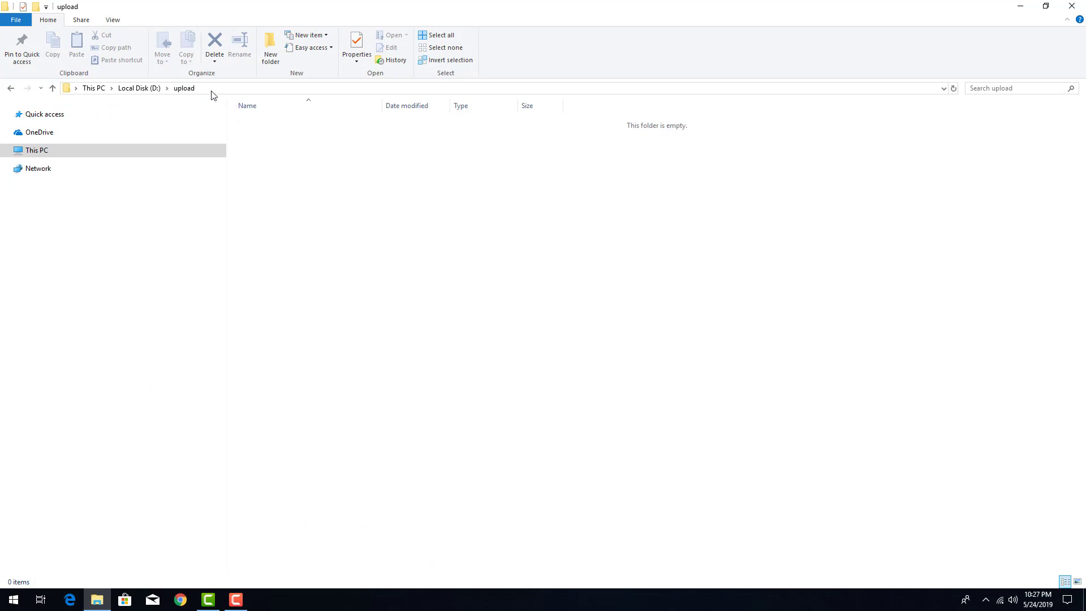
click(485, 88)
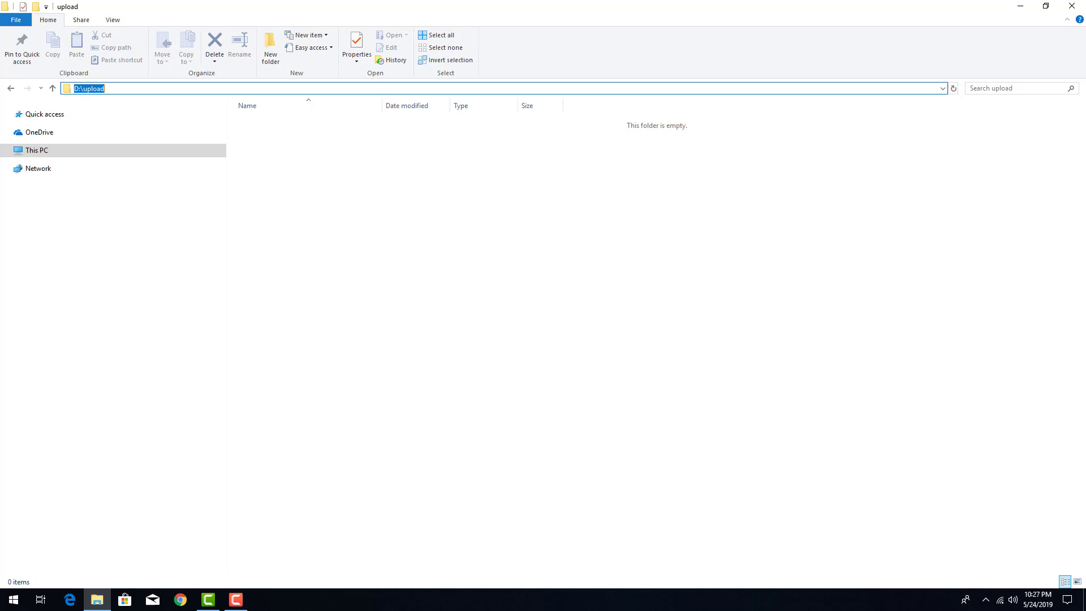
Create a new empty Text Document in the folder named winfile.txt.
right_click(545, 284)
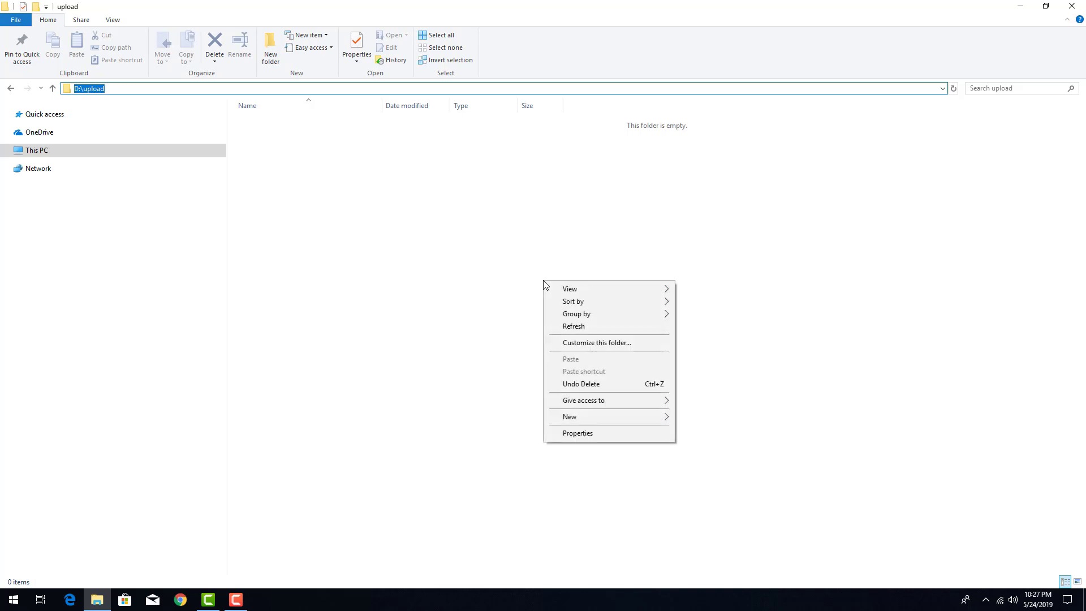
click(570, 416)
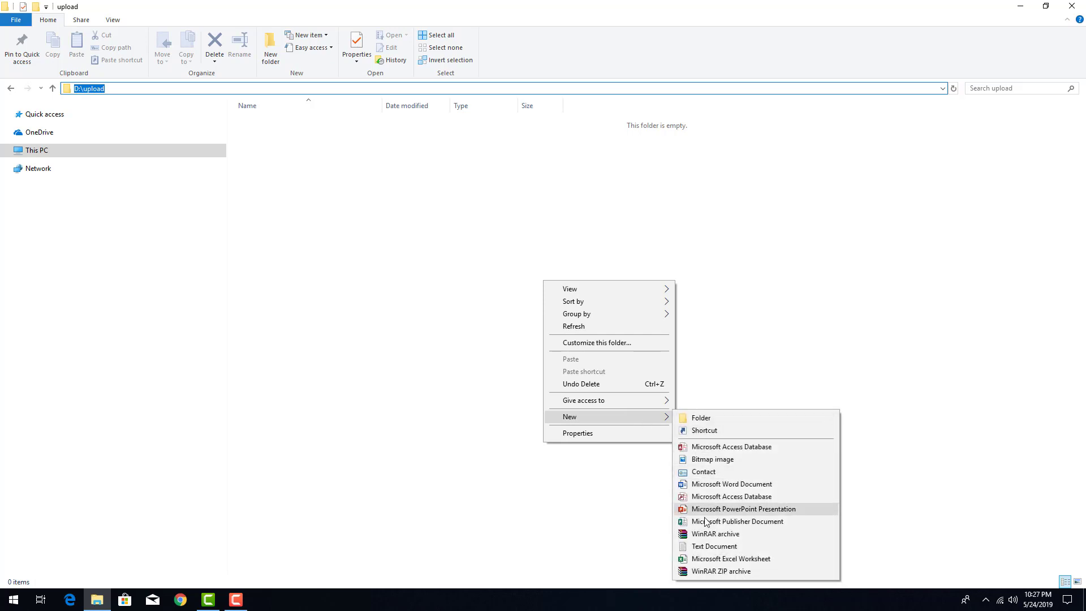
click(713, 546)
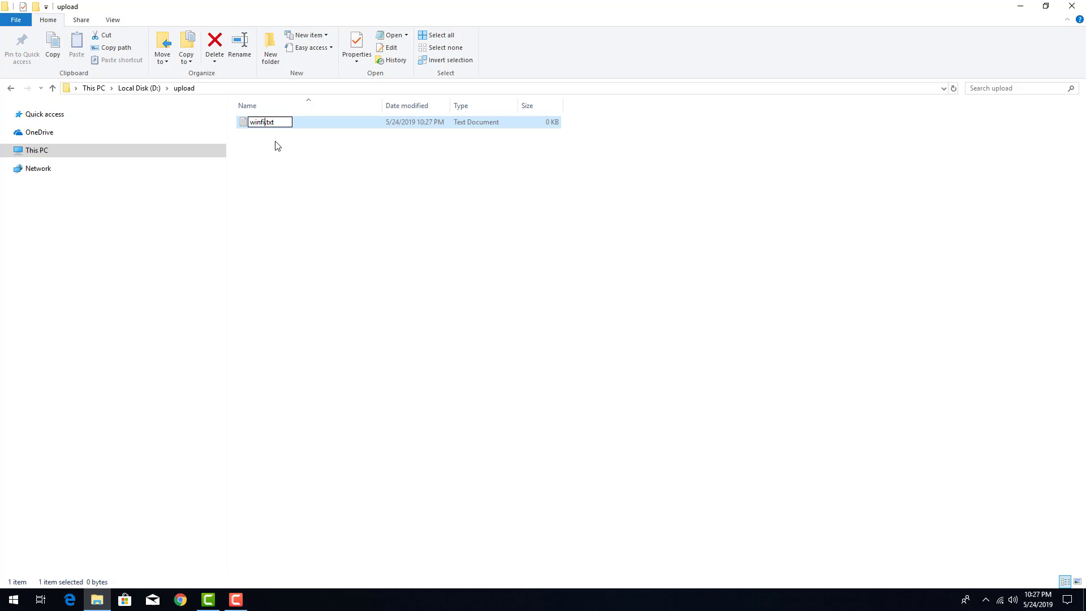
key(Return)
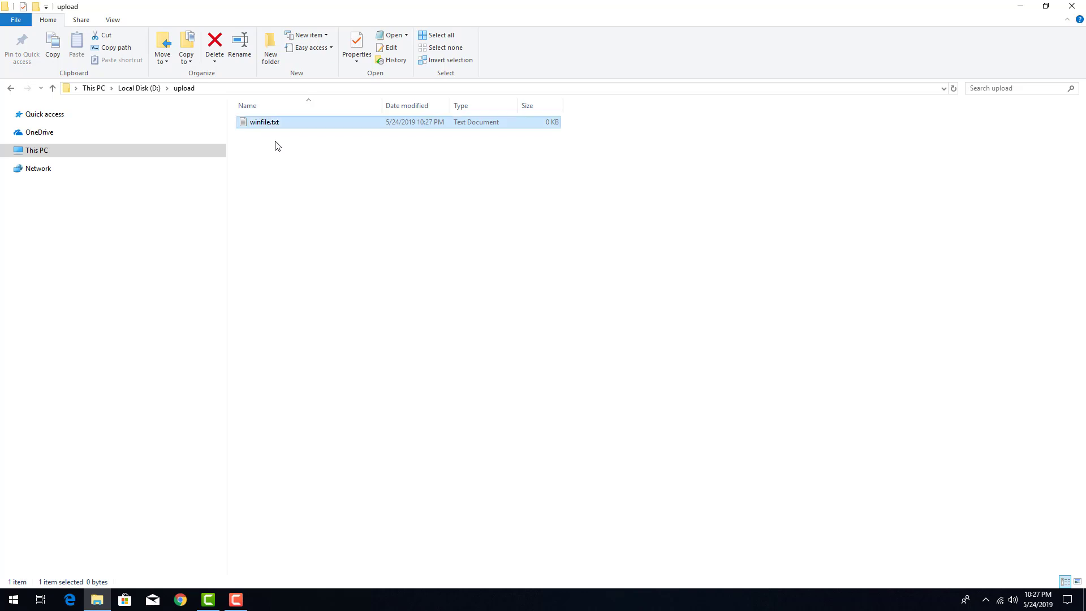
mouse_move(279, 127)
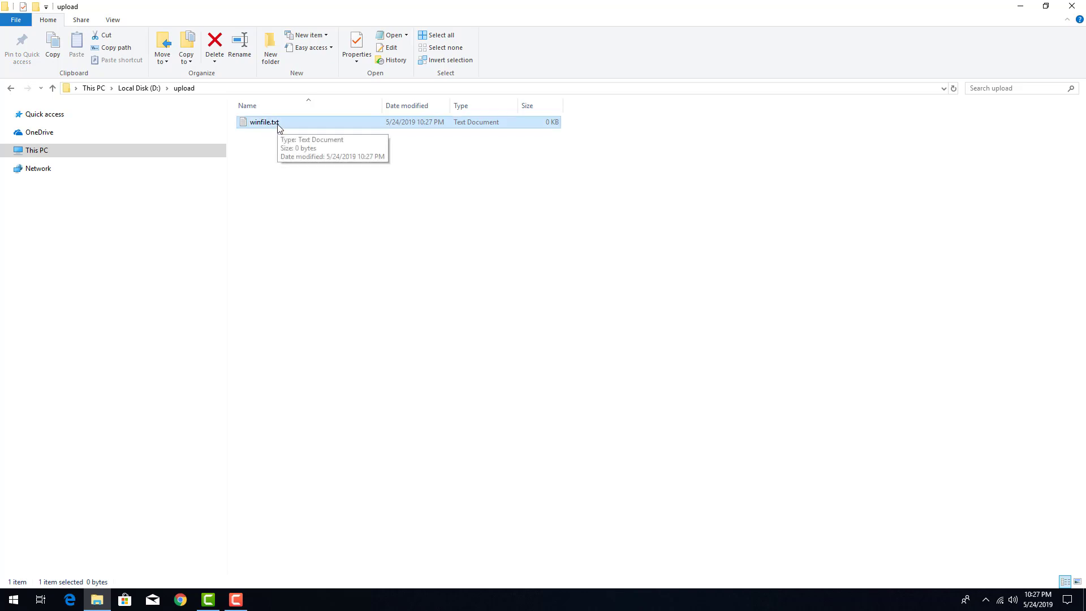
Edit winfile.txt in Notepad to hold Hello and World on separate lines.
double_click(263, 122)
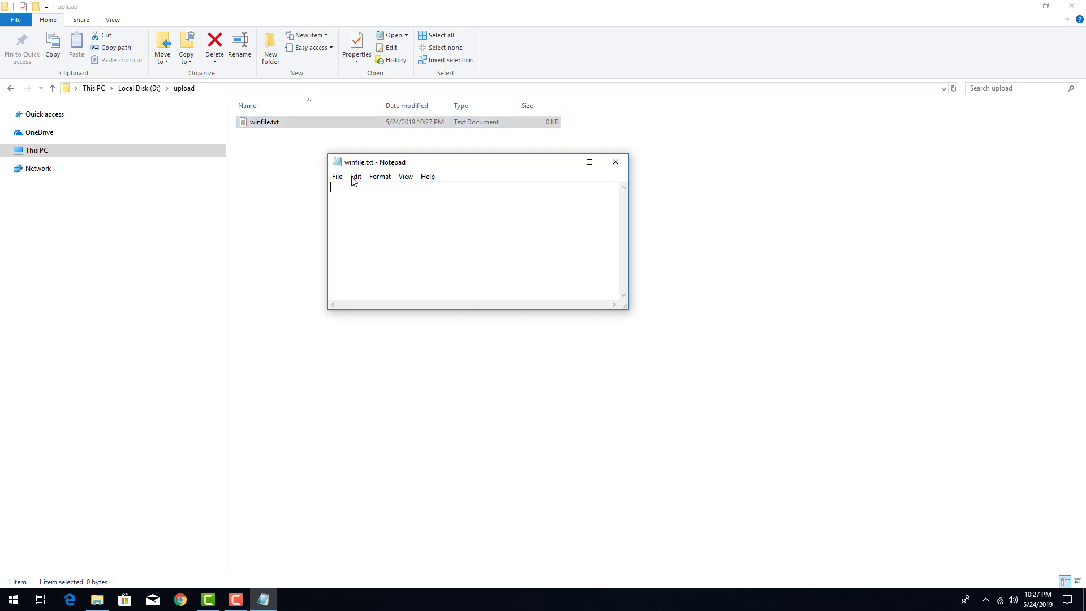
text(H)
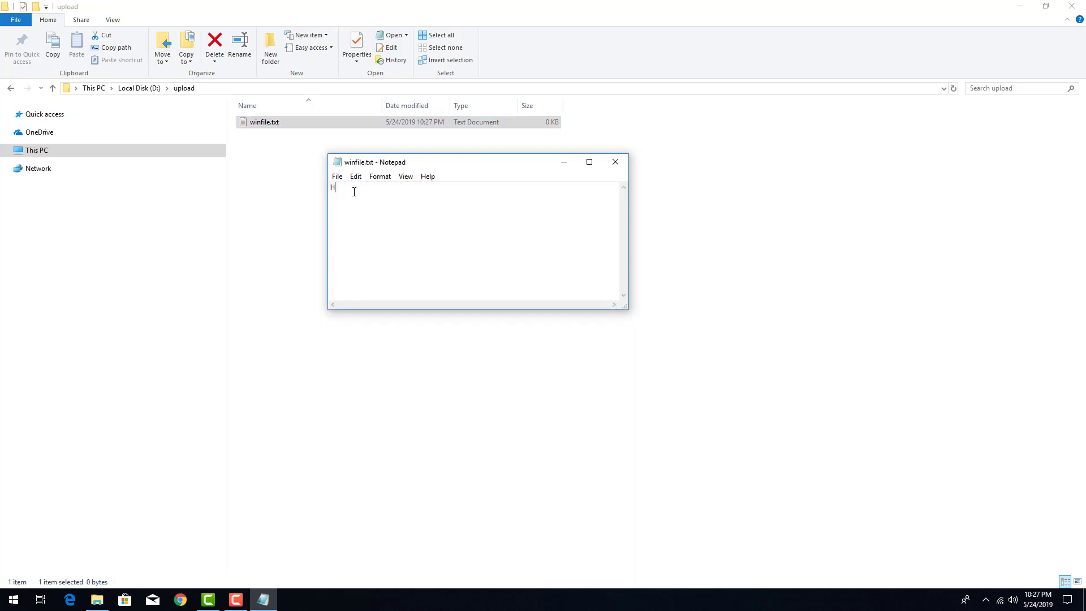
text(ello)
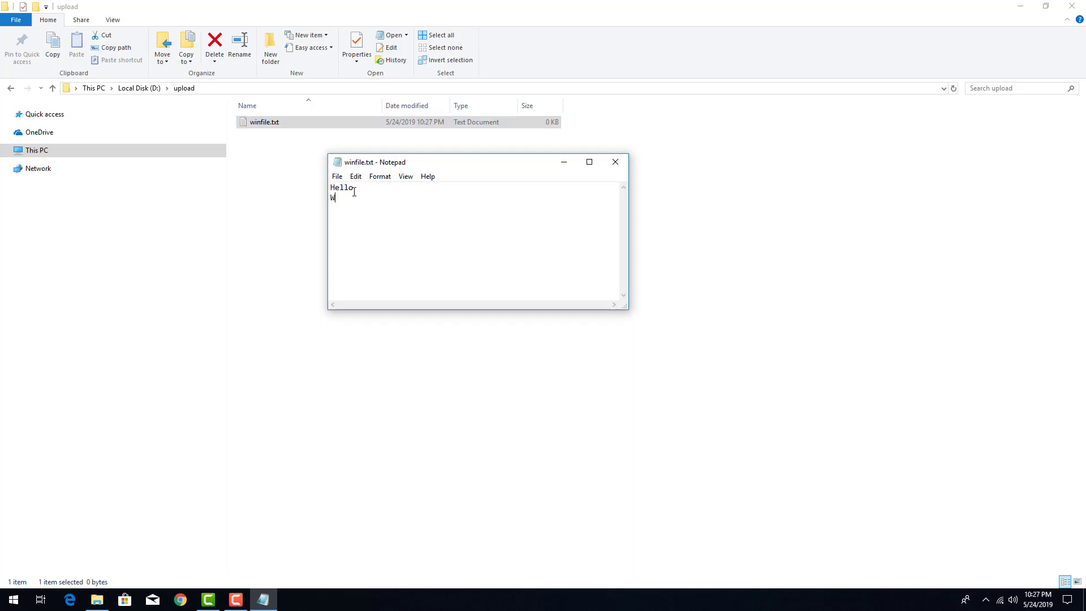
text(orld)
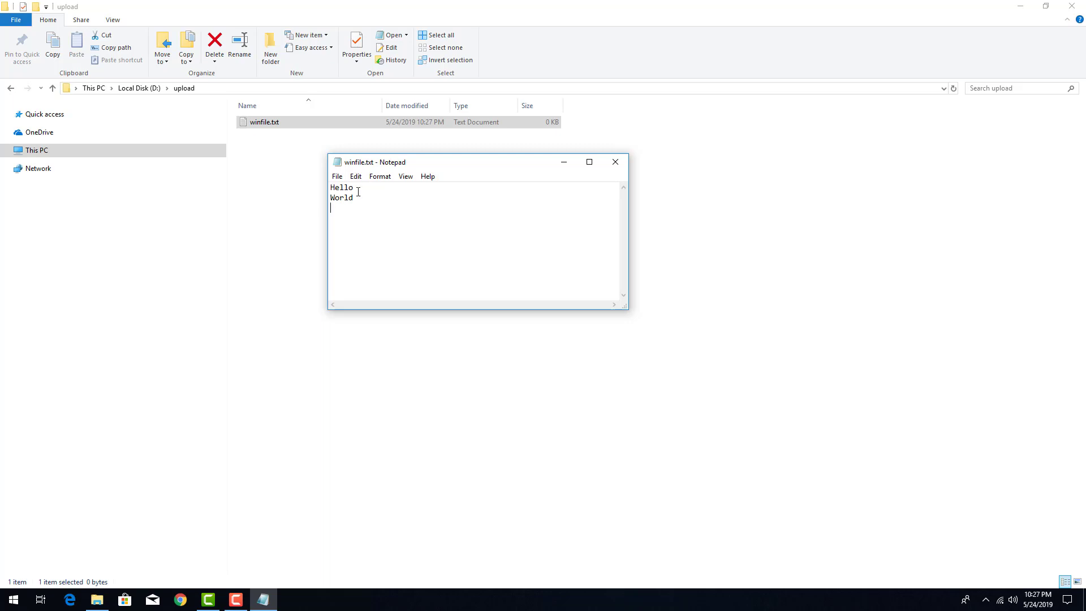
mouse_move(614, 161)
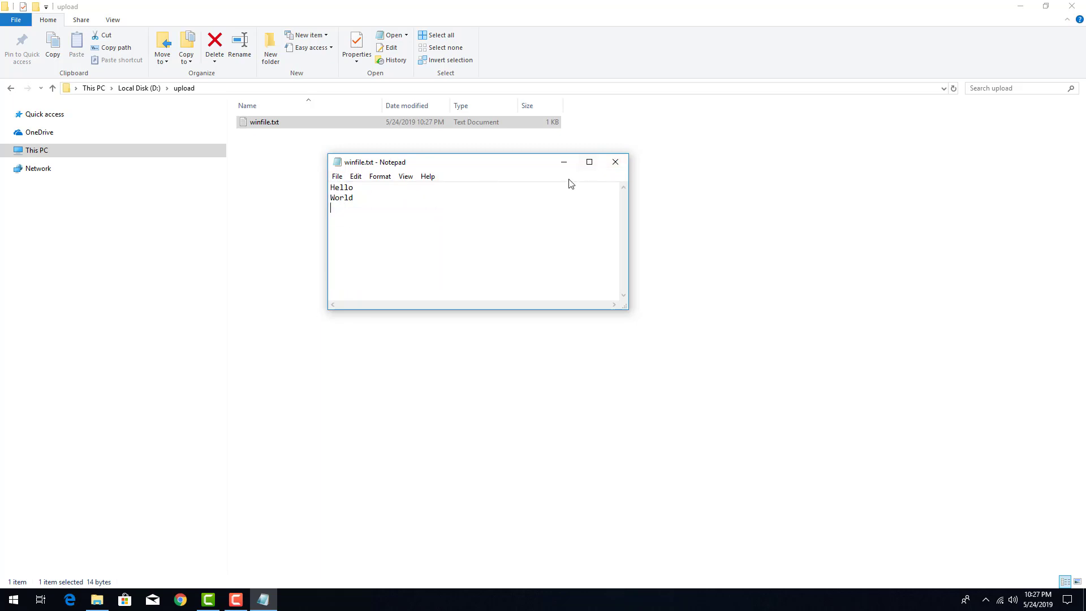
Close the saved winfile.txt in Notepad and close the upload folder window.
click(614, 161)
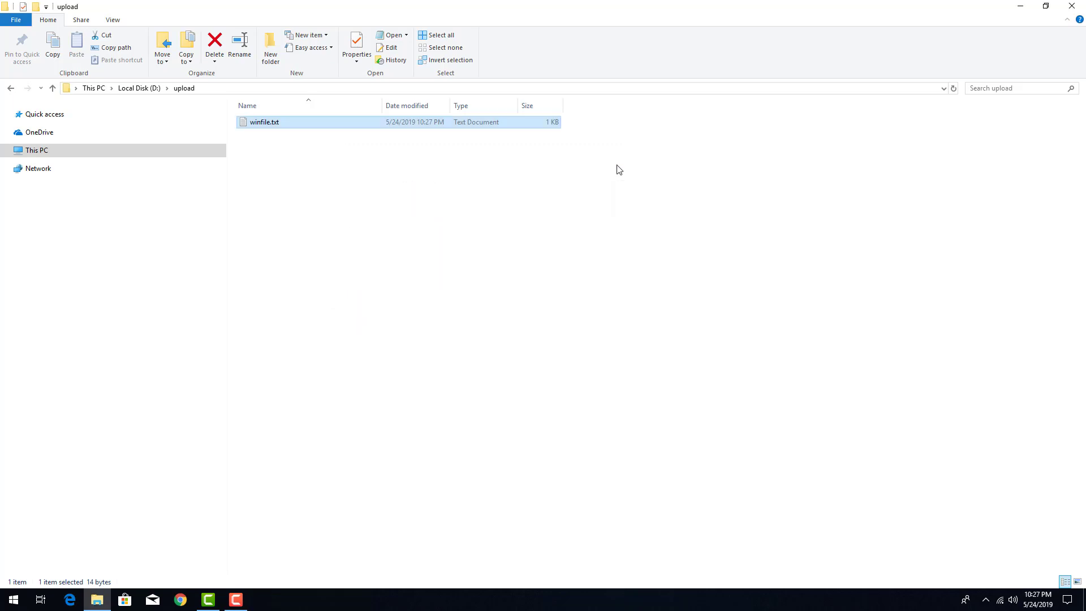
click(536, 283)
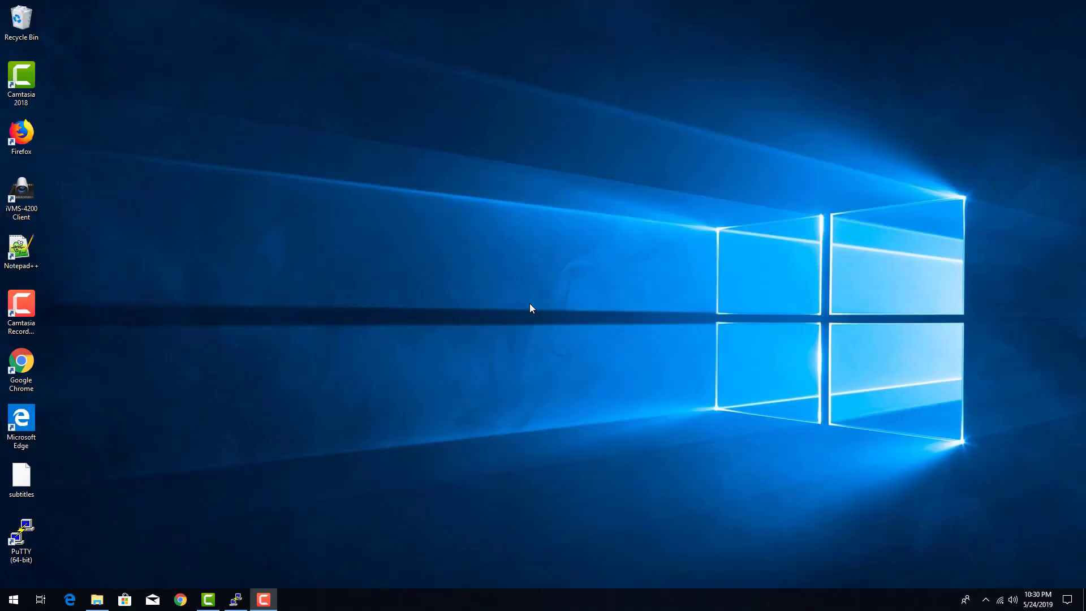
Launch Command Prompt from Start search and begin typing the scp command.
click(13, 599)
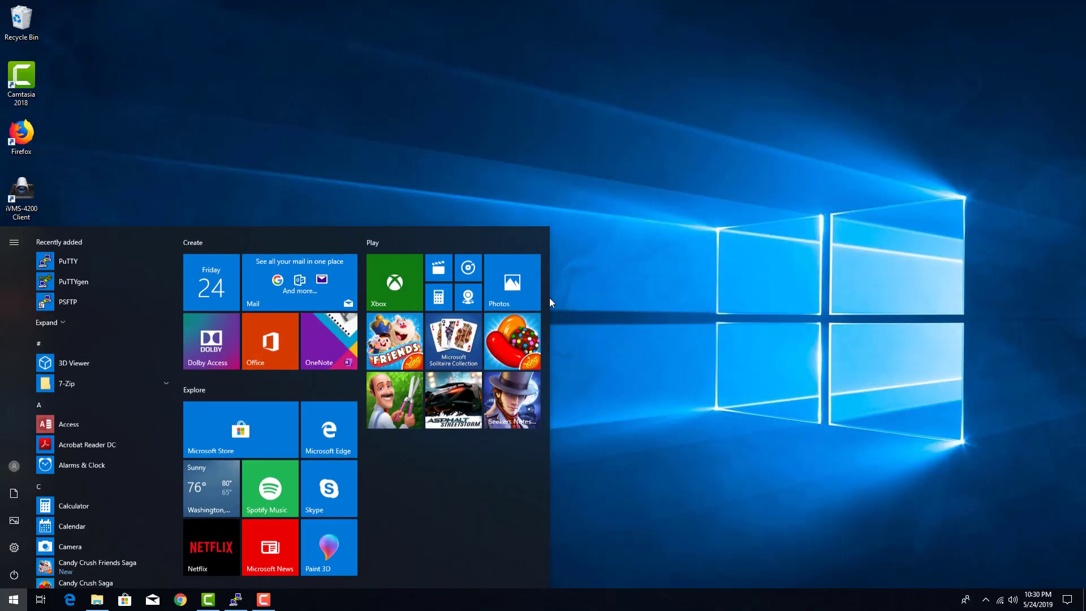
text(cmd)
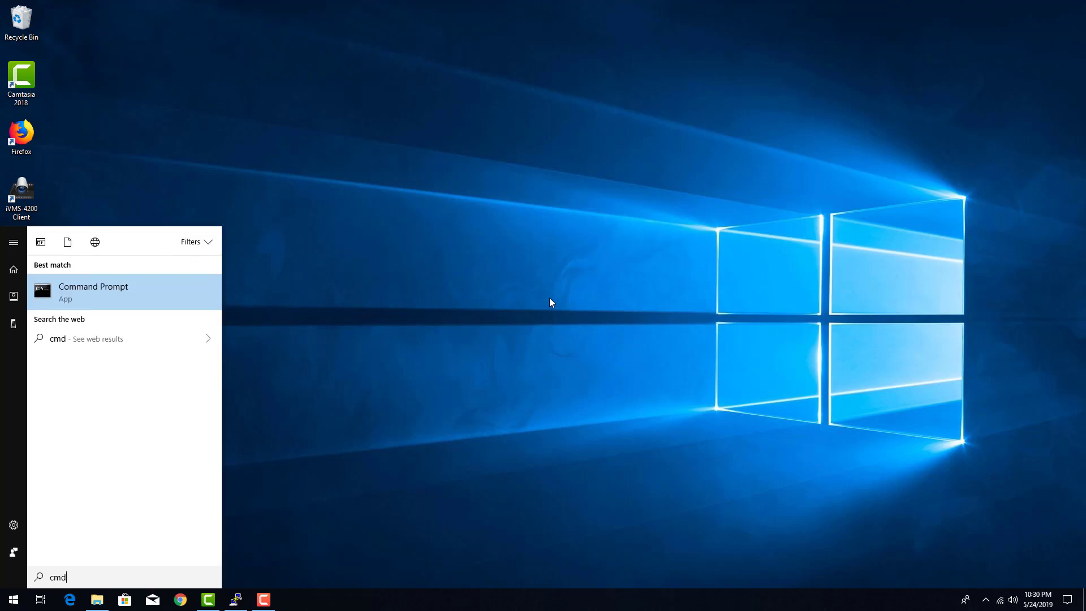
click(93, 290)
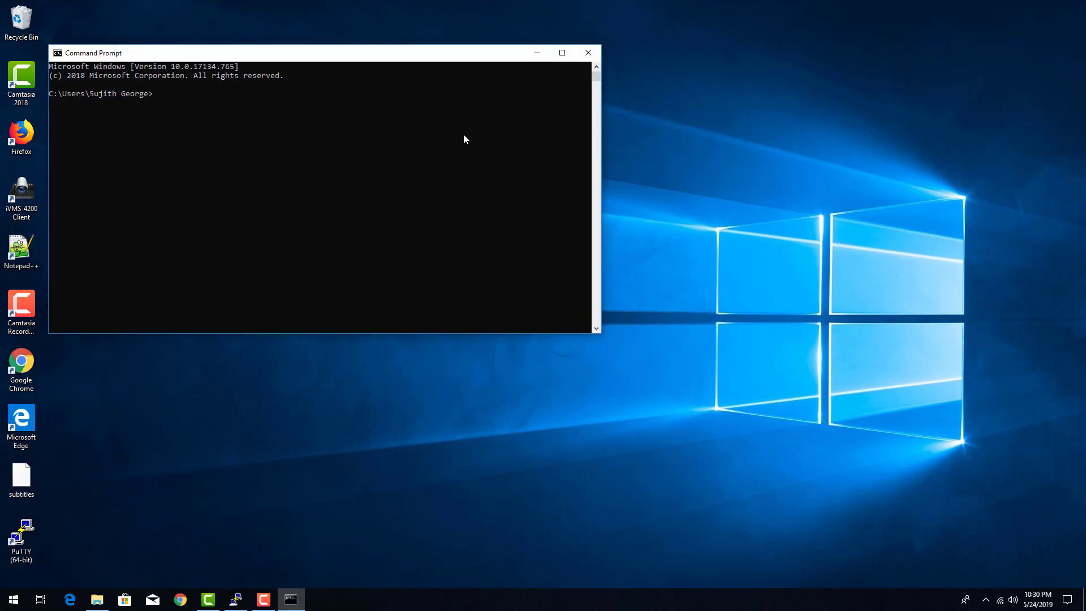
click(562, 52)
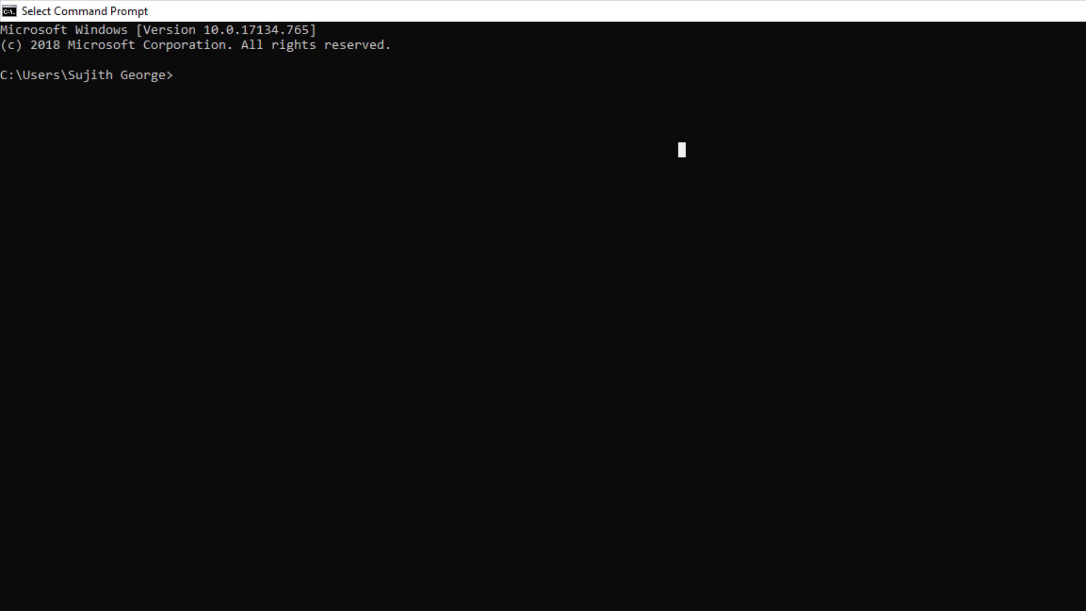
text(s)
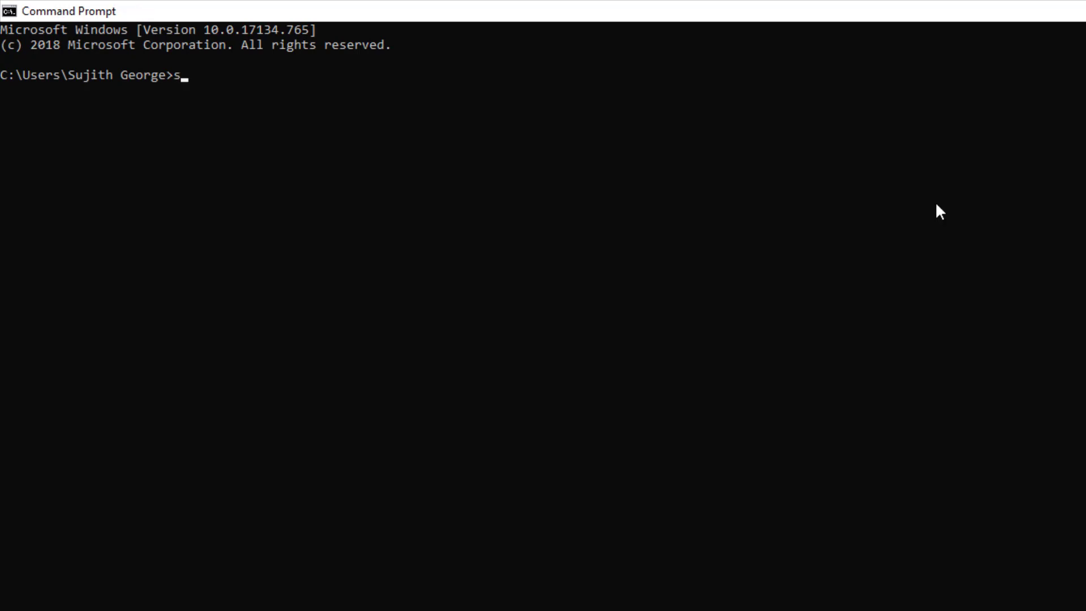
Enter scp -i Downloads\keypairdemo.pem as the start of the upload command.
text(cp -)
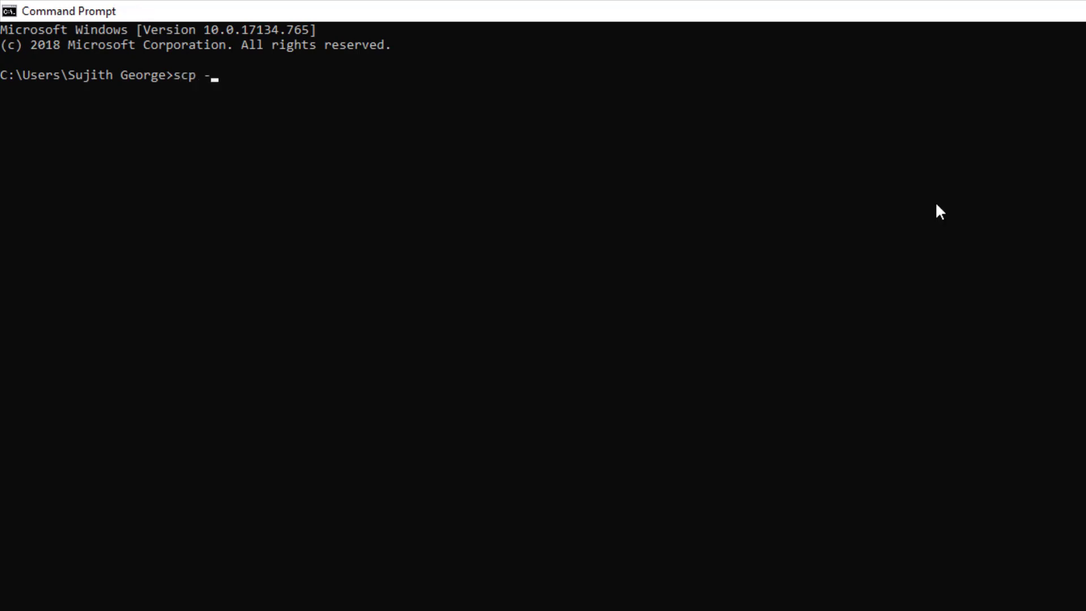
text(i D)
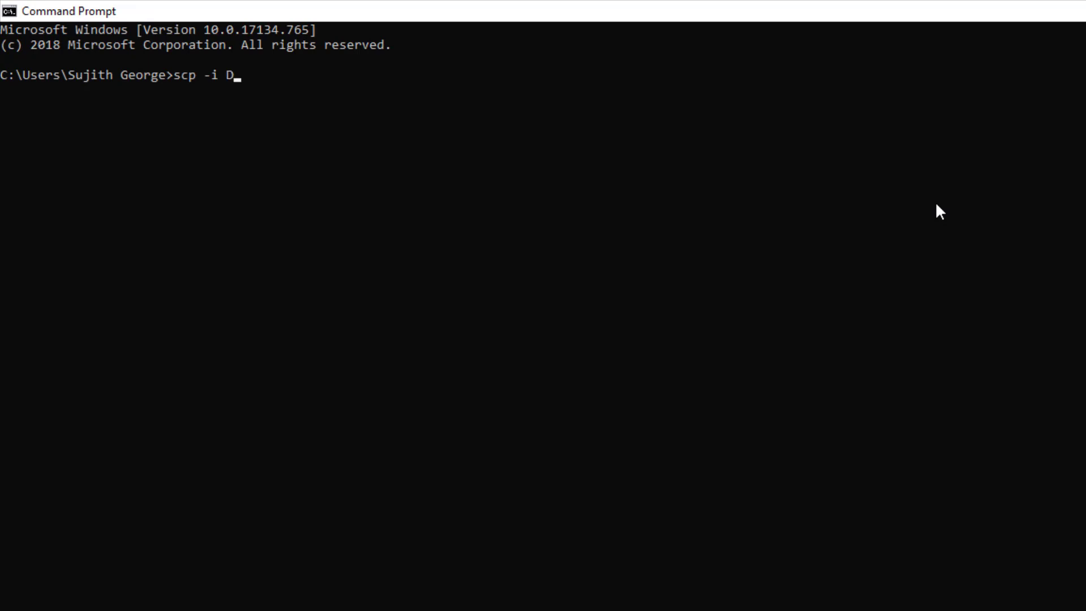
text(ownloa)
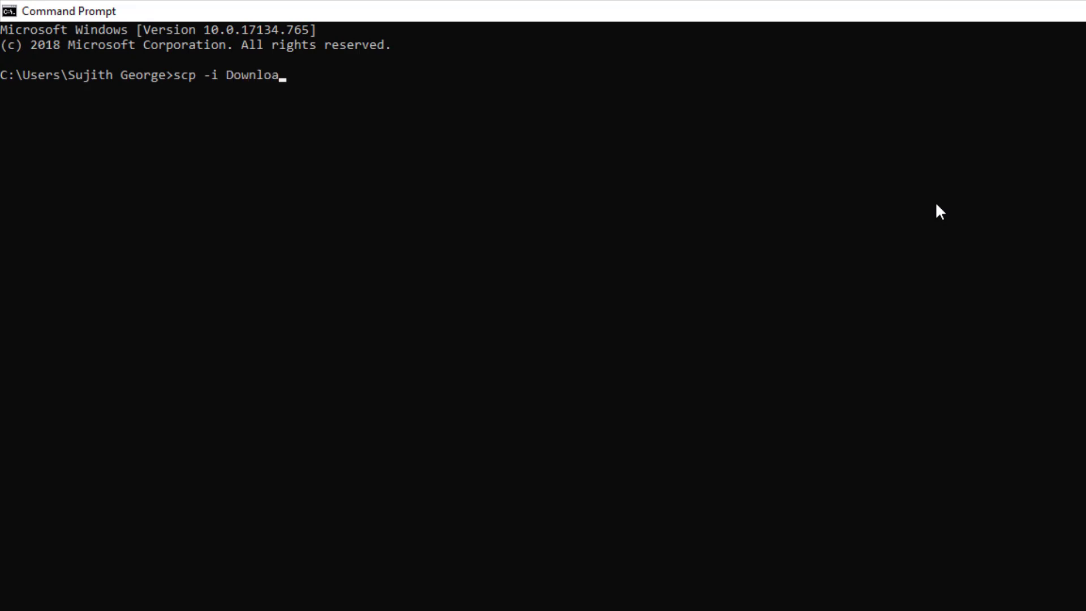
text(ds\key)
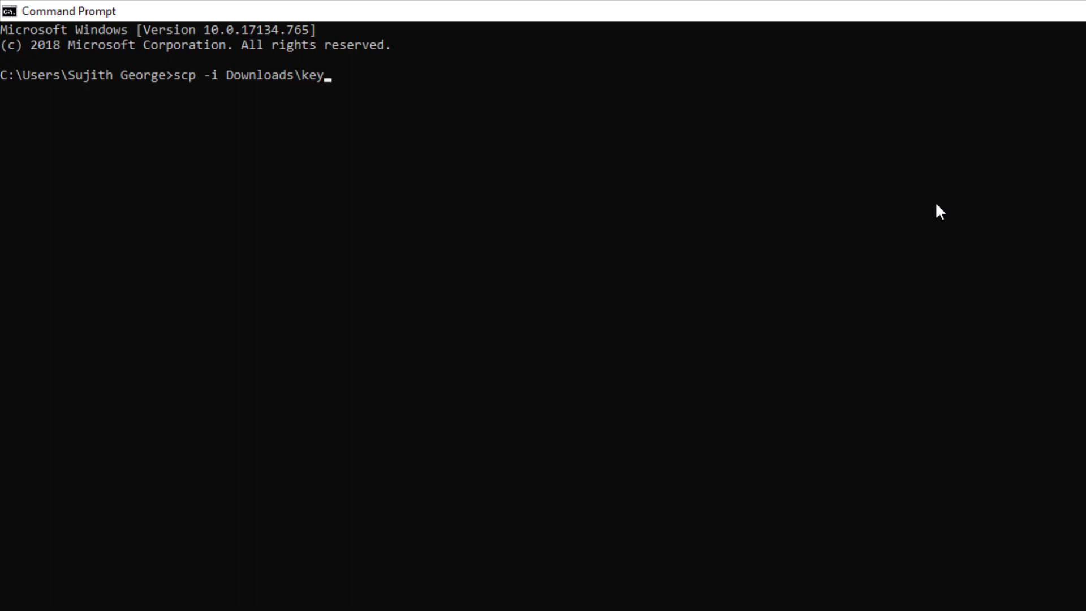
text(pairdemo)
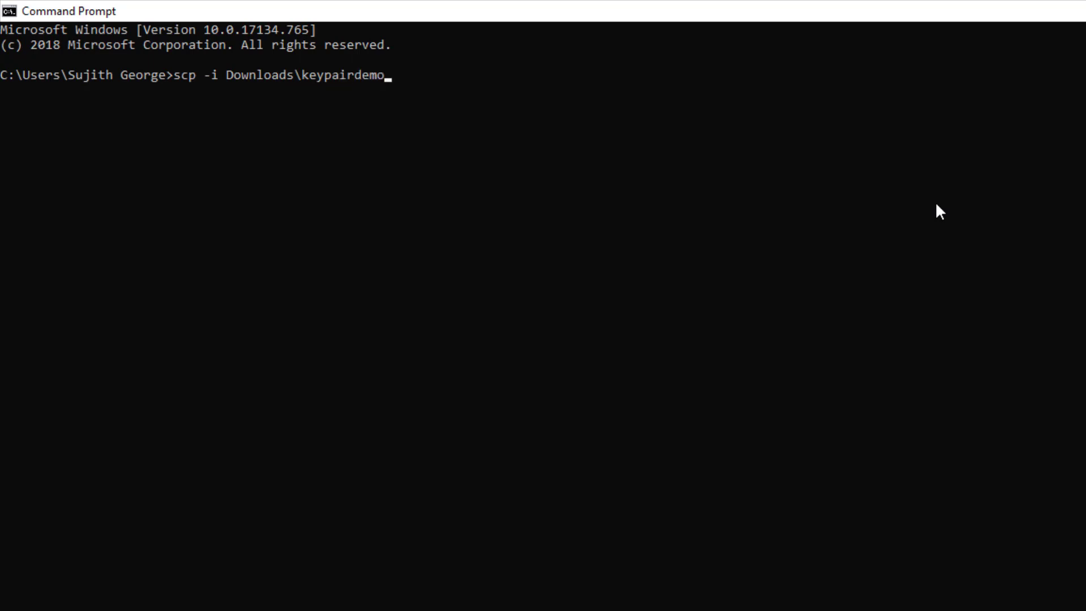
text(.pem)
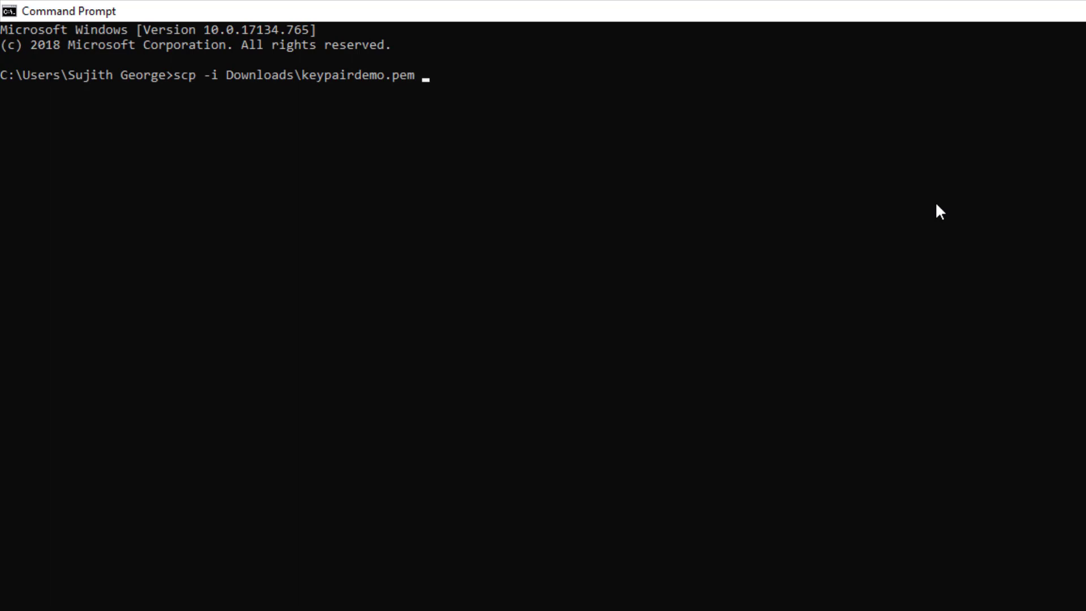
Add D:\upload\winfile.txt as the source file of the scp command.
text(D:\)
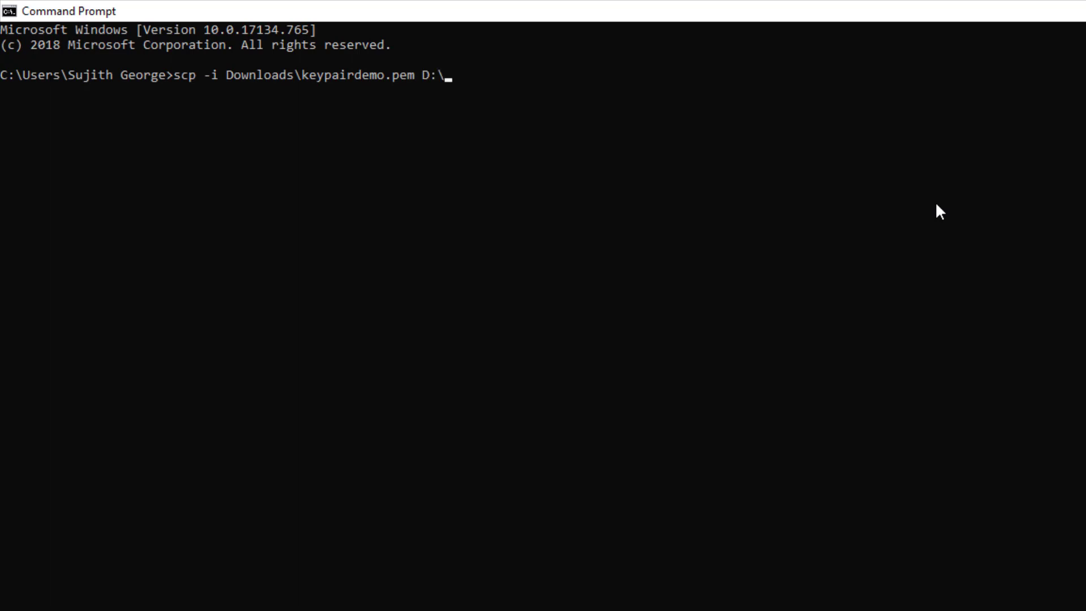
text(upload)
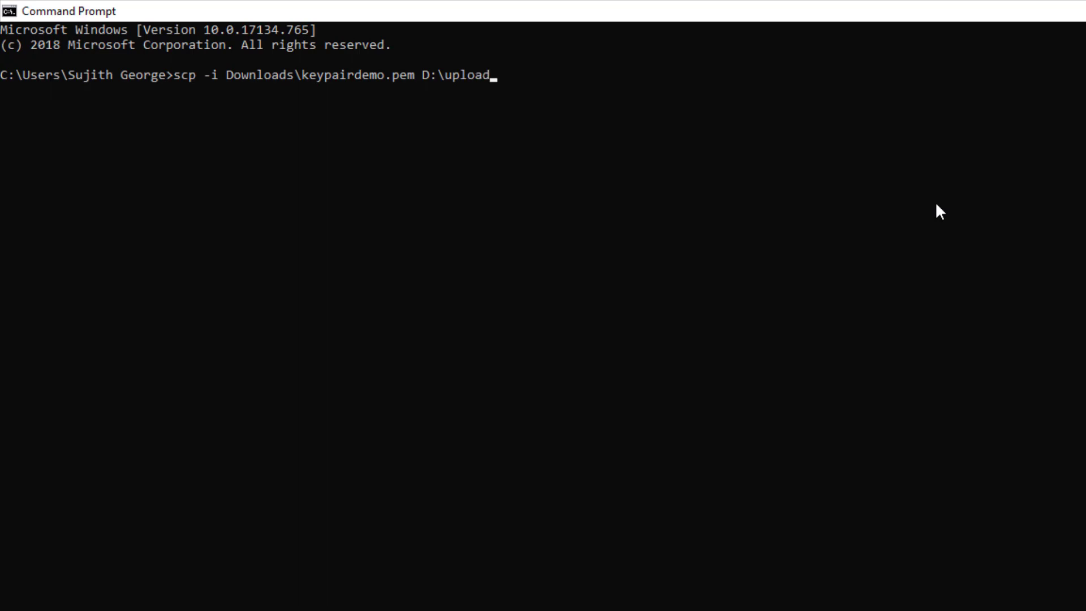
text(\winfil)
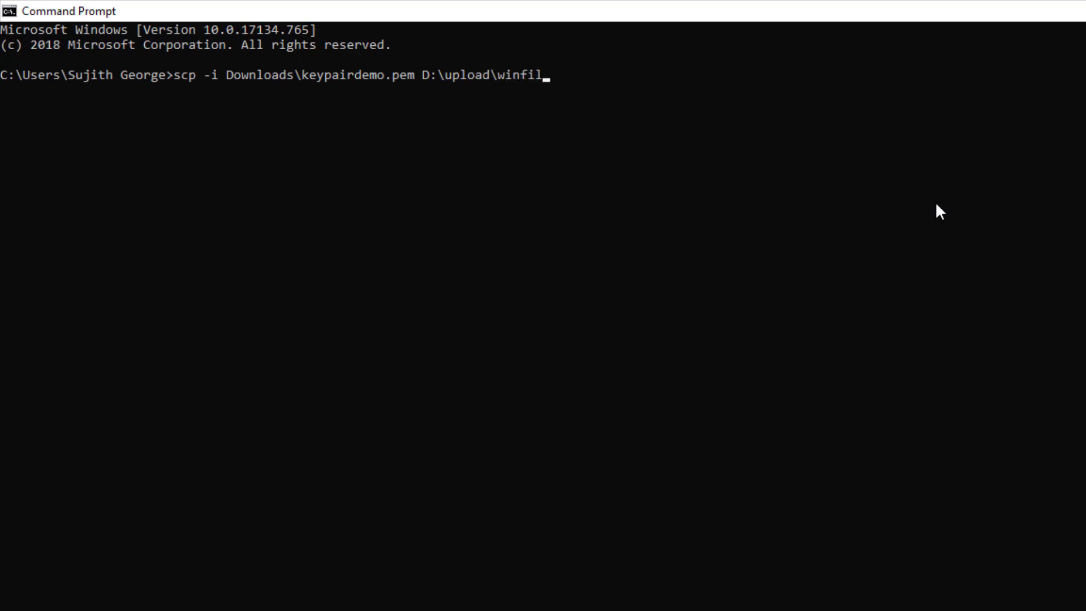
text(e.txt)
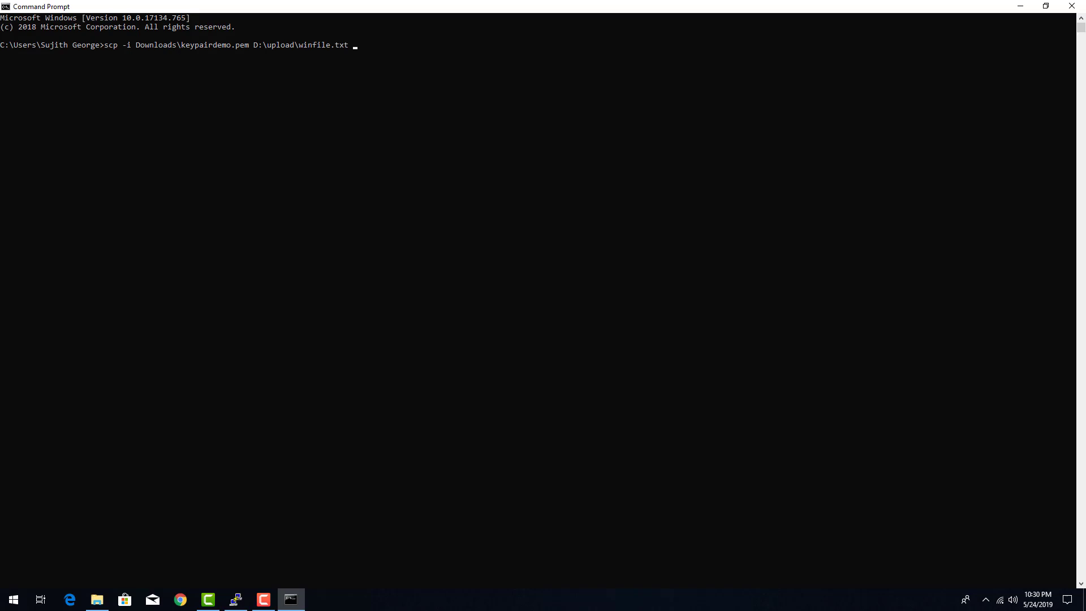
Launch PuTTY and select the saved EC2 host name to copy it.
double_click(22, 537)
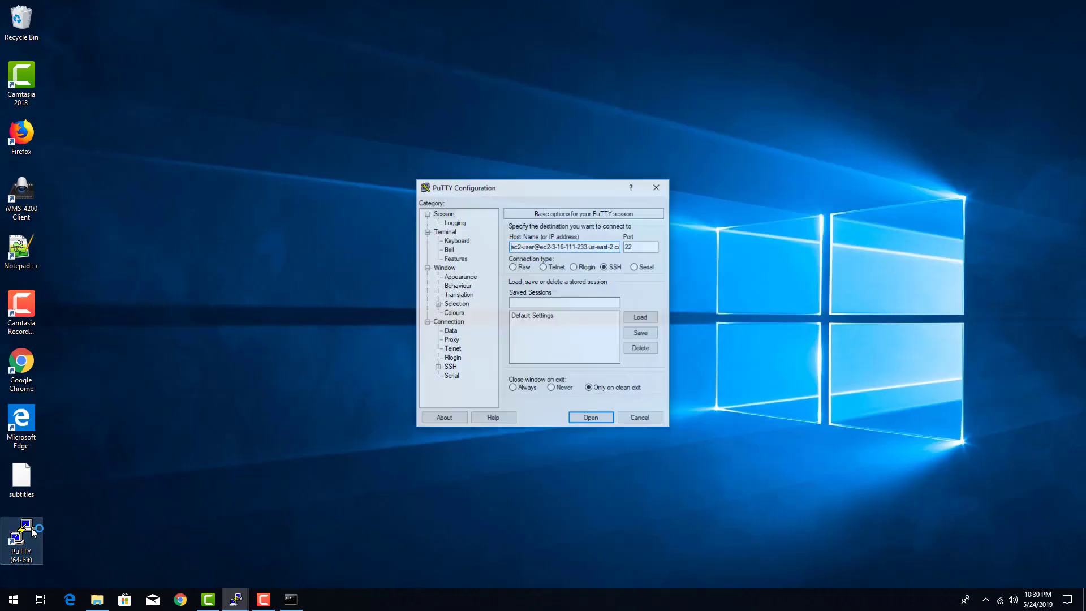
triple_click(563, 247)
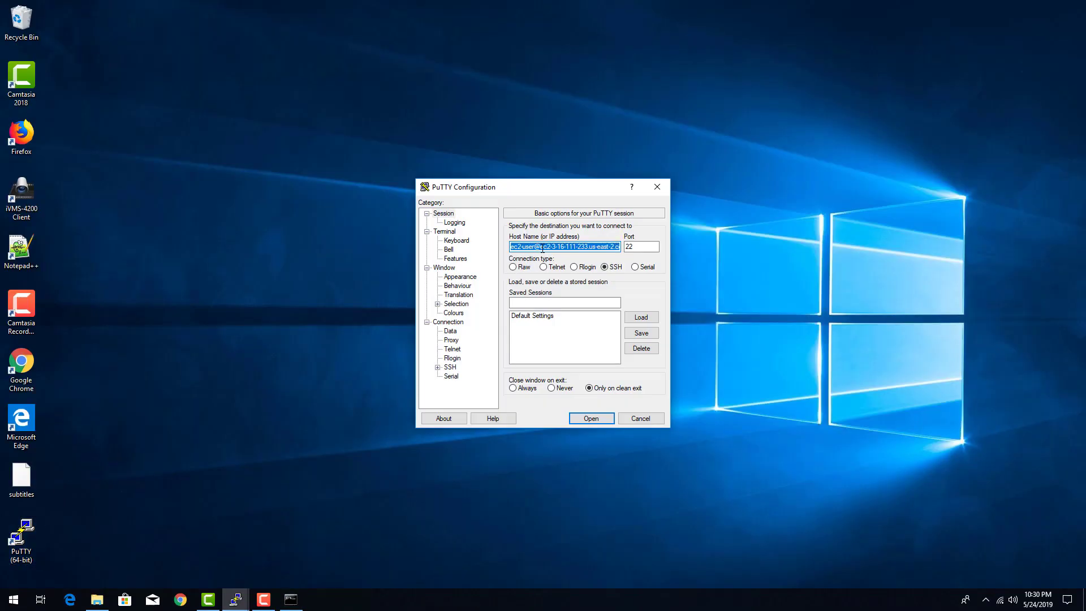
mouse_move(303, 593)
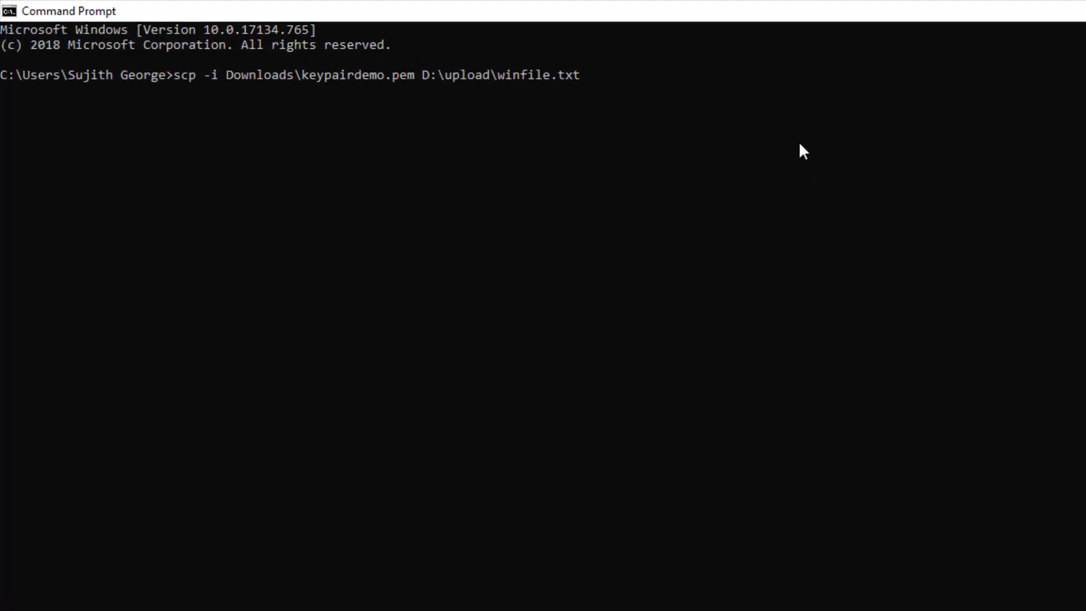
mouse_move(547, 43)
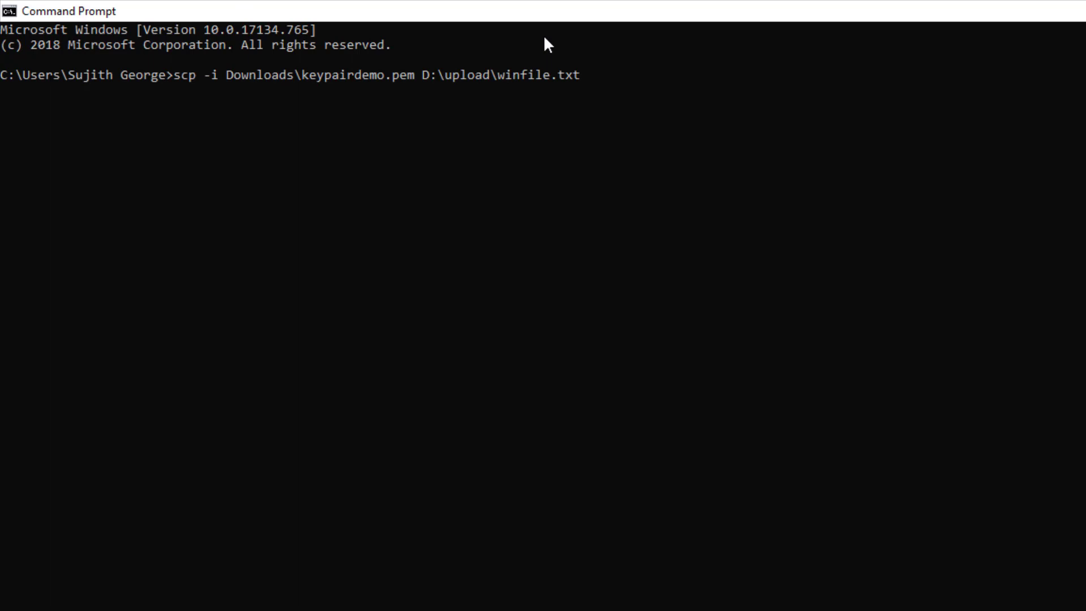
text(ec2-user@ec2-3-16-111-233.us-east-2.compute.amazonaws.com)
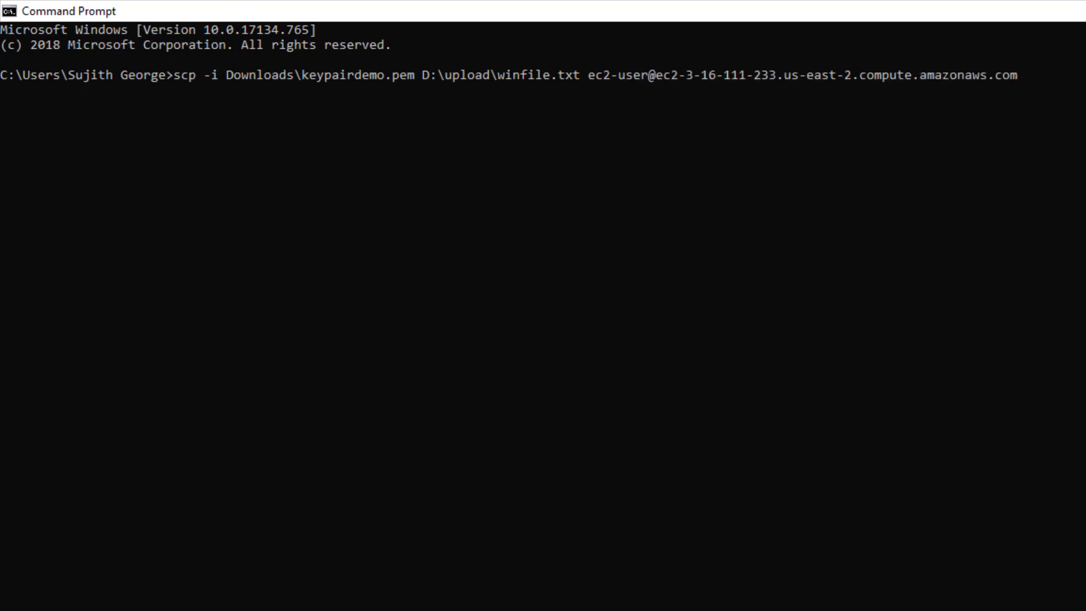
text(:)
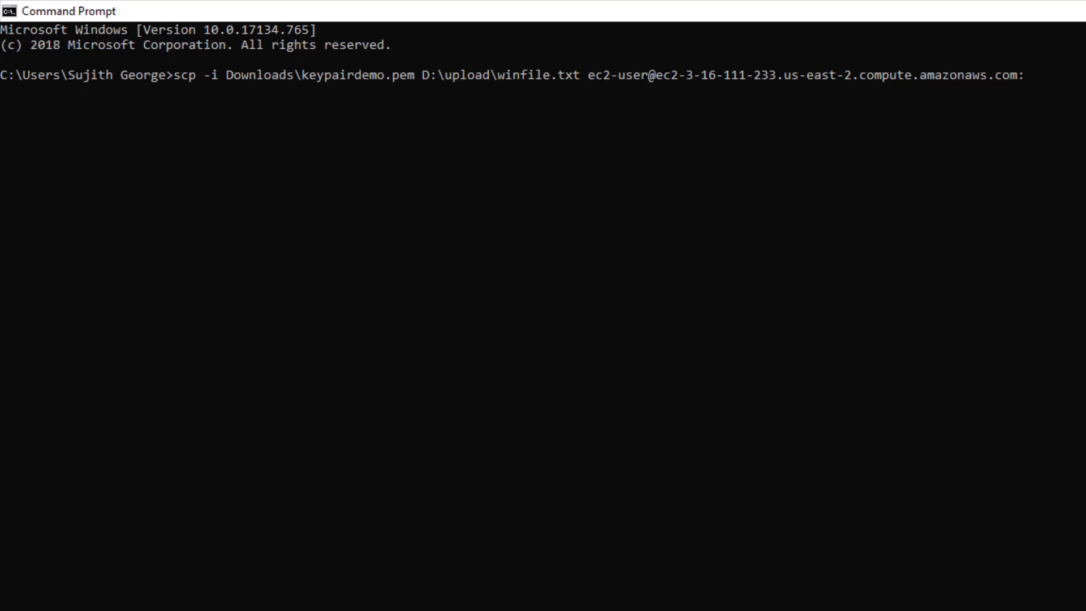
text(~)
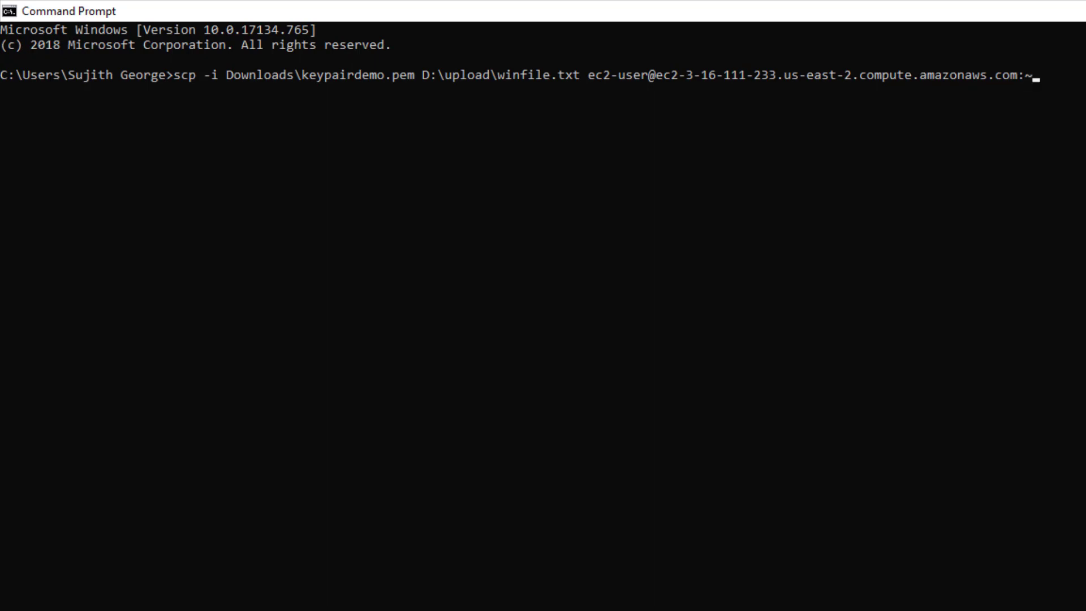
key(Return)
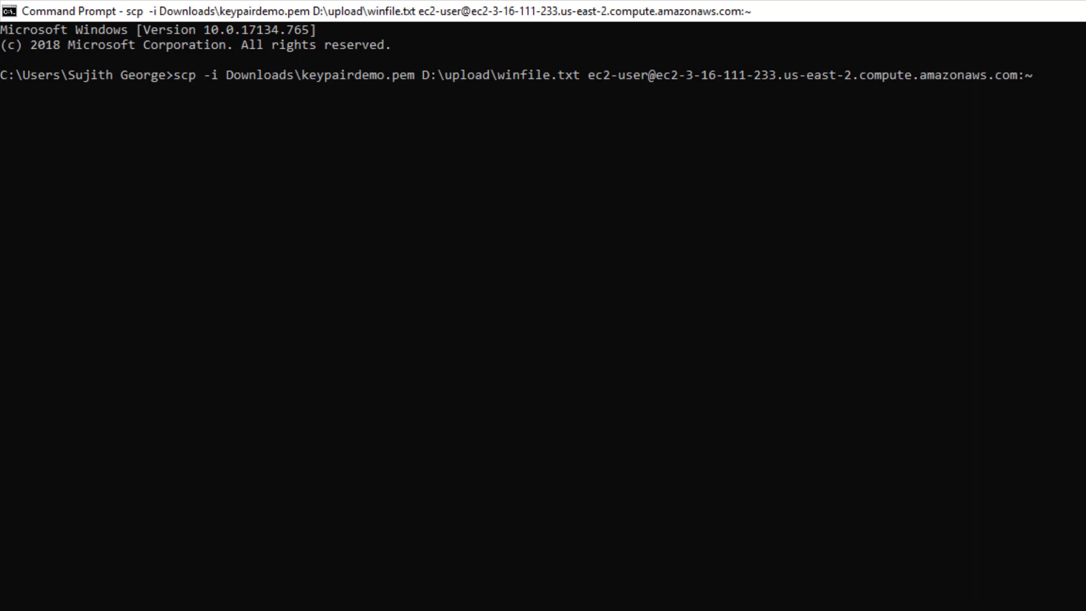
key(Return)
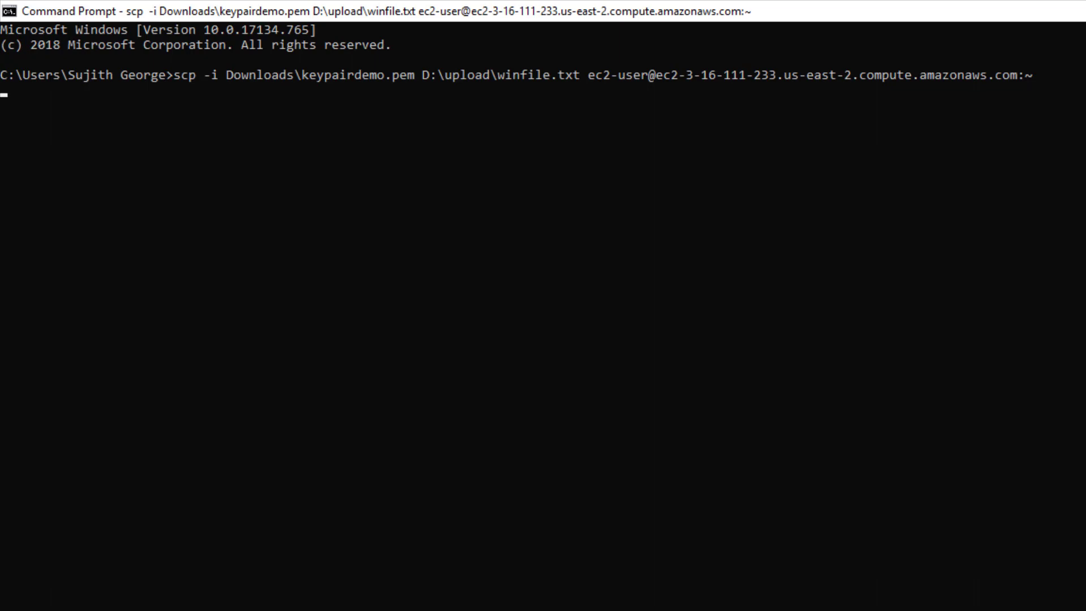
key(Return)
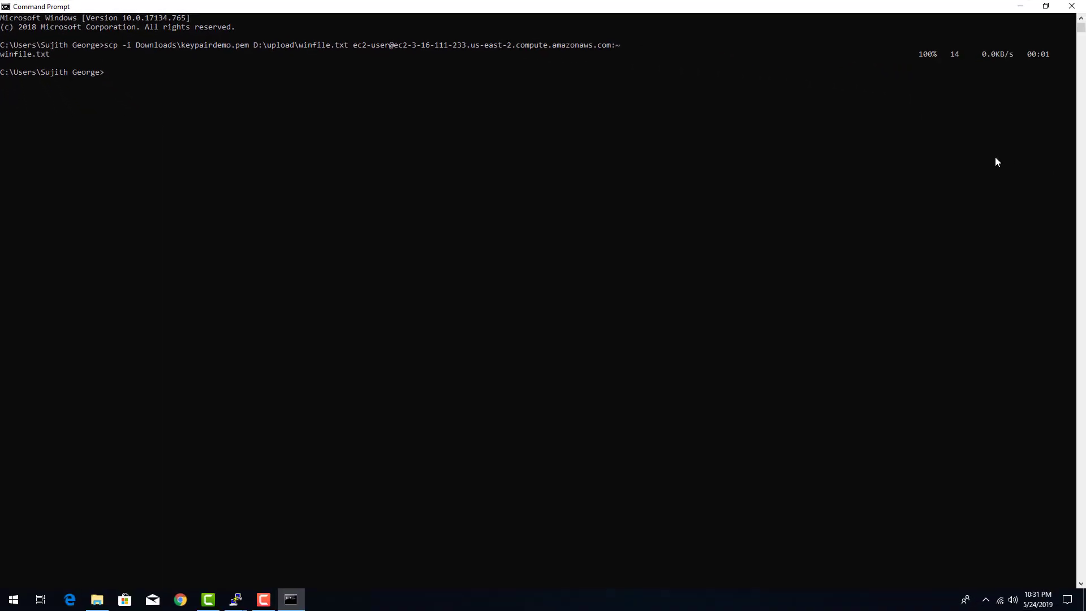
mouse_move(274, 464)
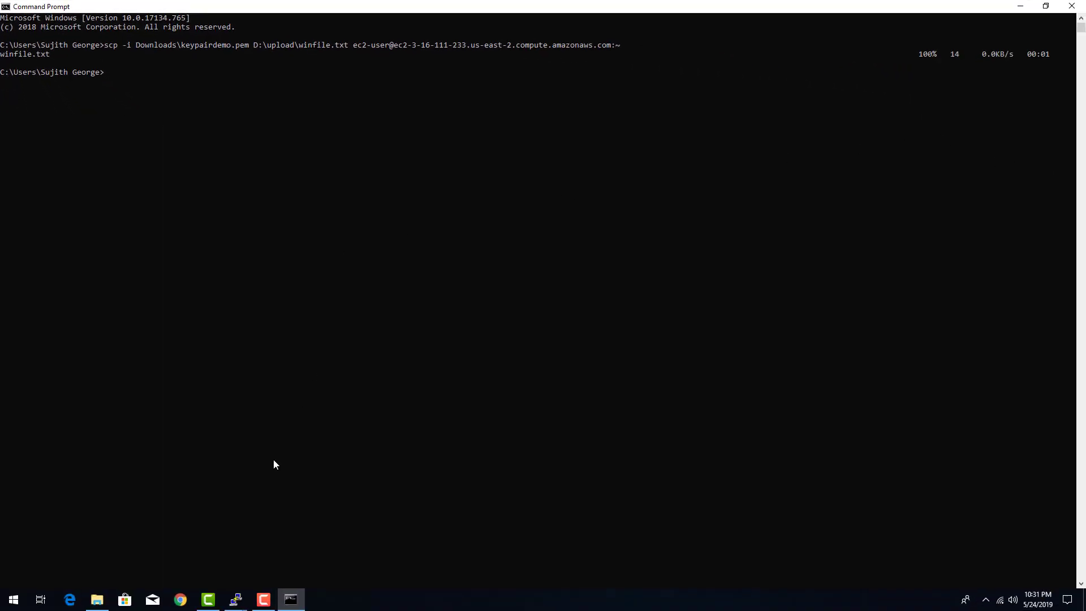
mouse_move(235, 599)
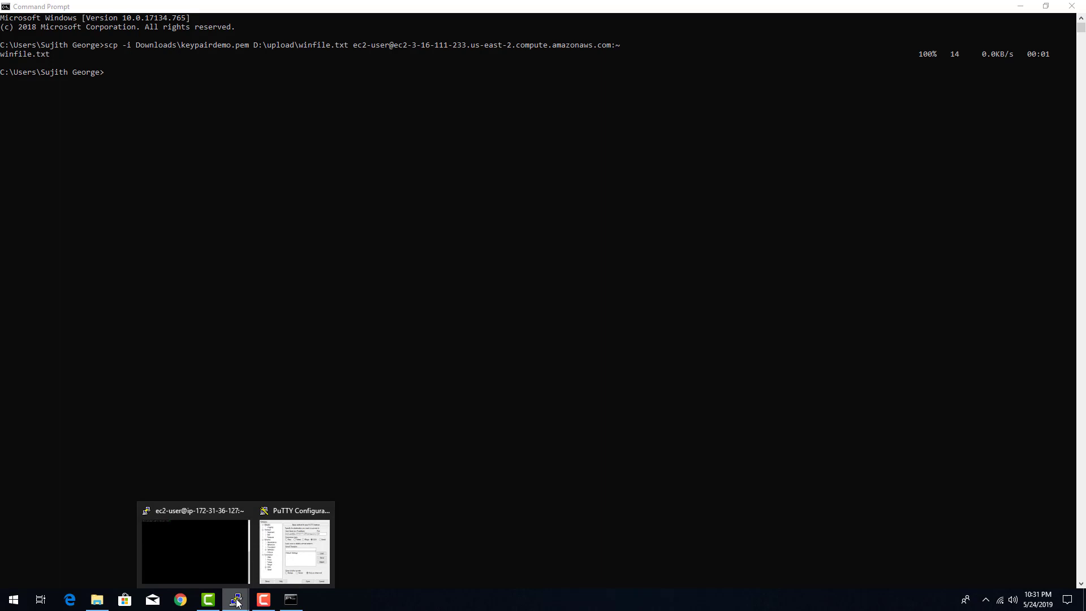
Switch to the open PuTTY EC2 terminal session from the taskbar.
click(194, 550)
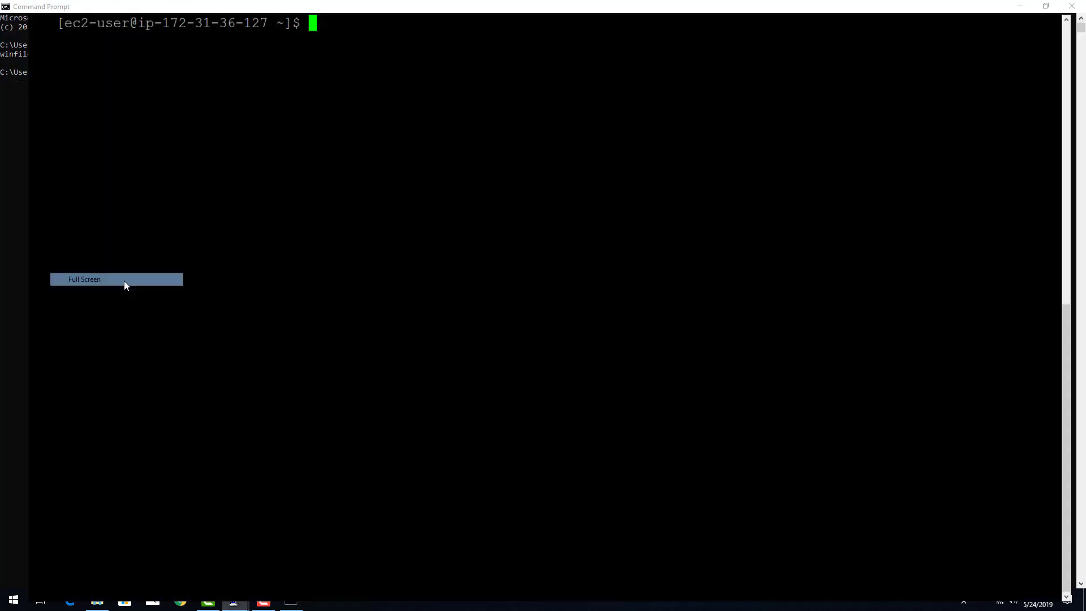
Put the EC2 session full screen and confirm the working directory is /home/ec2-user.
click(85, 279)
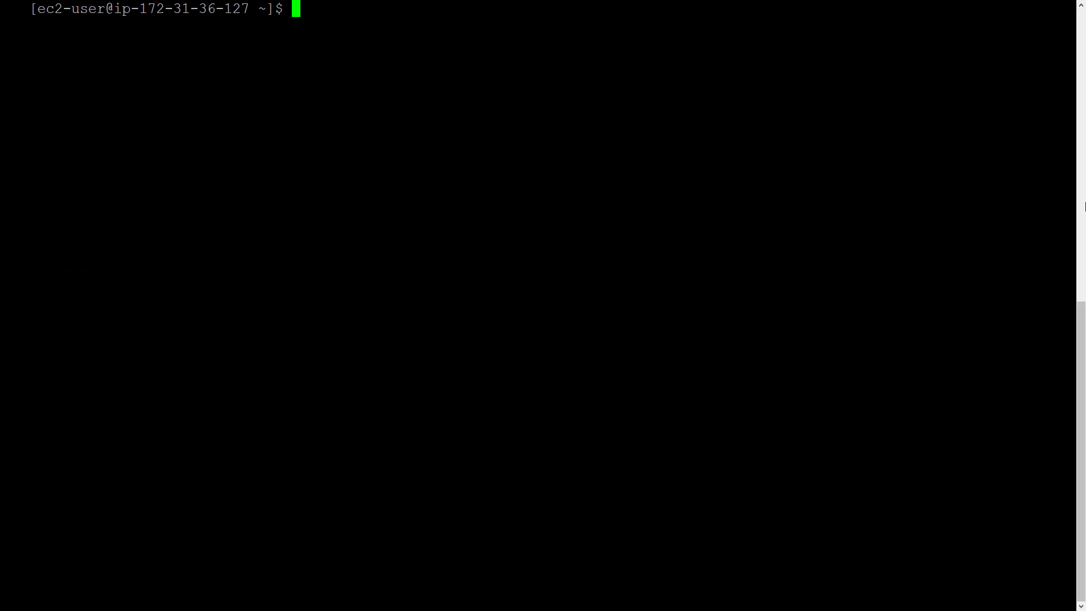
text(pw)
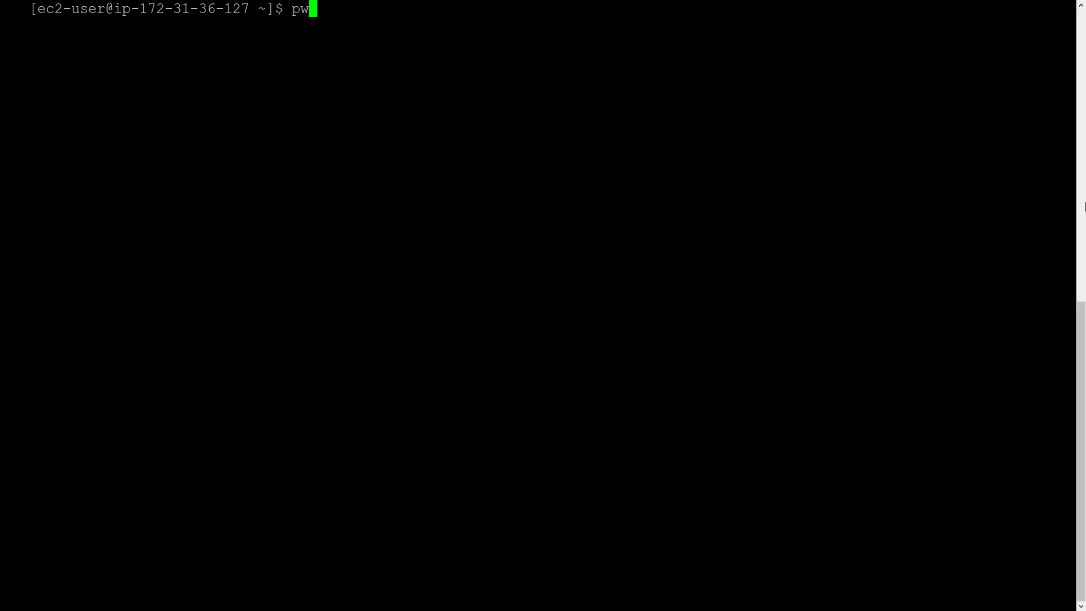
key(Return)
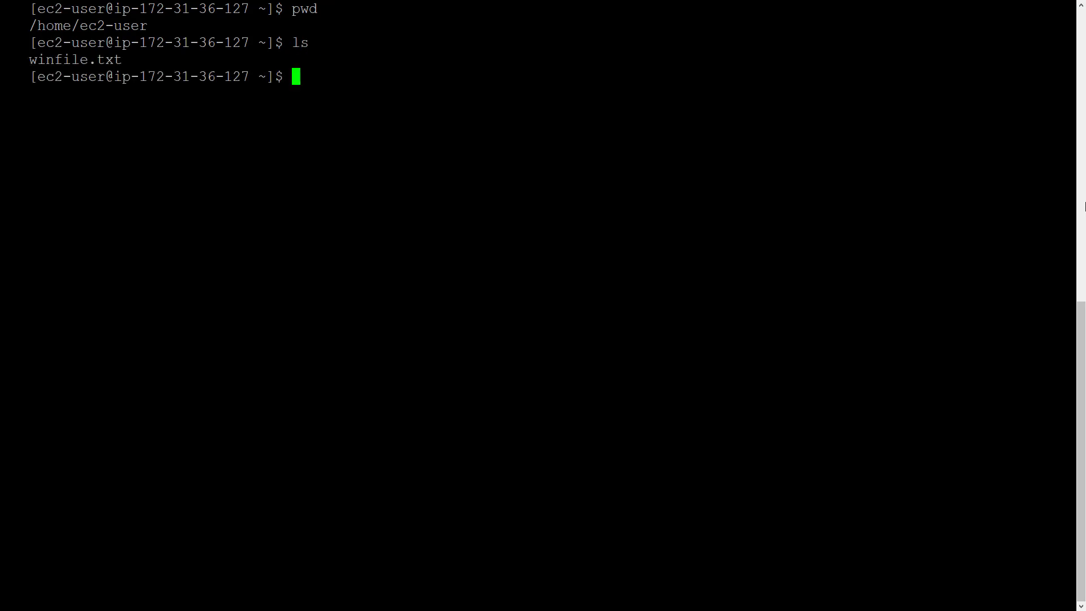
Display winfile.txt with cat, showing Hello and World.
text(c)
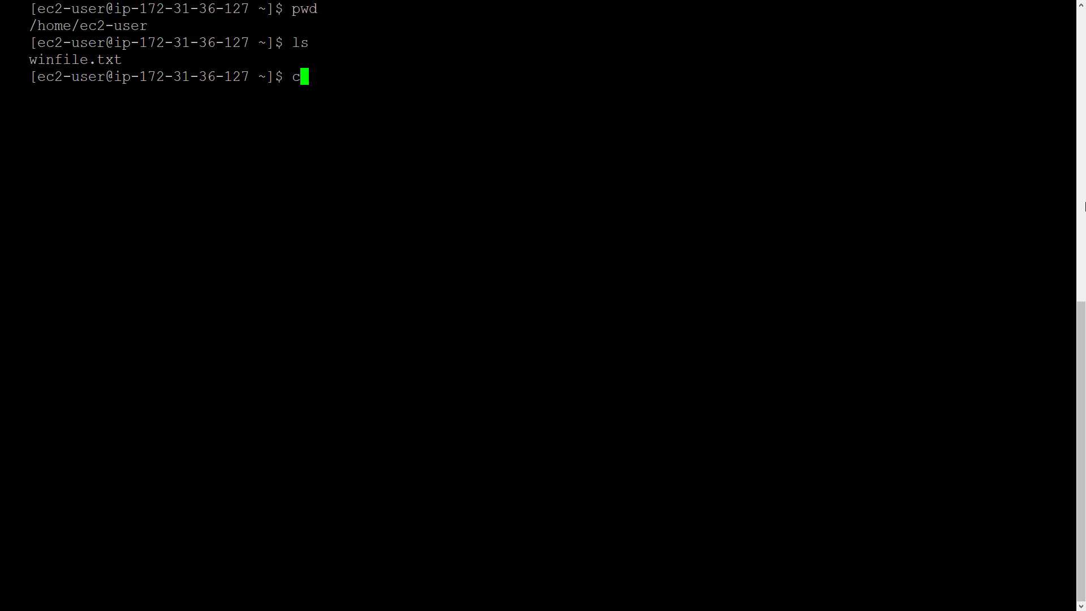
text(at wi)
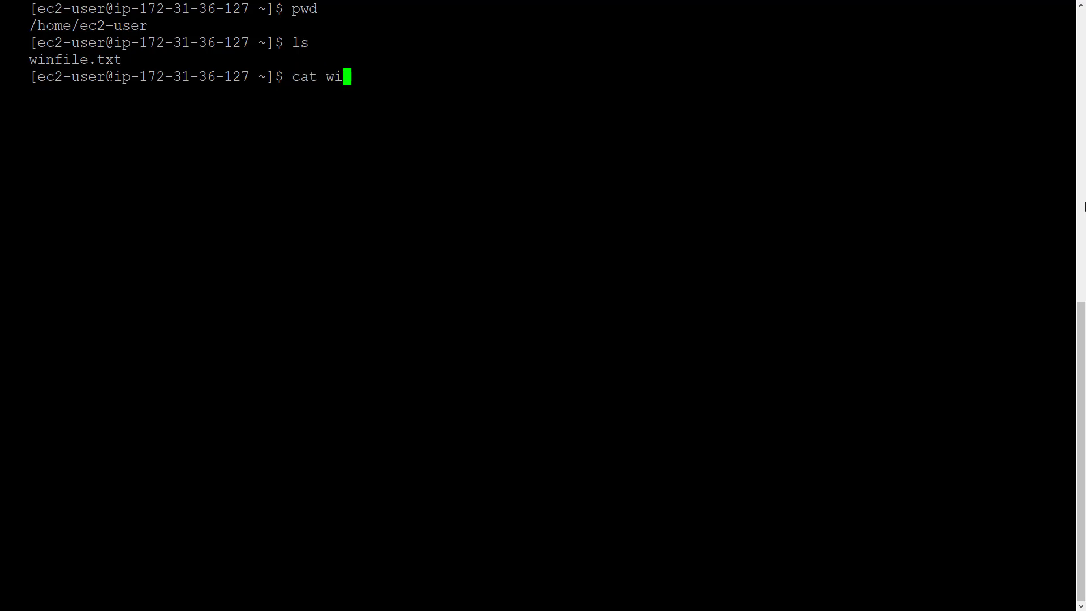
key(Return)
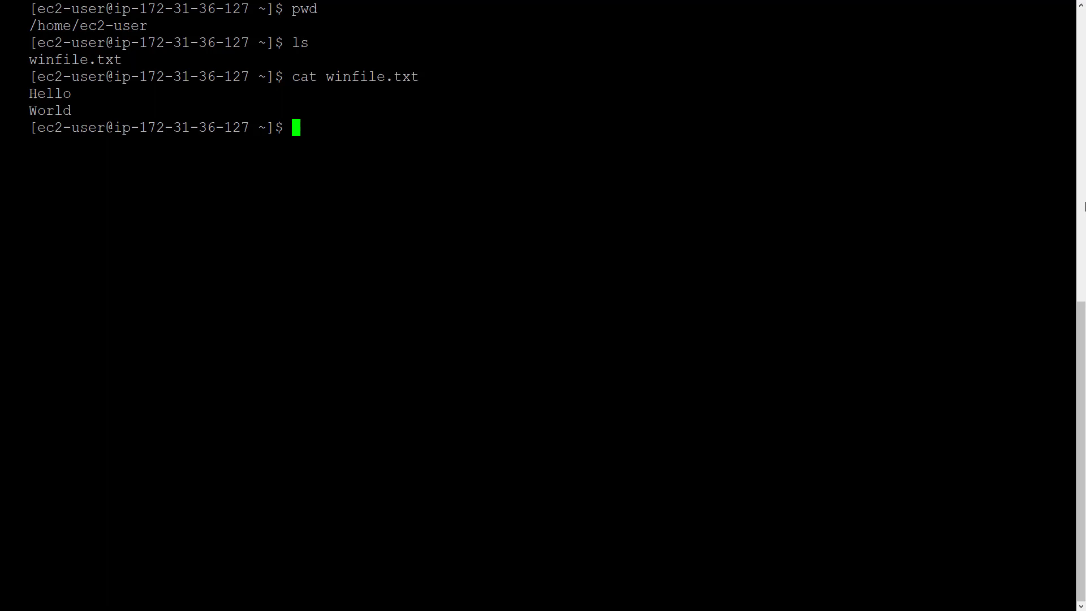
Run od -bc winfile.txt, revealing \r\n endings after Hello and World.
text(o)
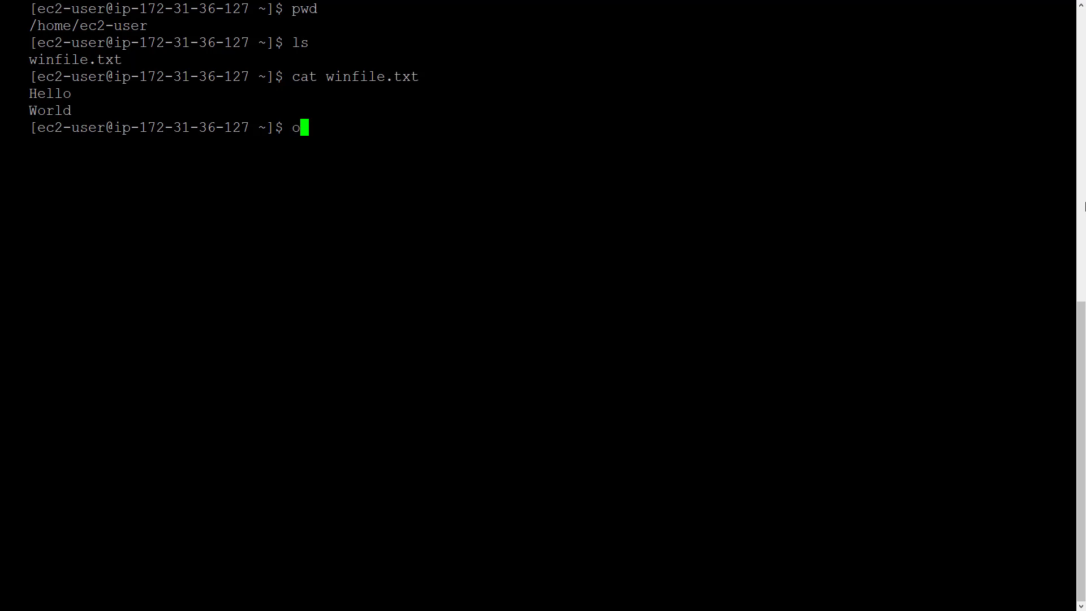
text(d)
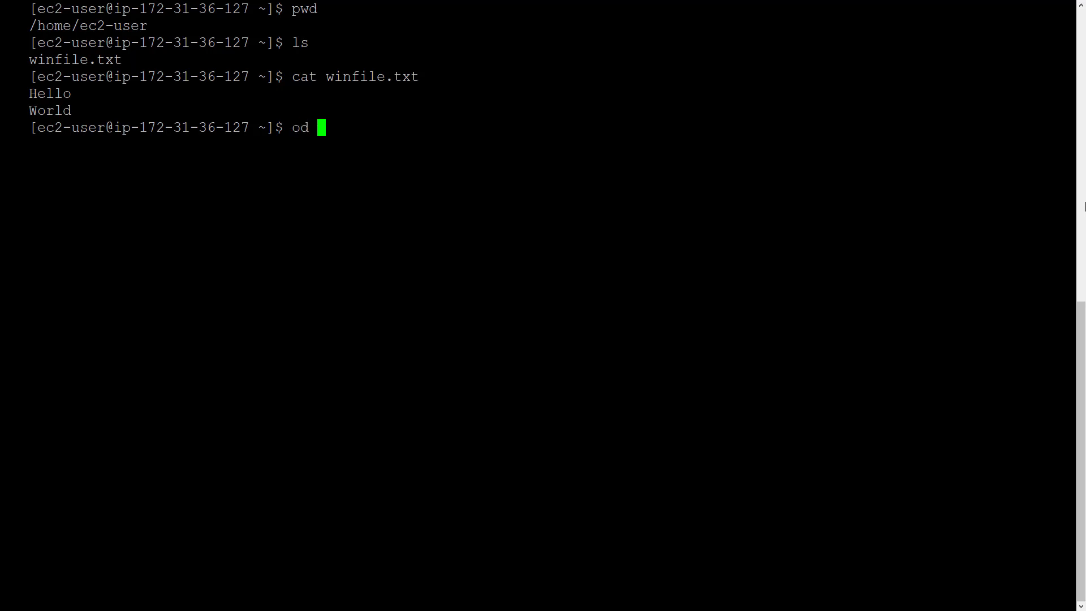
text(-bc)
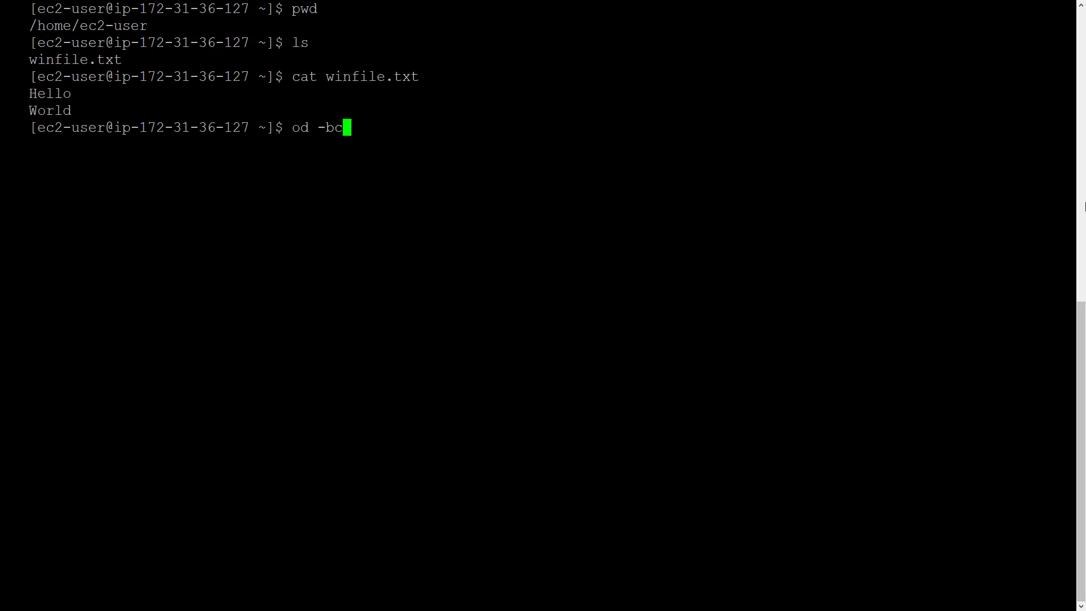
text(winfile.txt)
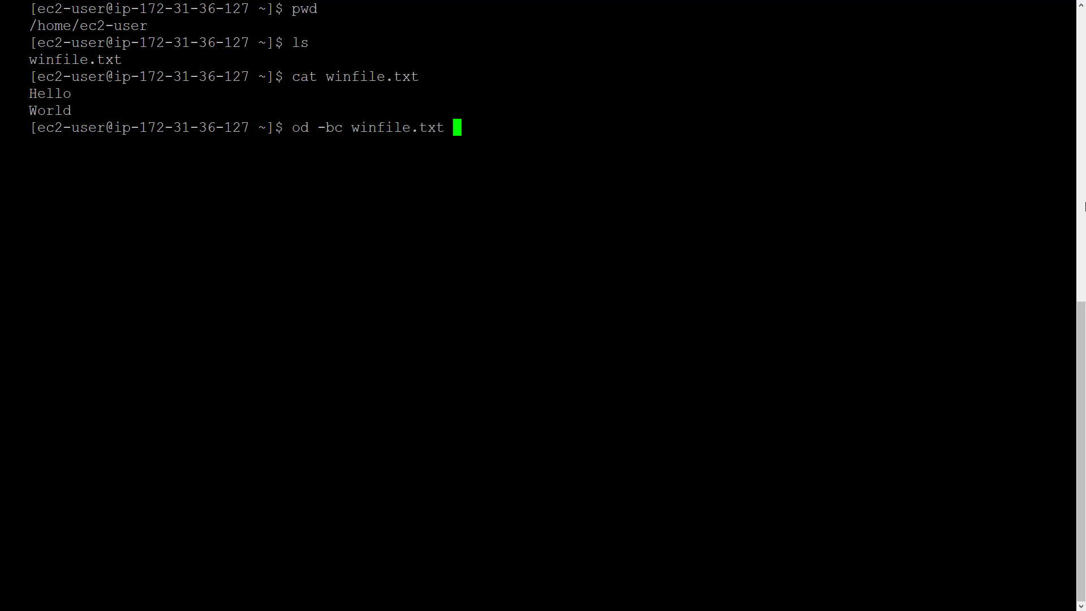
key(Return)
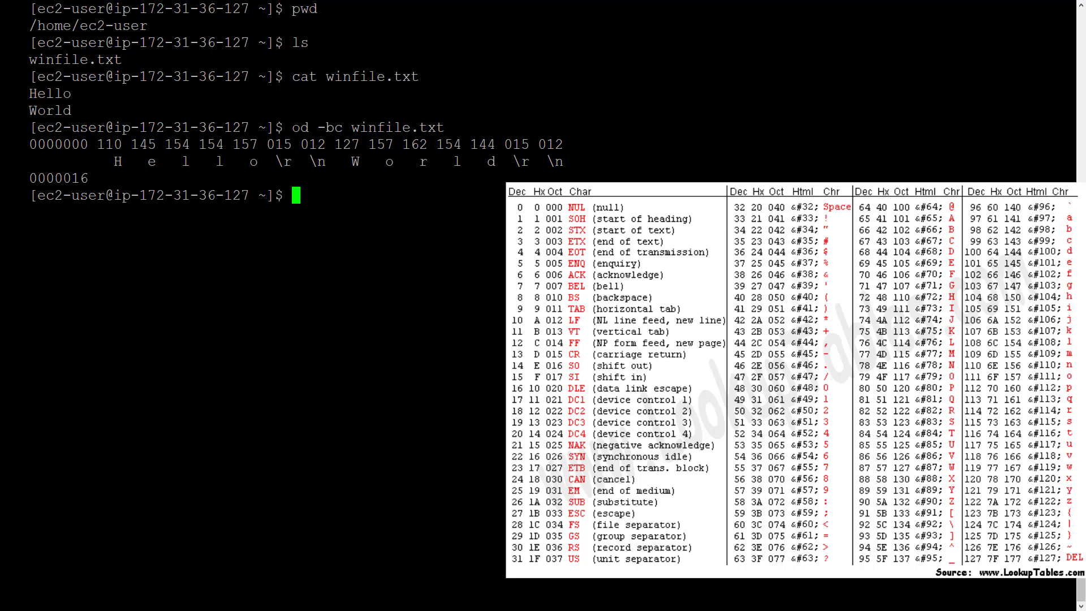
text(cat)
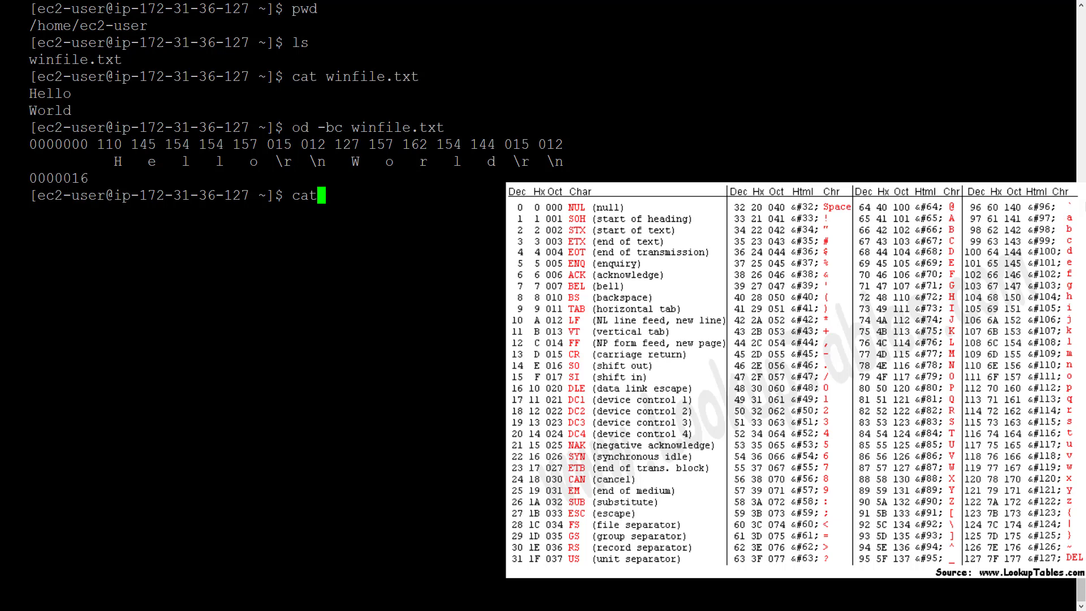
Create unixfile.txt with cat>, writing Hello and World, ended with Ctrl+D.
text(>u)
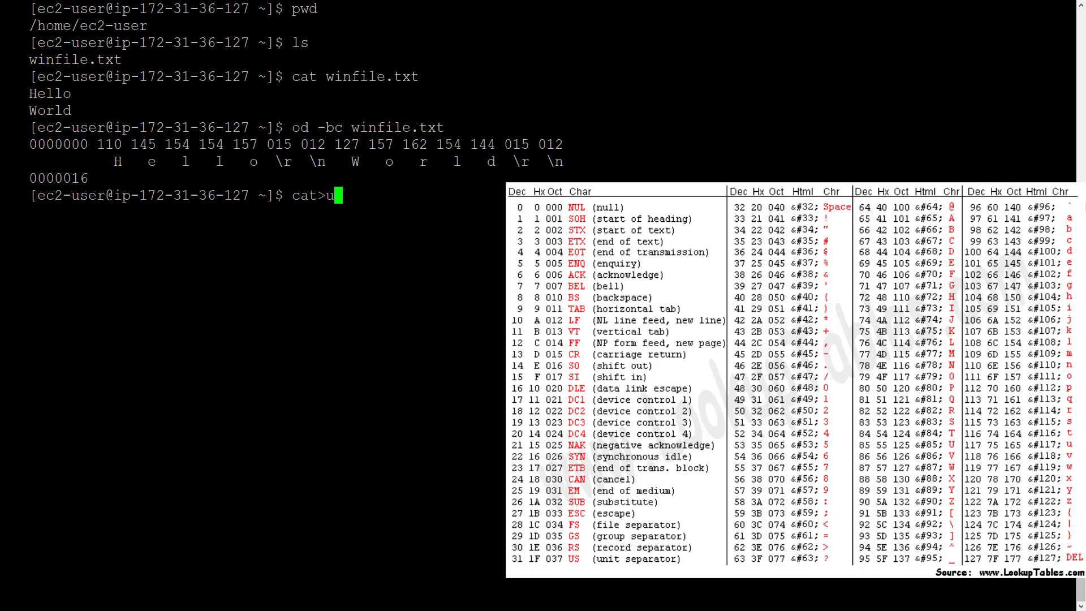
text(nixfile.txt)
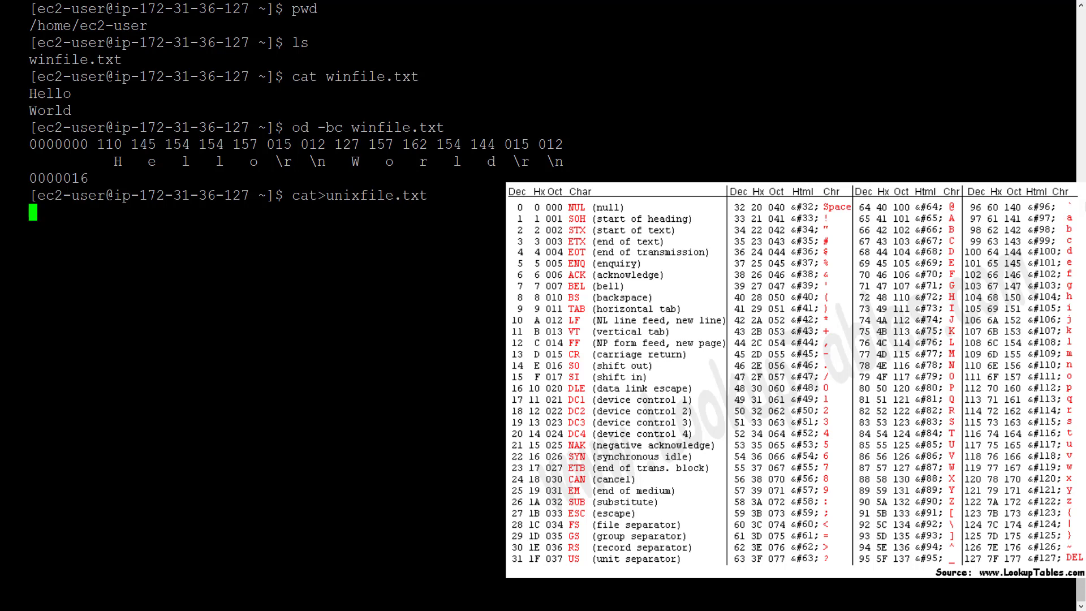
text(Hello)
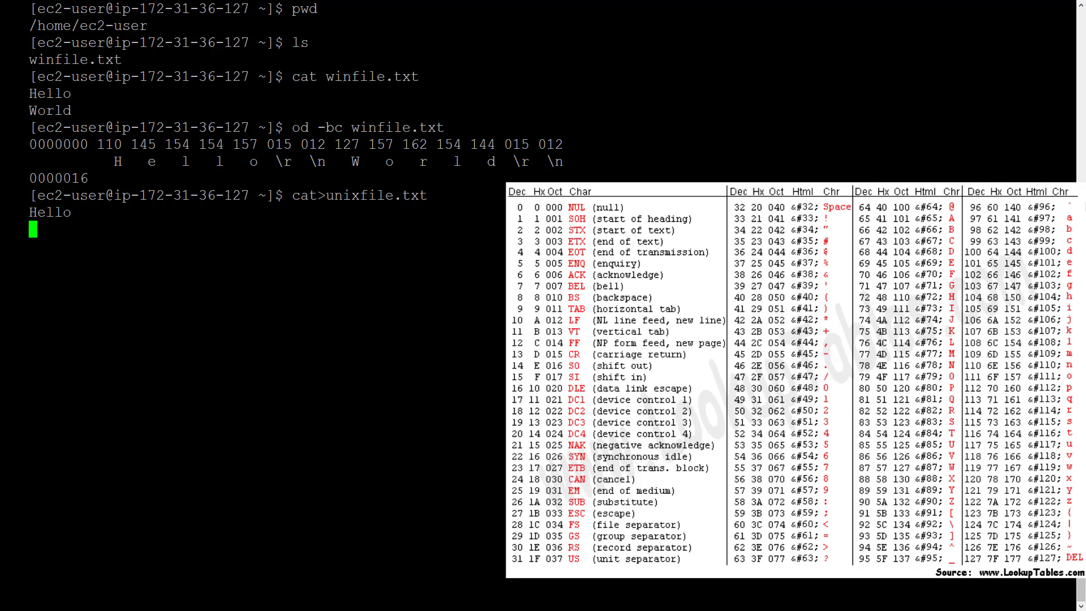
text(World)
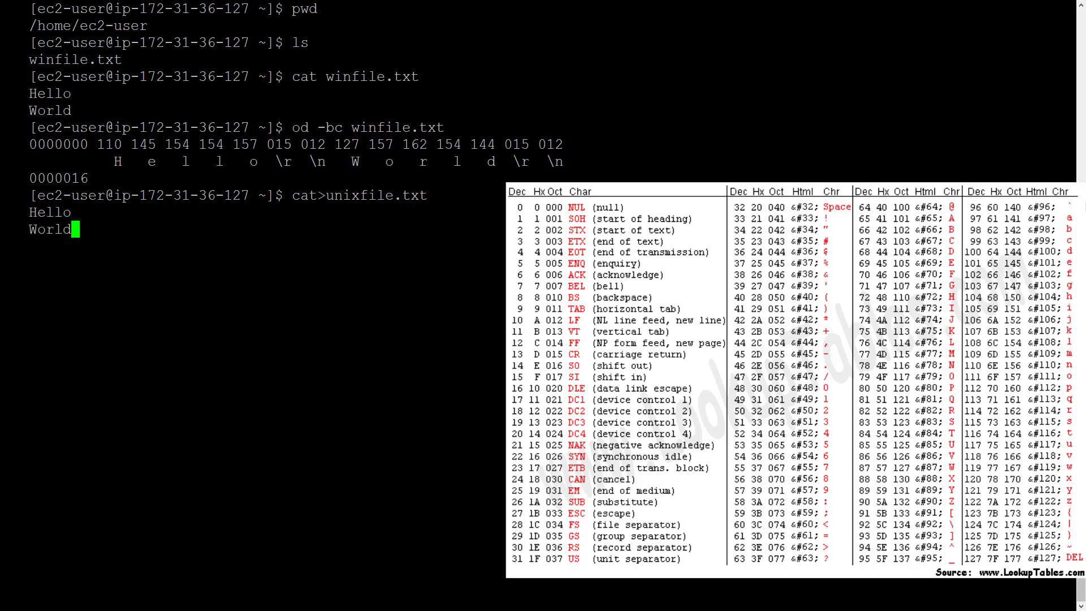
key(ctrl+d)
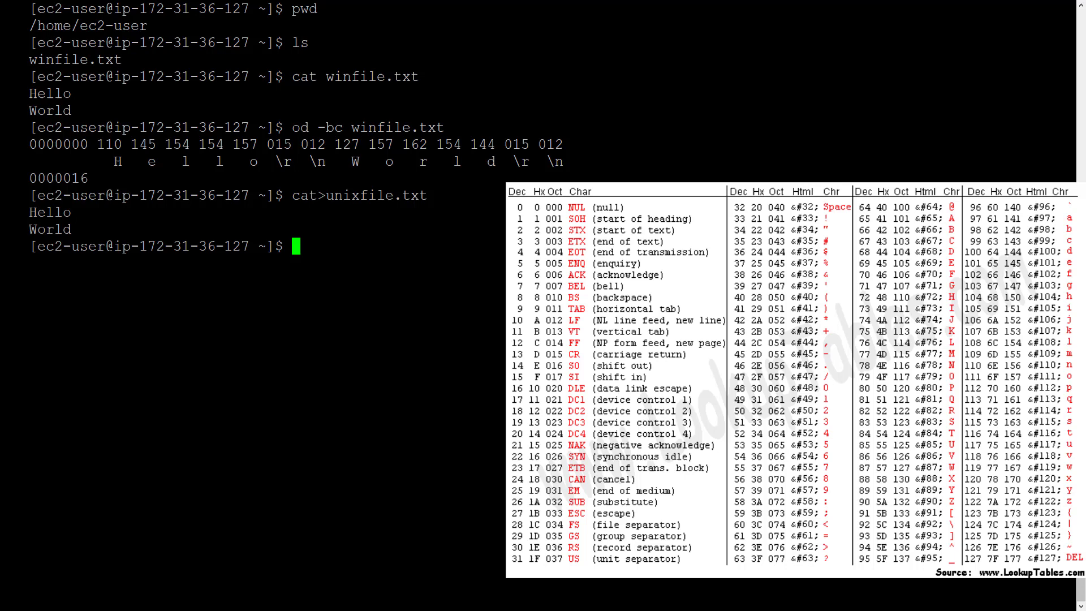
Run od -bc unixfile.txt, showing only \n line endings.
text(od)
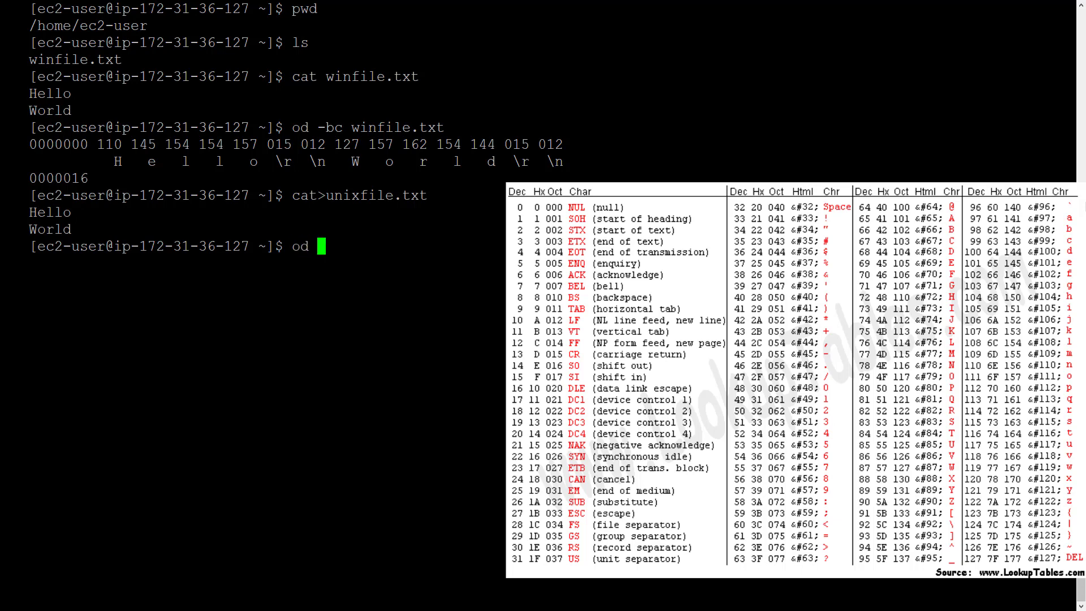
text(-bc)
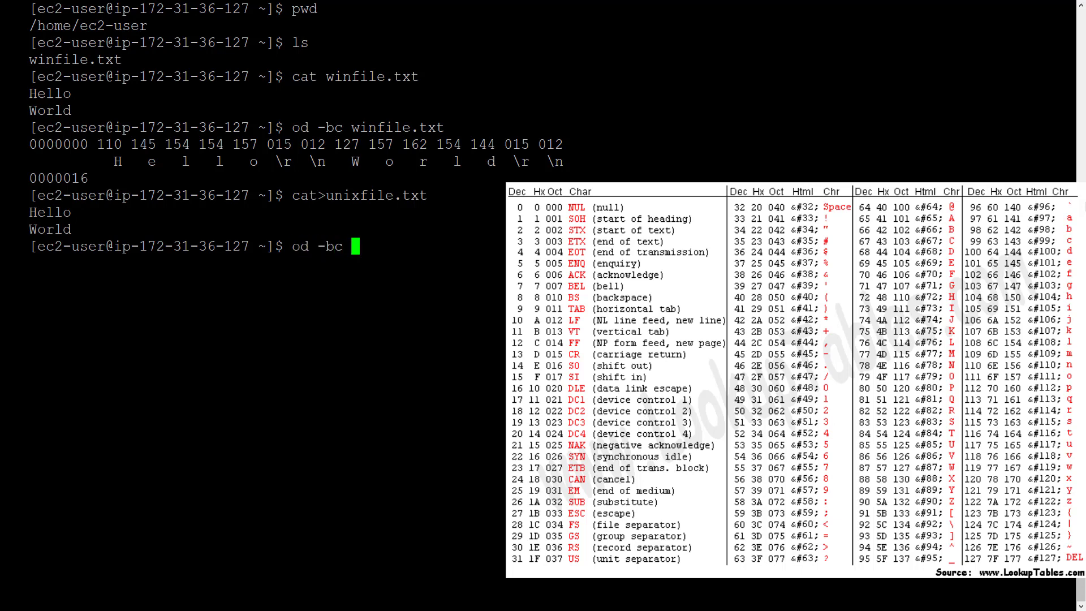
text(unixfile.txt)
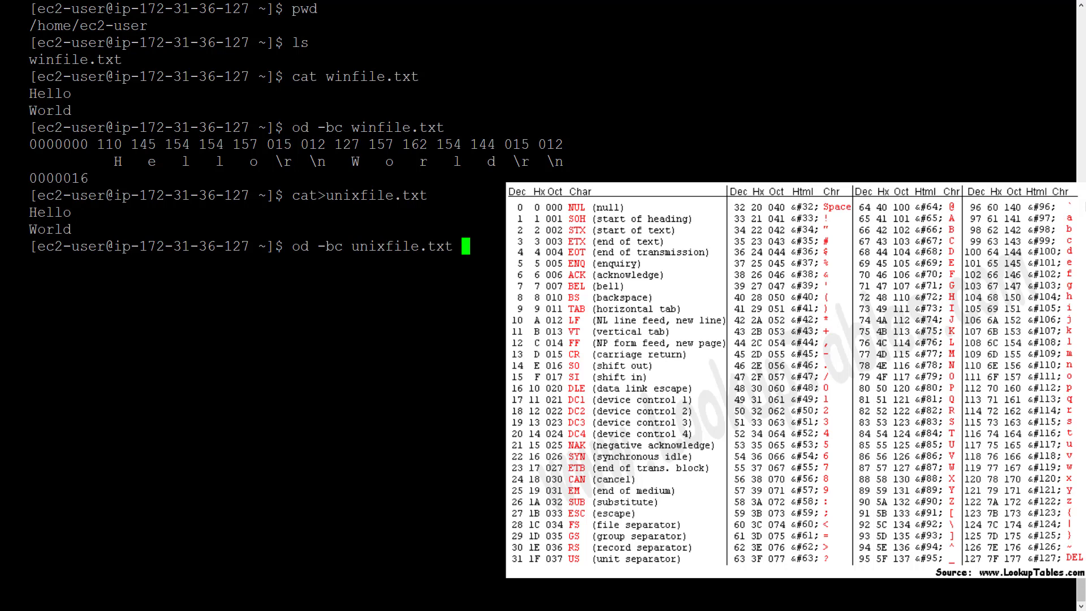
key(Return)
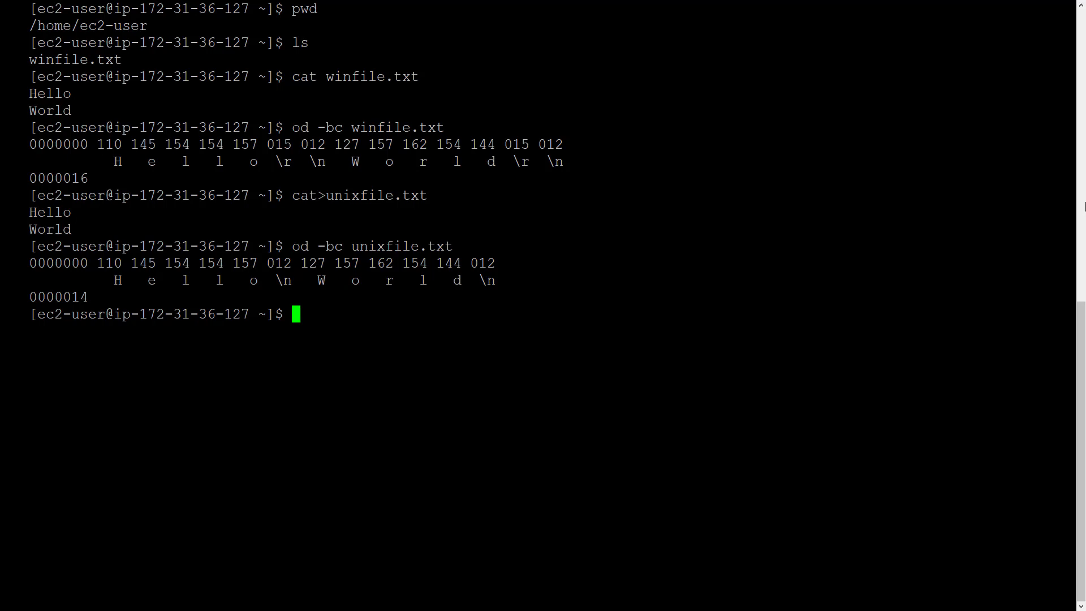
Run sudo yum install dos2unix and answer y so the package installs completely.
text(sudo yum)
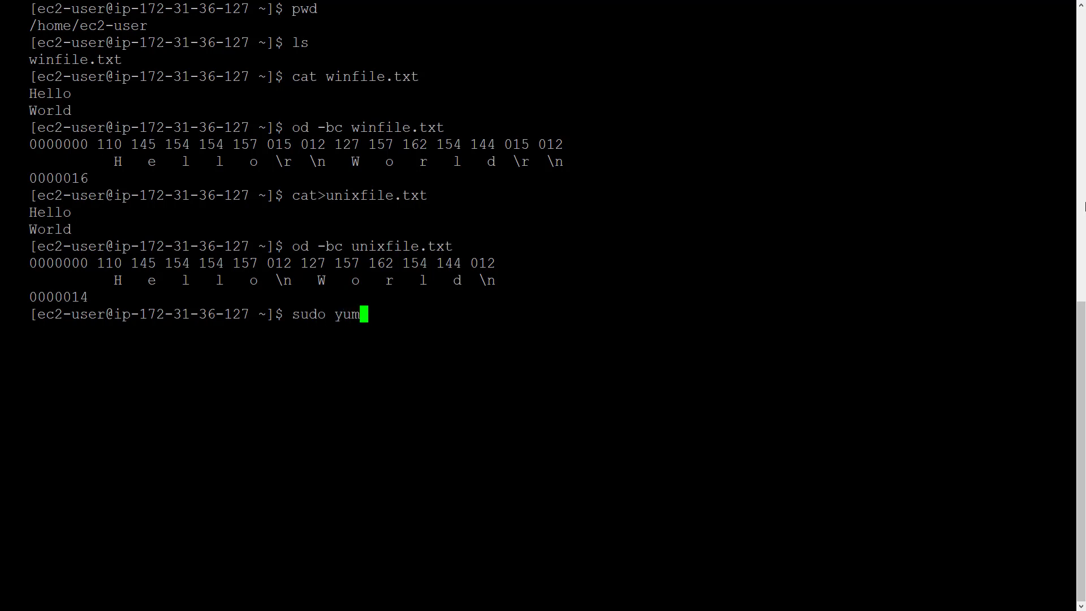
text(install dos2u)
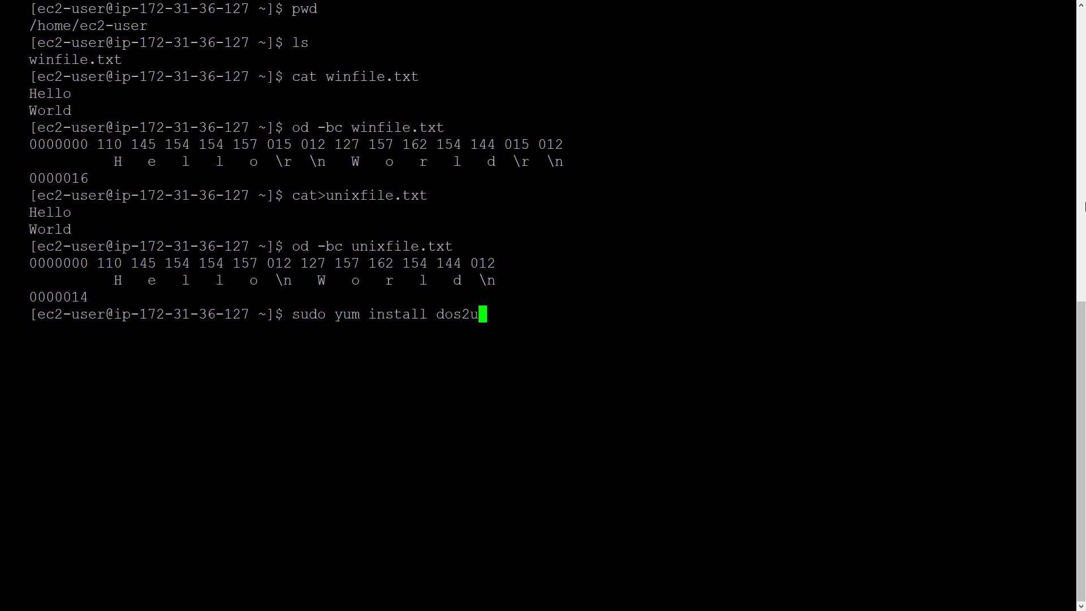
text(ix)
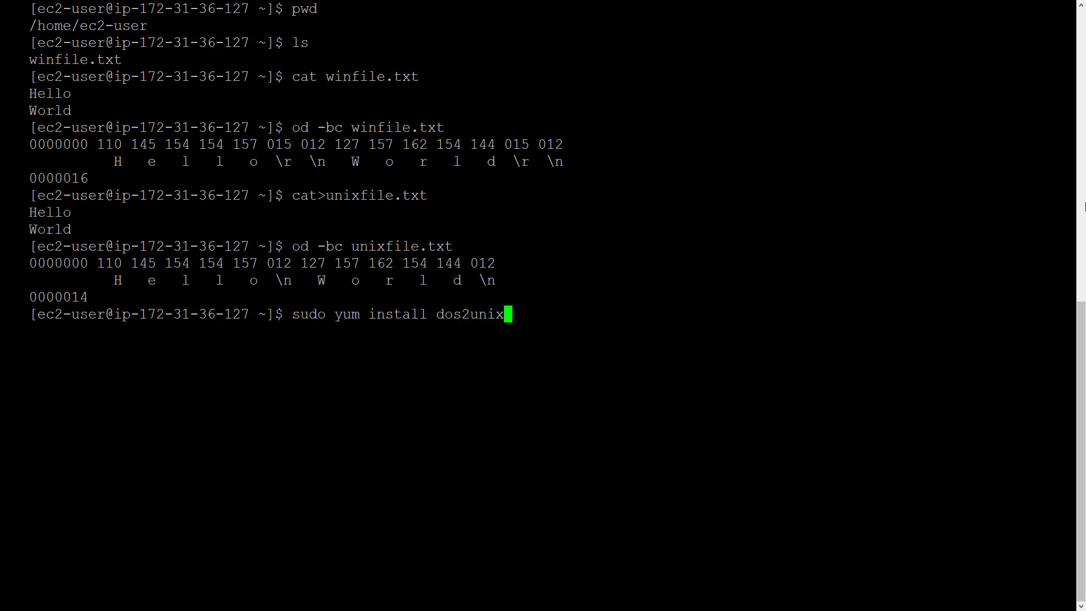
key(Return)
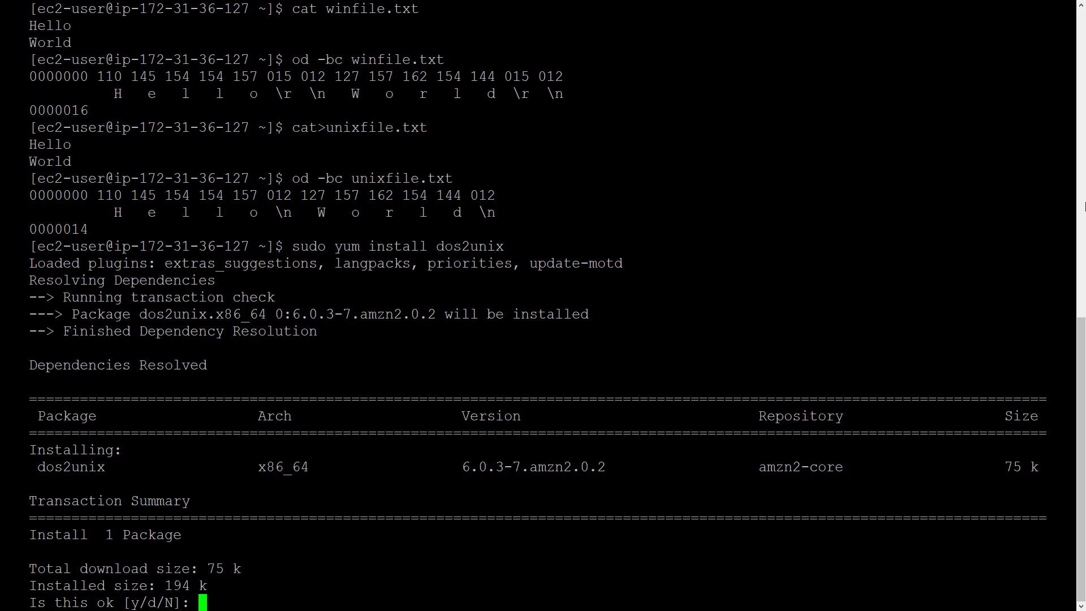
text(y)
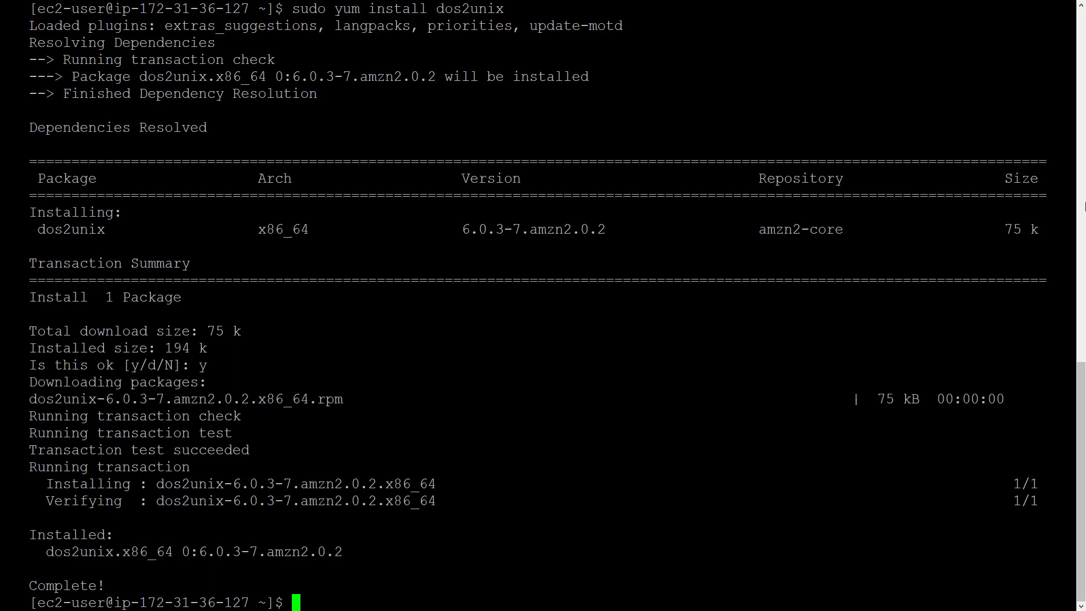
text(cl)
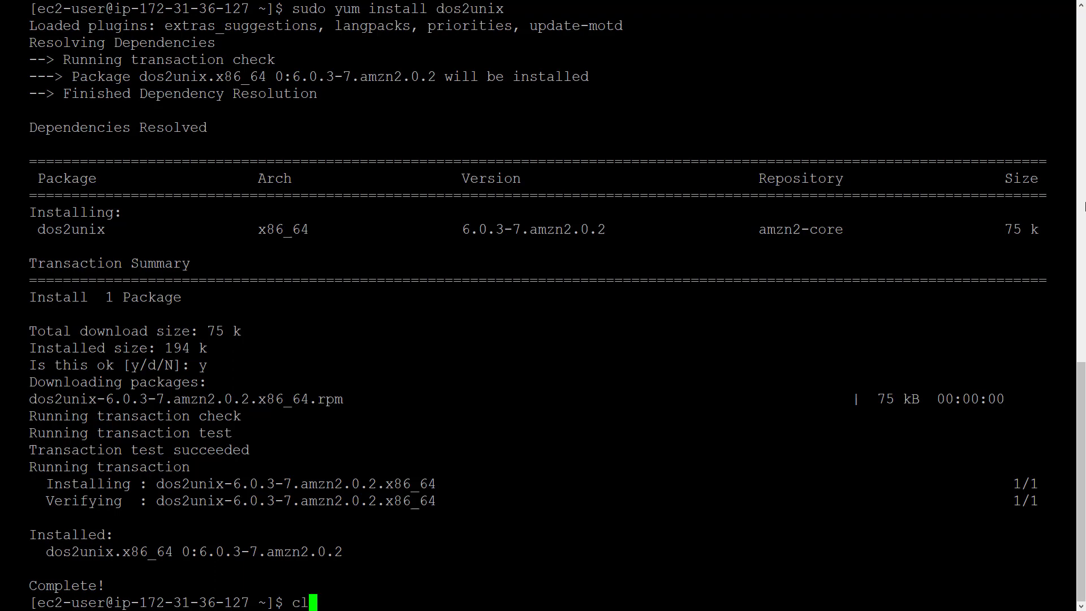
Clear the screen and convert winfile.txt to Unix format with dos2unix.
key(Return)
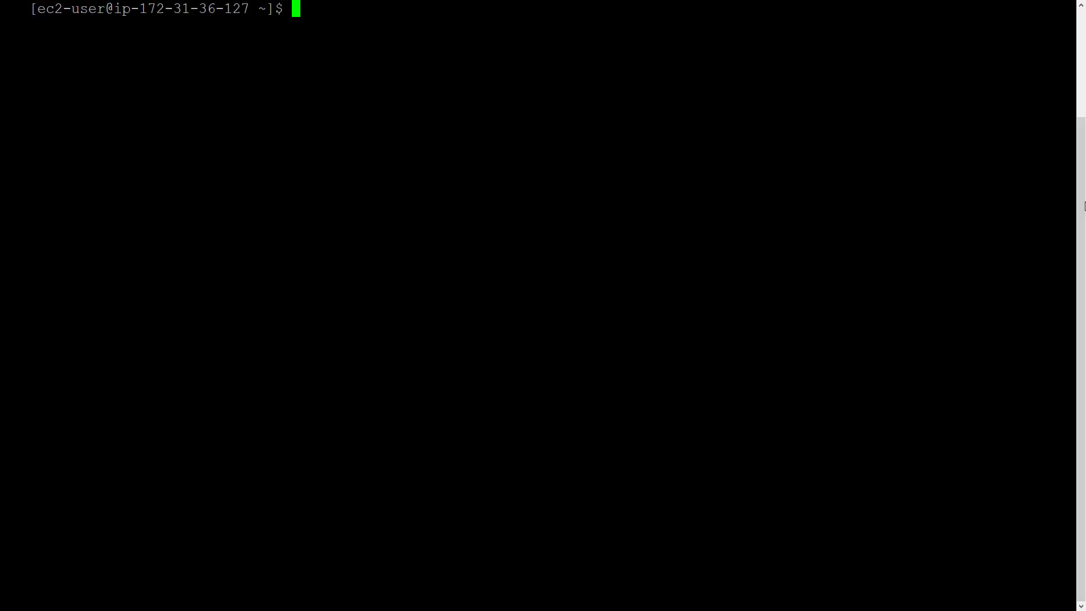
text(dos2uni)
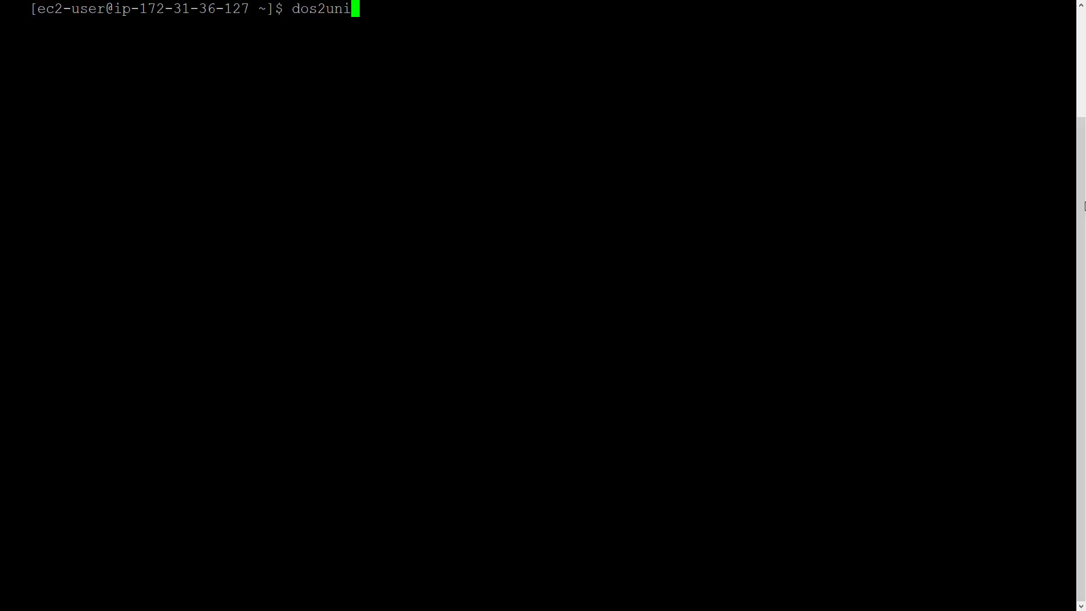
text(x winfile.txt)
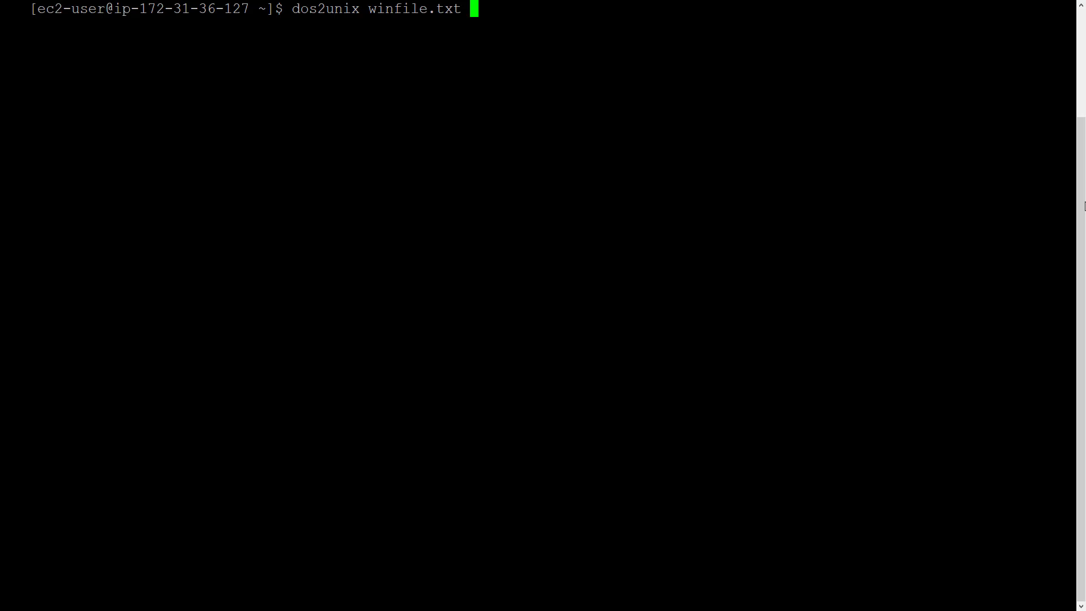
key(Return)
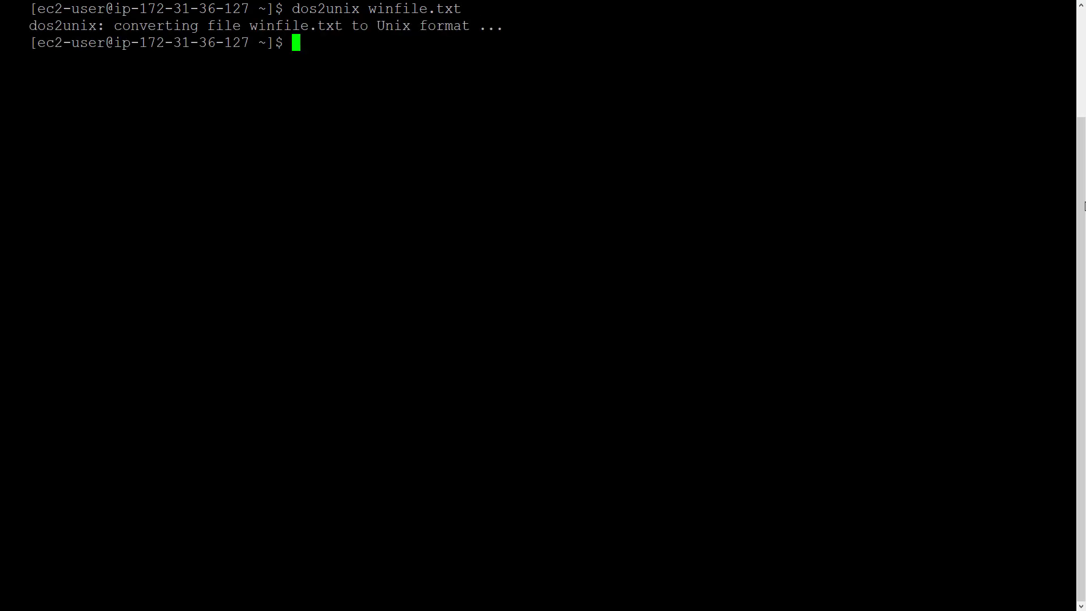
Run od -bc winfile.txt, confirming its line endings are now \n only.
text(od -b)
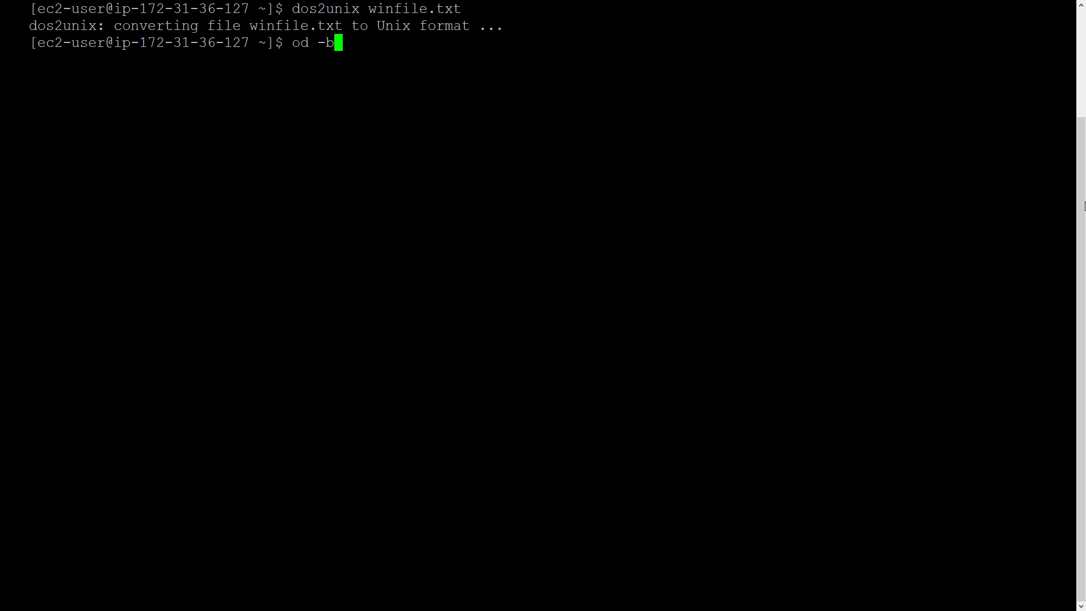
text(c winfile.txt)
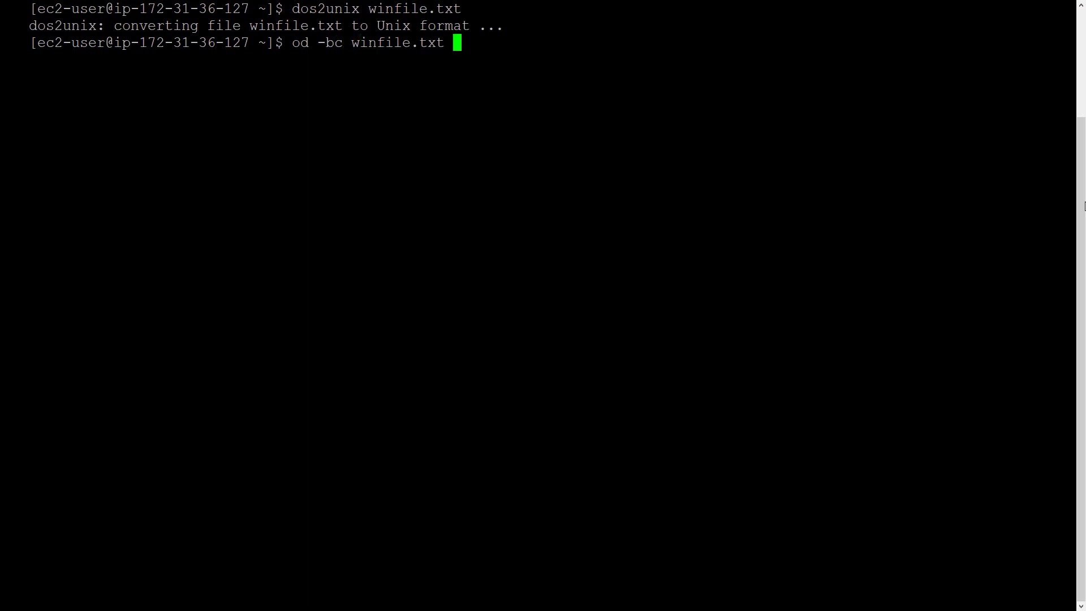
key(Return)
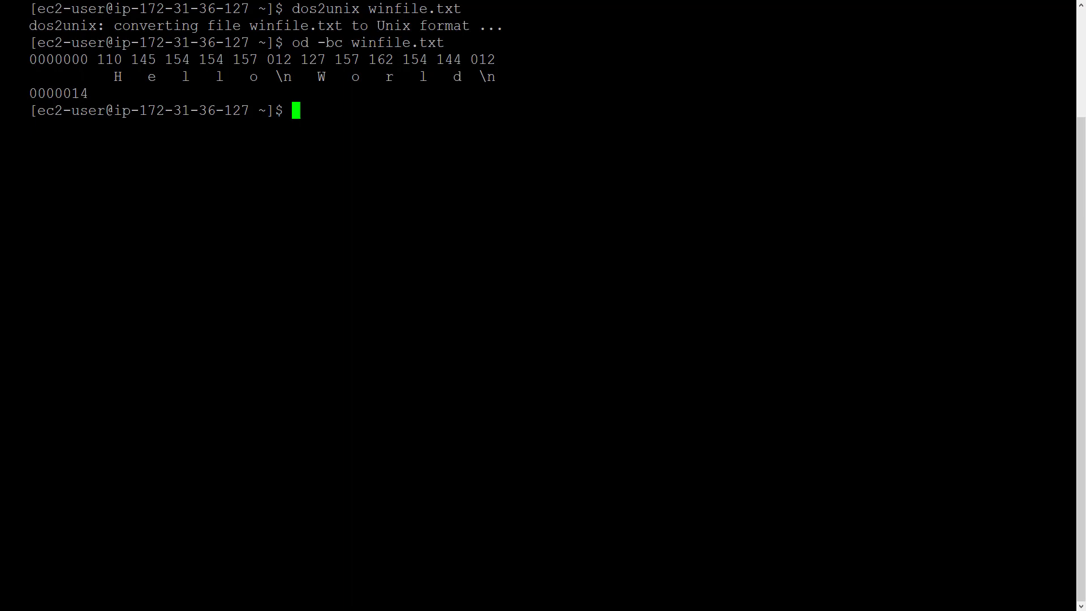
text(u)
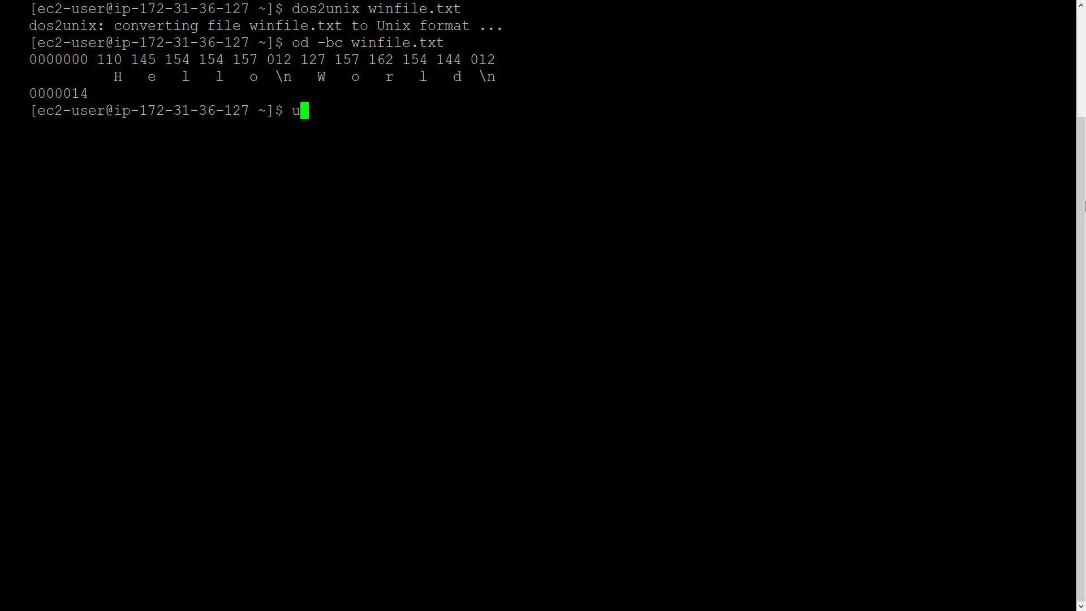
Run 'unix2dos winfile.txt' on the EC2 host to convert it to DOS line endings.
text(ni)
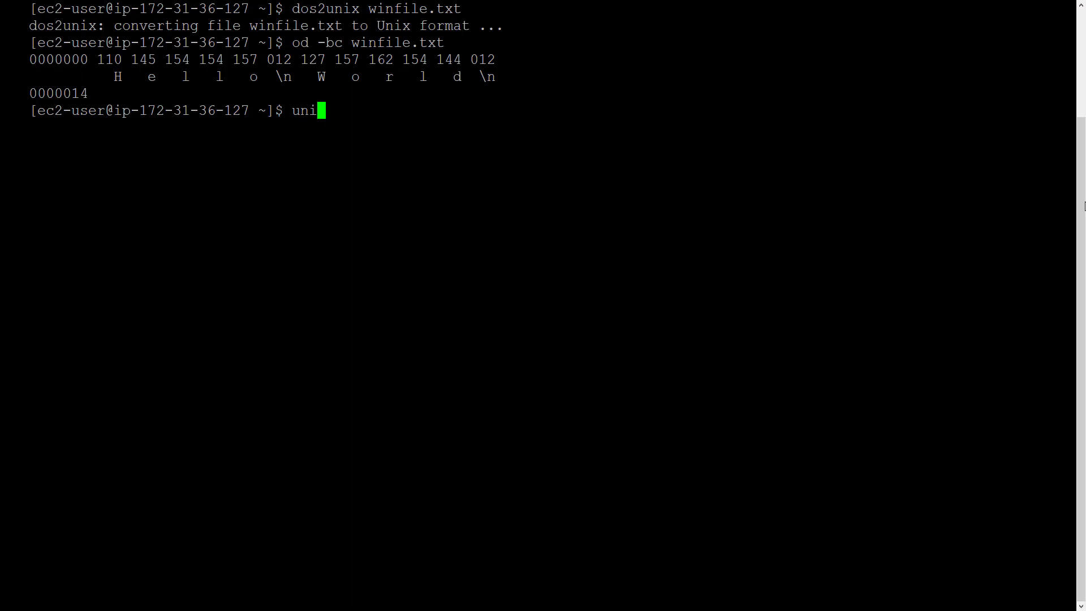
text(x2dos)
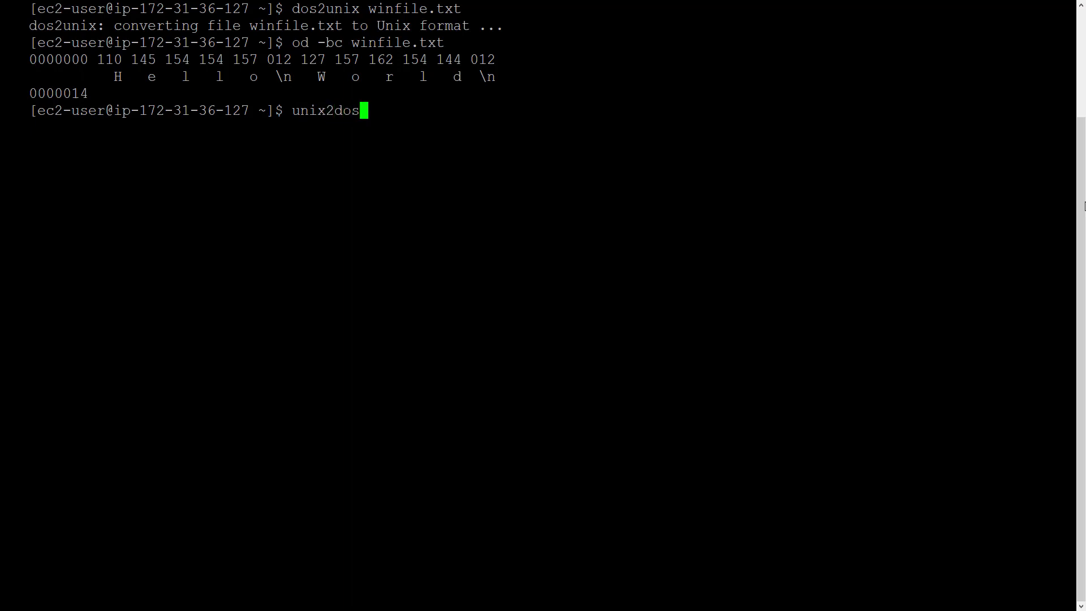
text(winfile.txt)
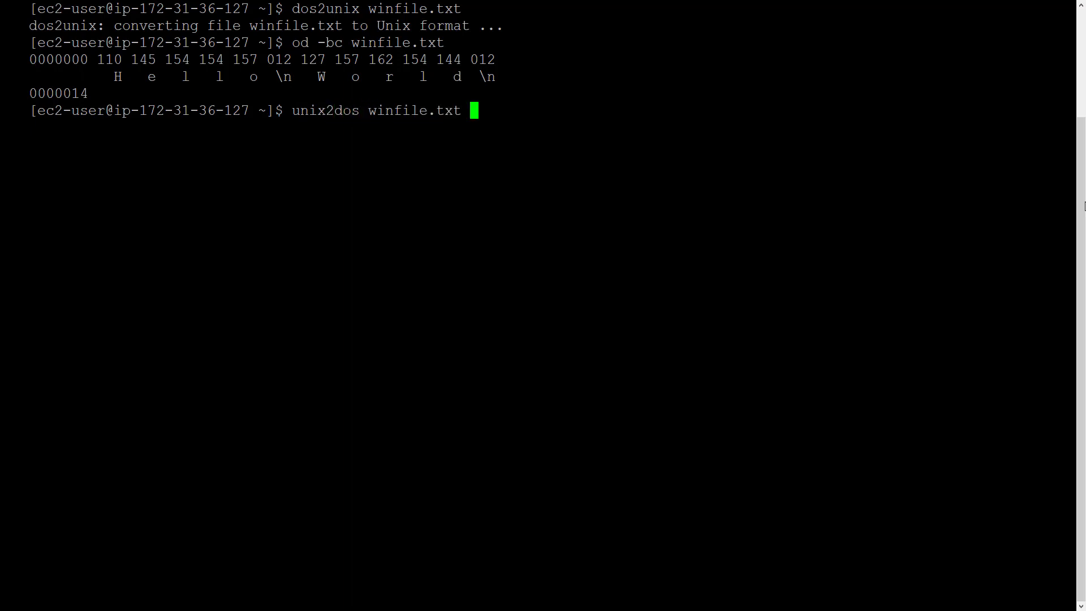
key(Return)
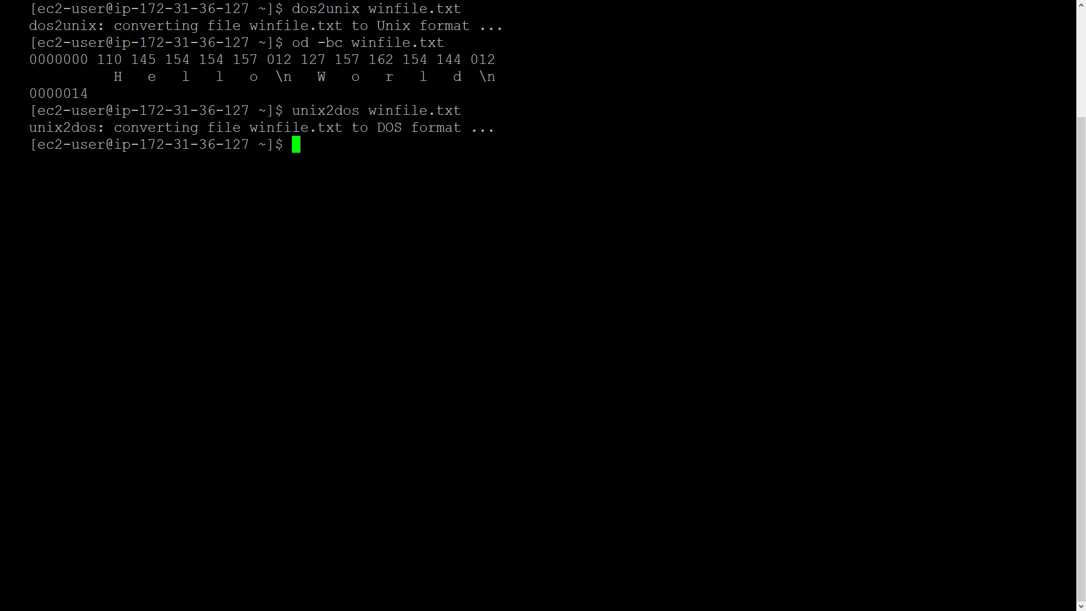
Dump winfile.txt with 'od -bc' to confirm each line now ends with \r\n.
text(od -)
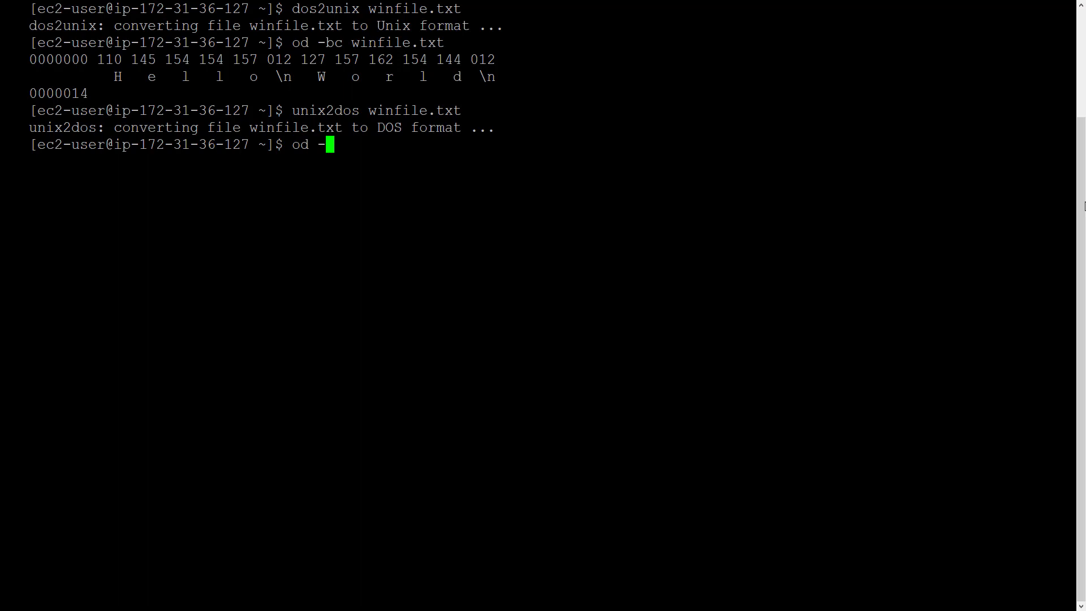
text(bc)
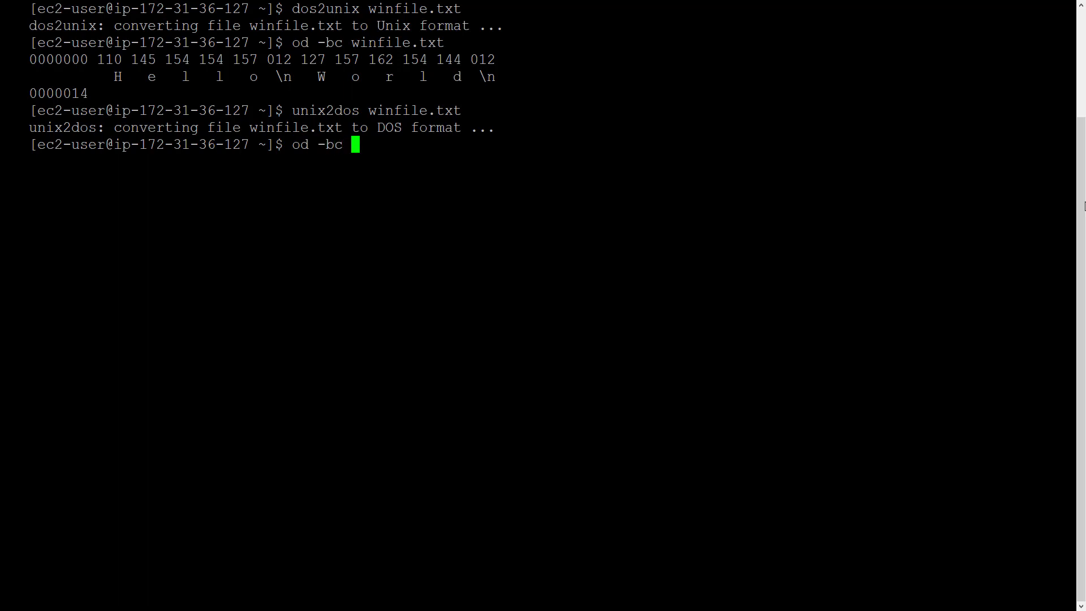
text(w)
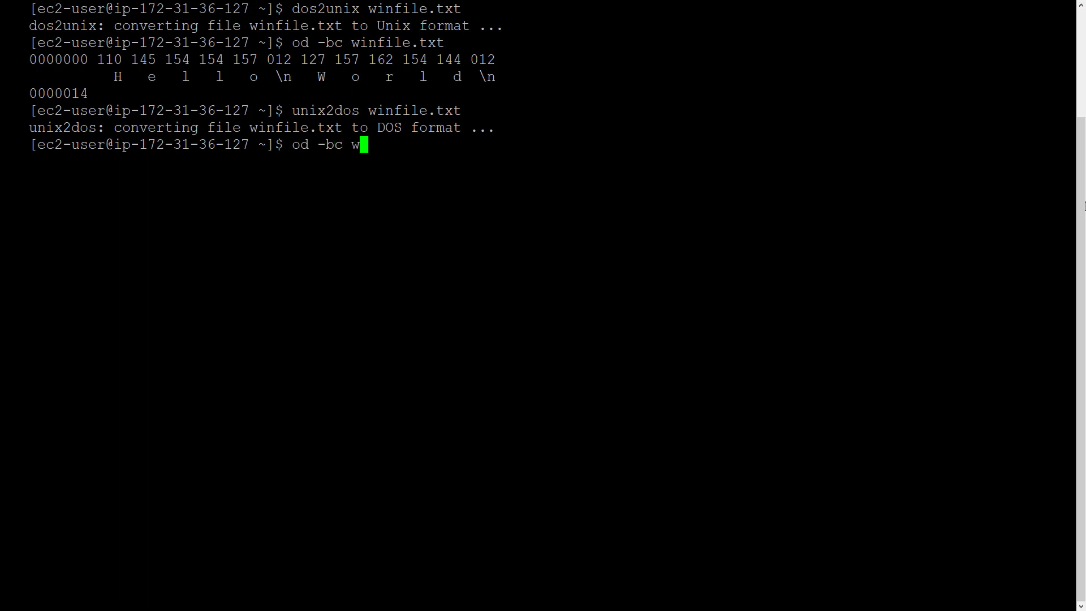
key(Return)
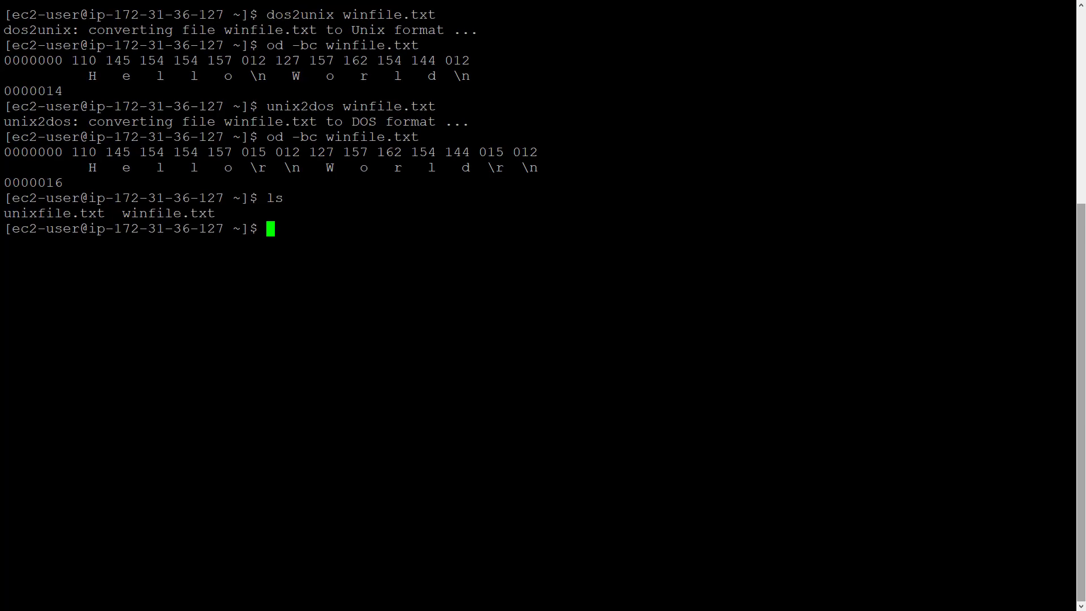
text(od)
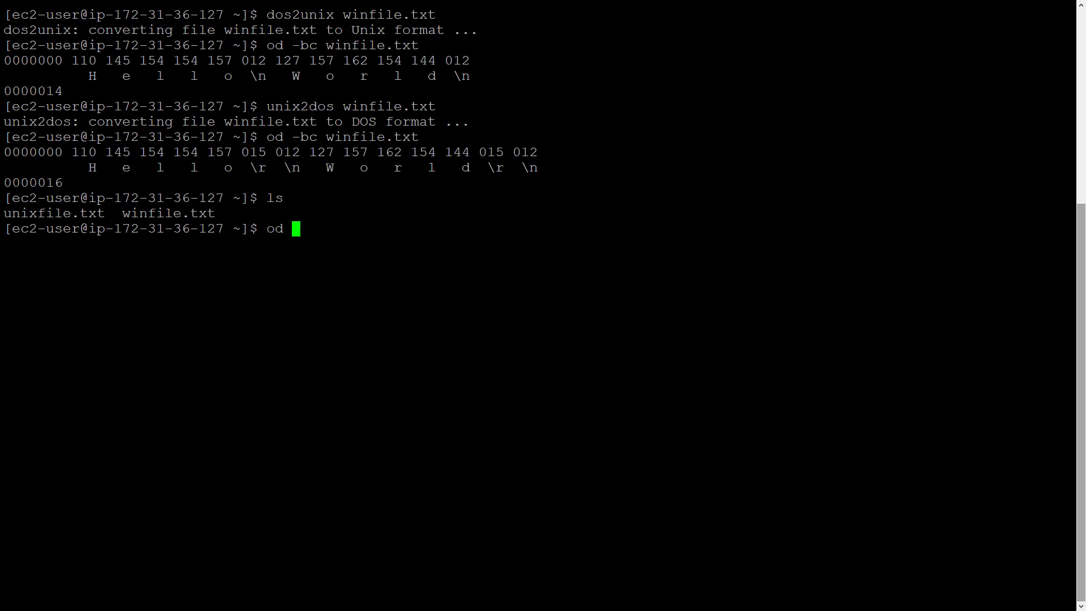
text(-bc)
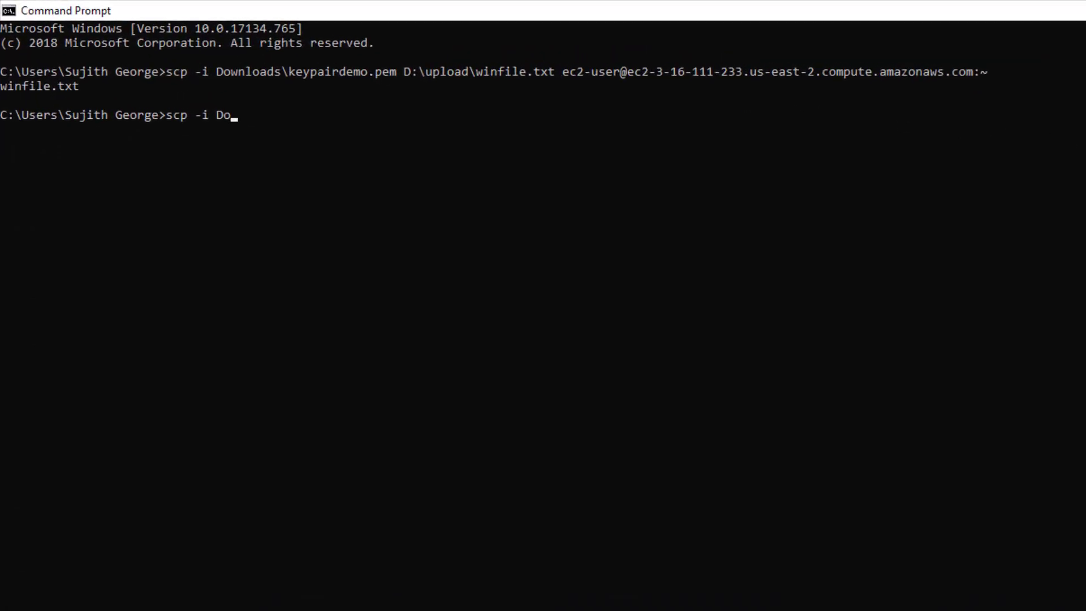
Start the scp command with the Downloads\keypairdemo.pem key, checking the host name in PuTTY.
text(wnloads)
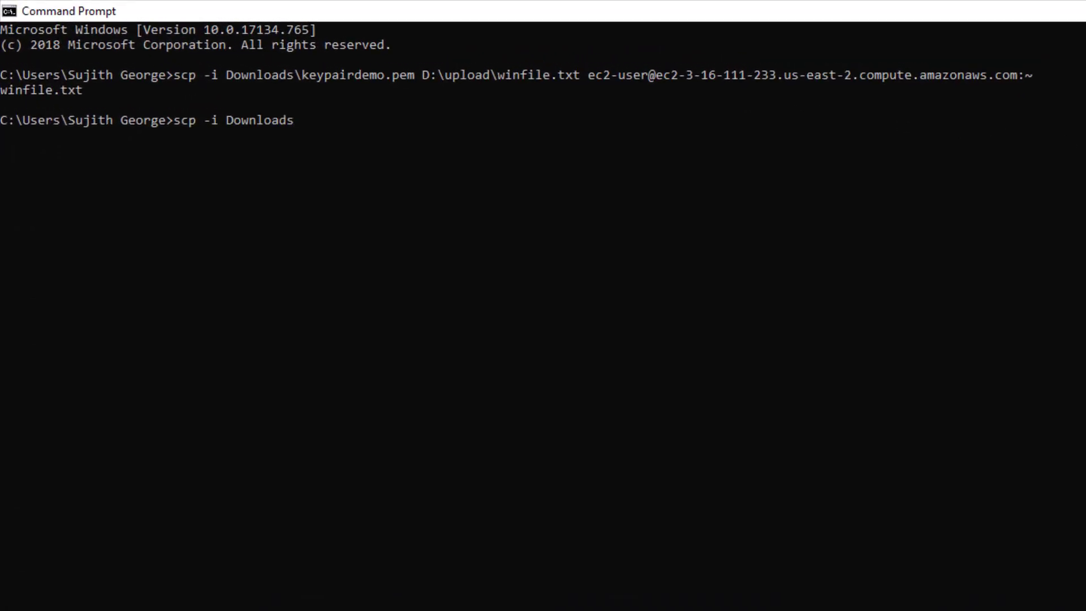
text(\keypairde)
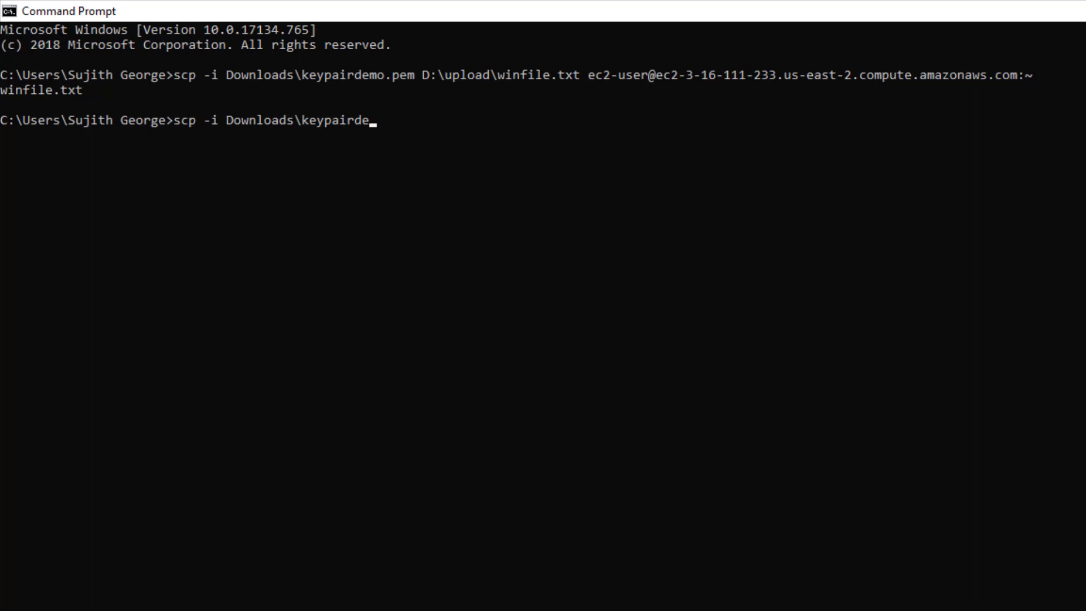
text(mo.pe)
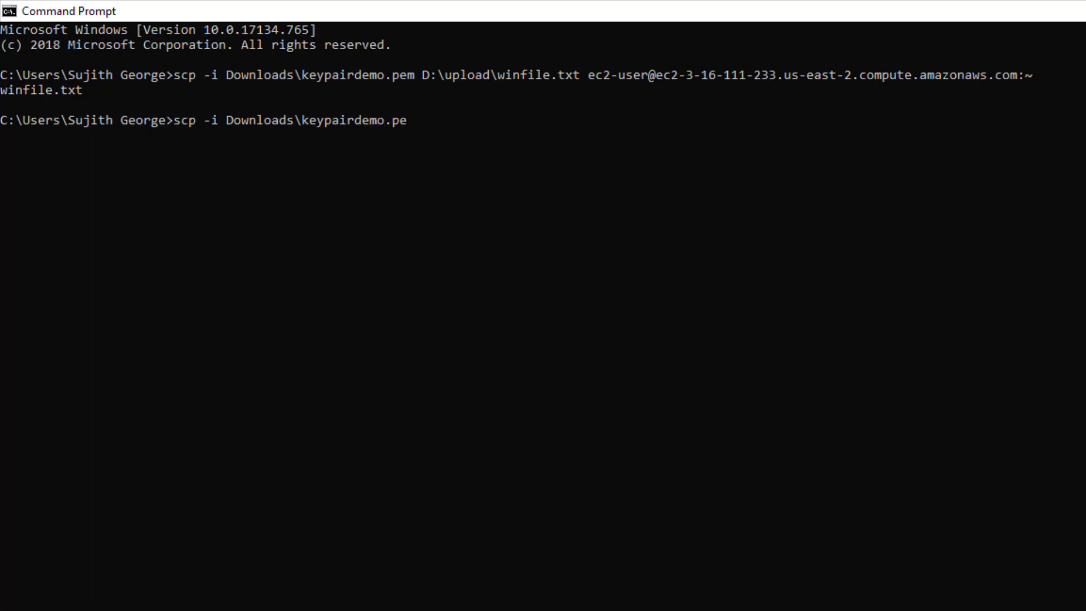
text(m)
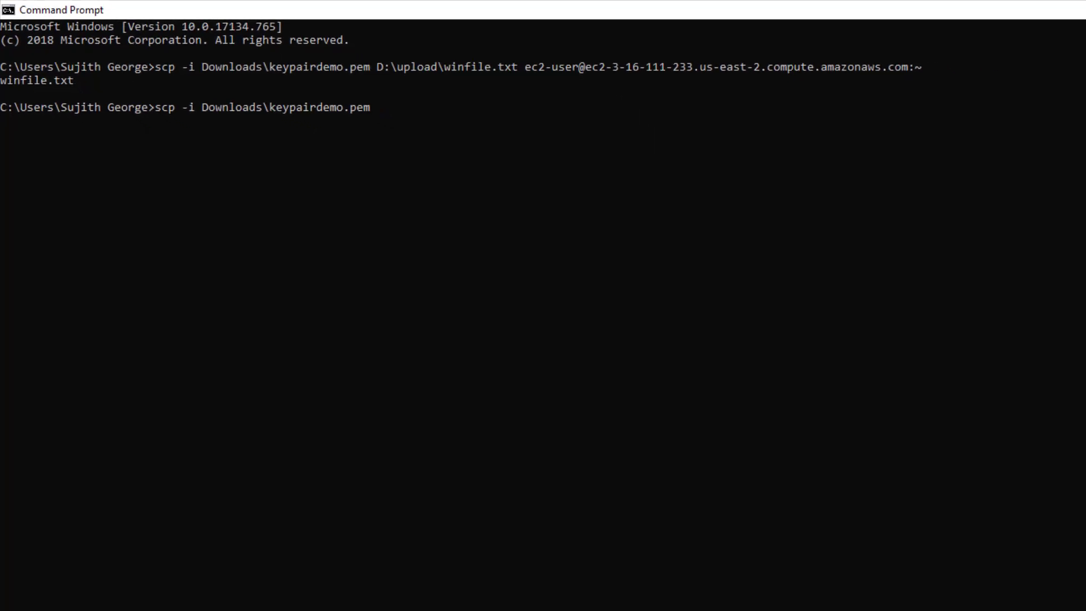
click(234, 599)
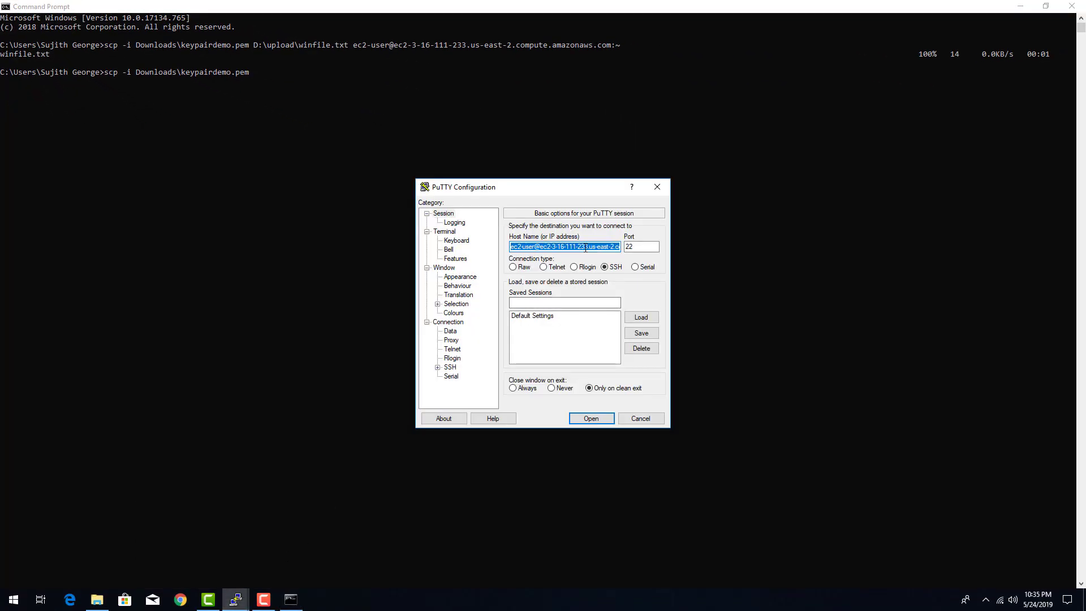
click(640, 417)
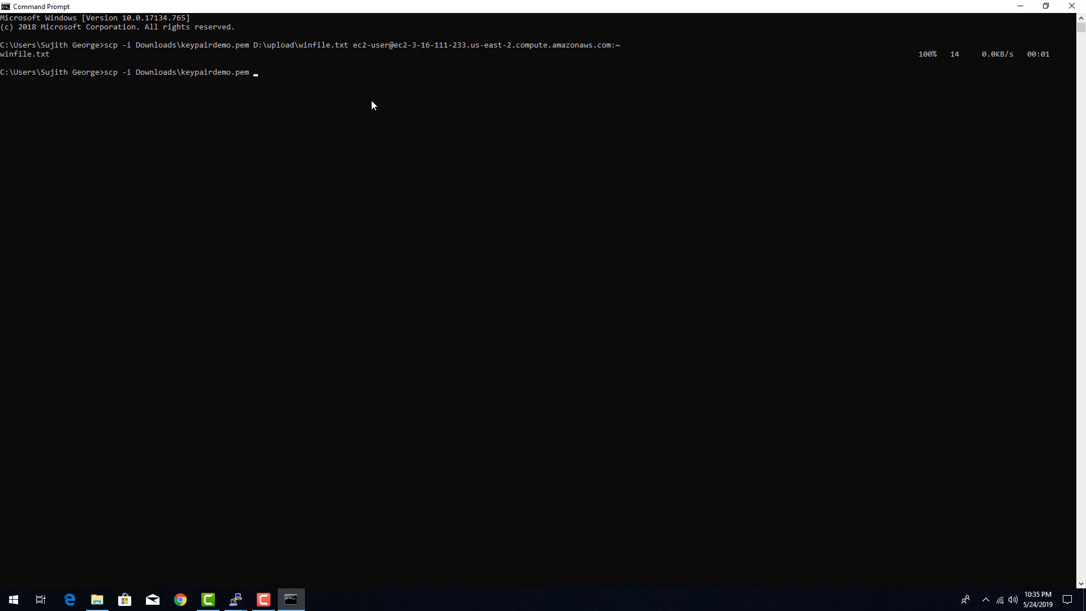
text(ec2-user@ec2-3-16-111-233.us-east-2.compute.amazonaws.com)
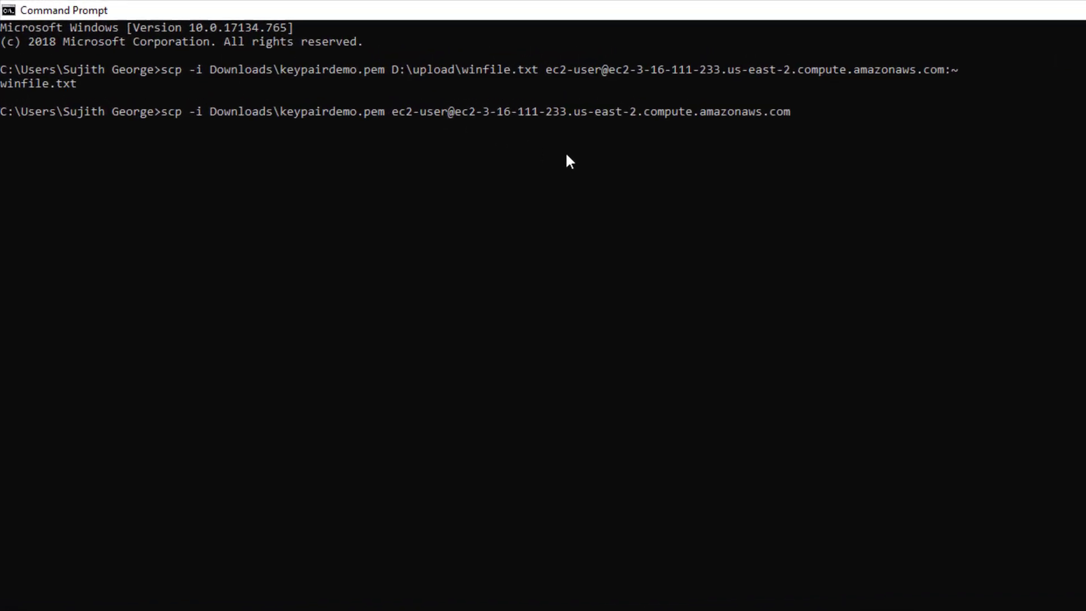
text(:)
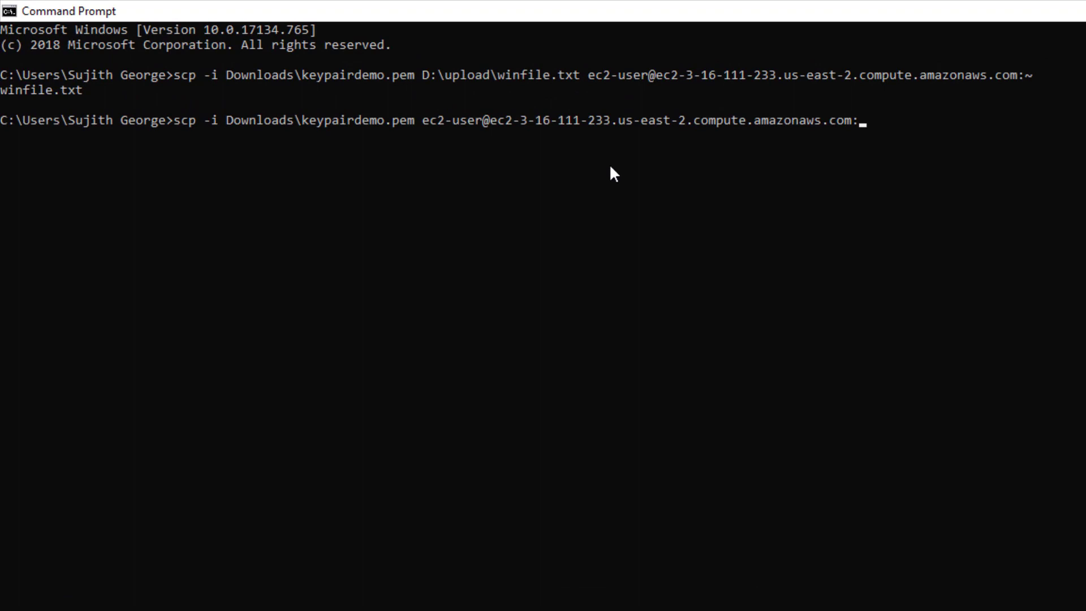
text(~)
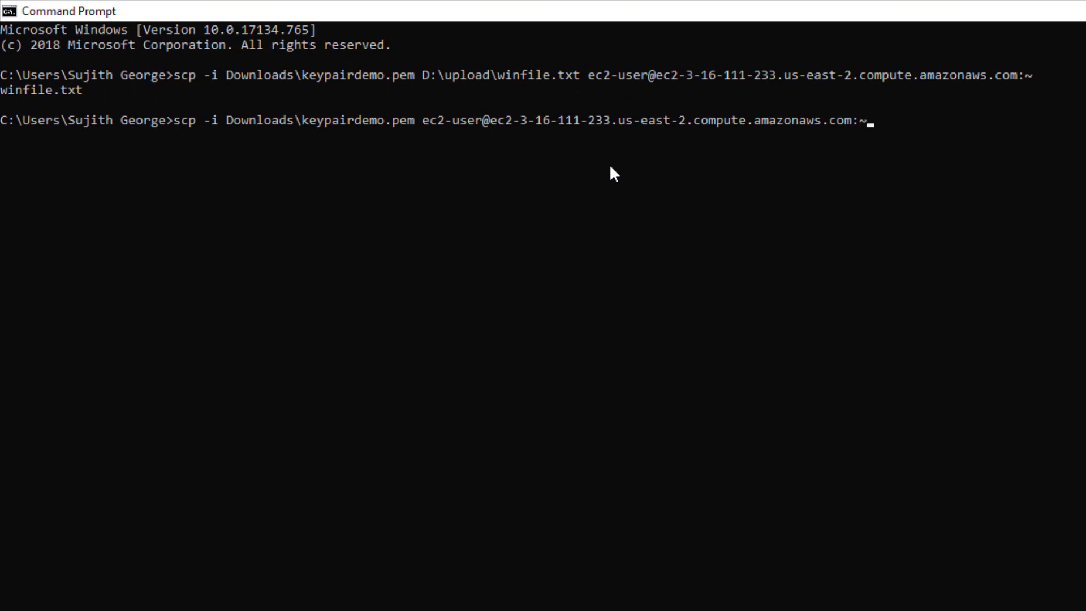
text(/)
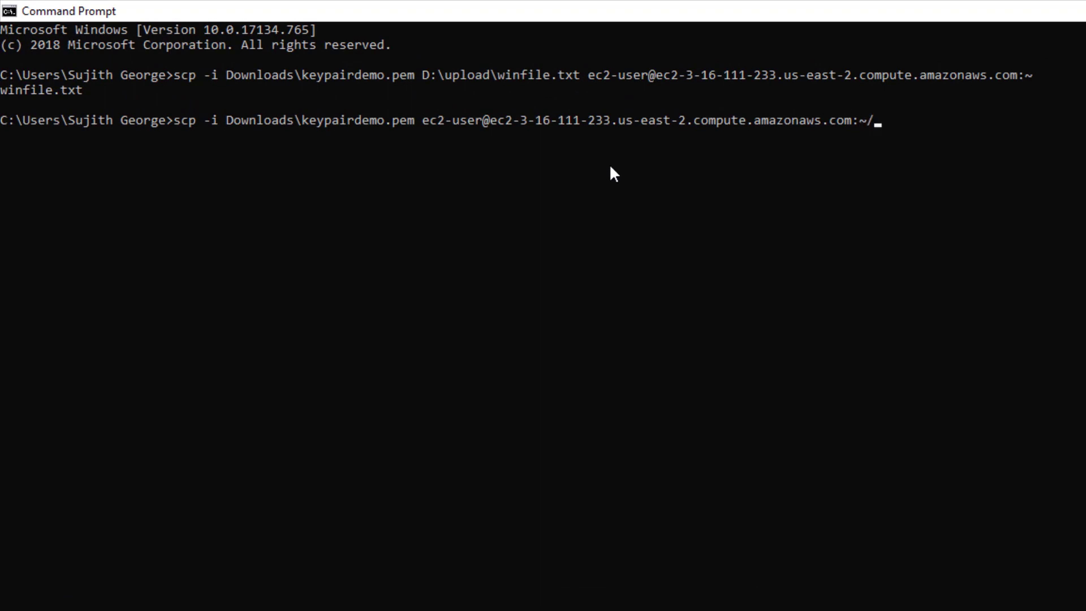
text(unix)
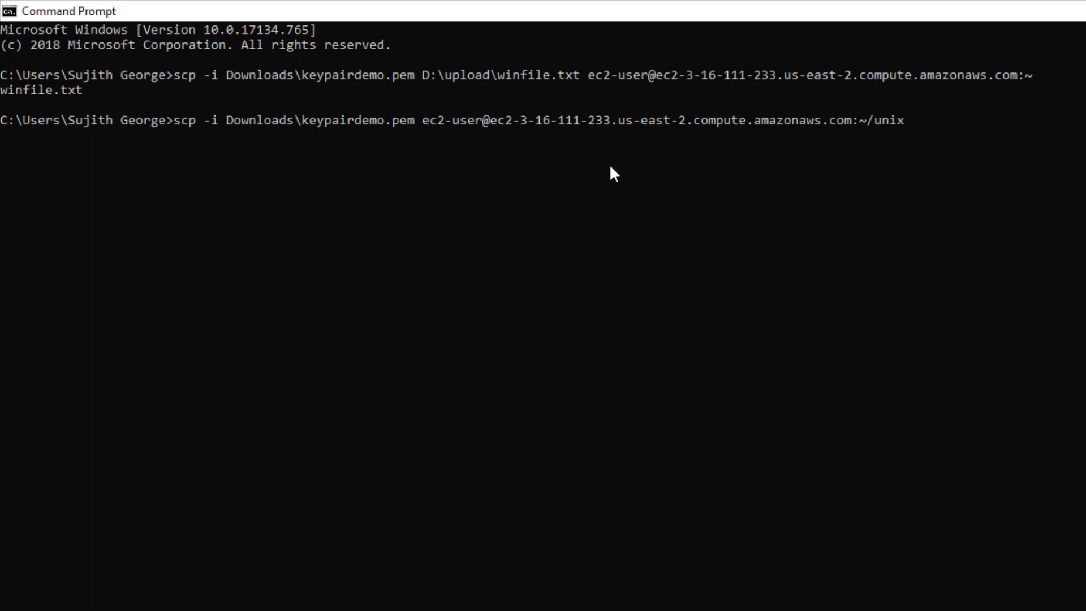
text(file.txt)
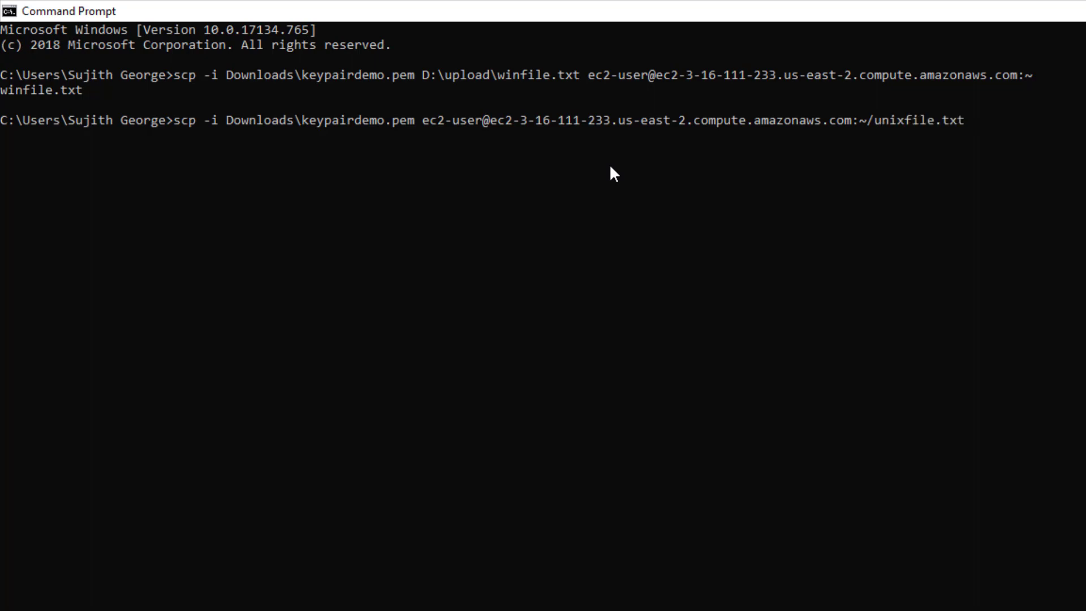
text(D:\upload)
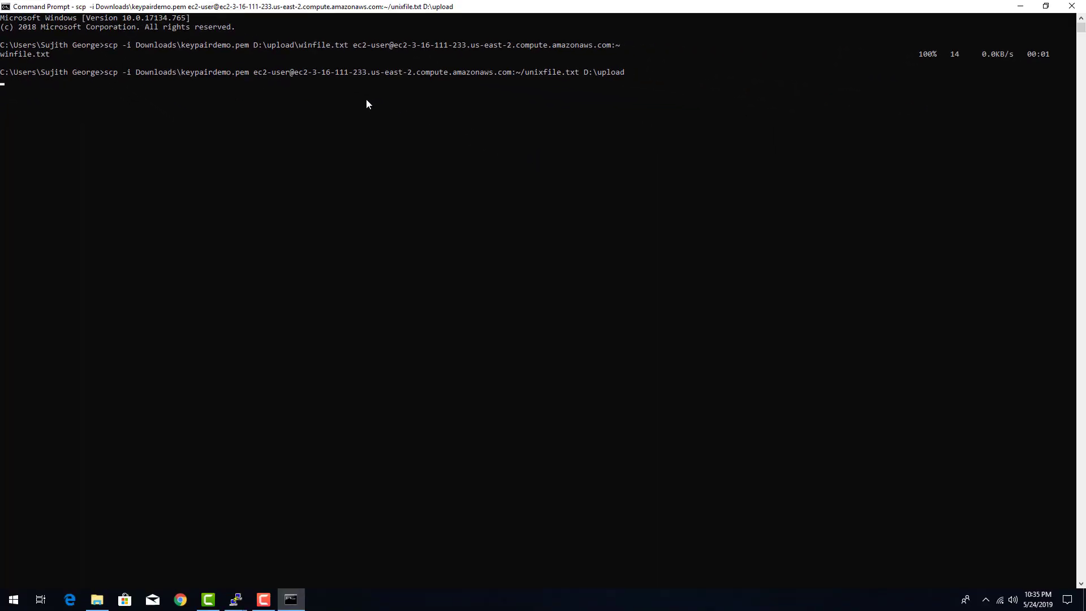
mouse_move(462, 223)
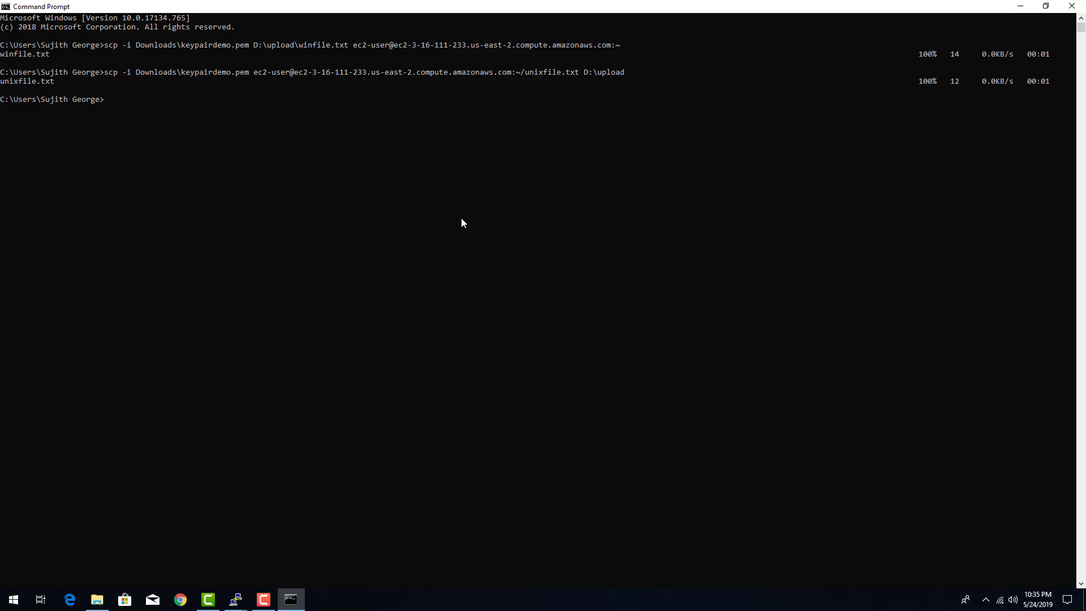
click(97, 599)
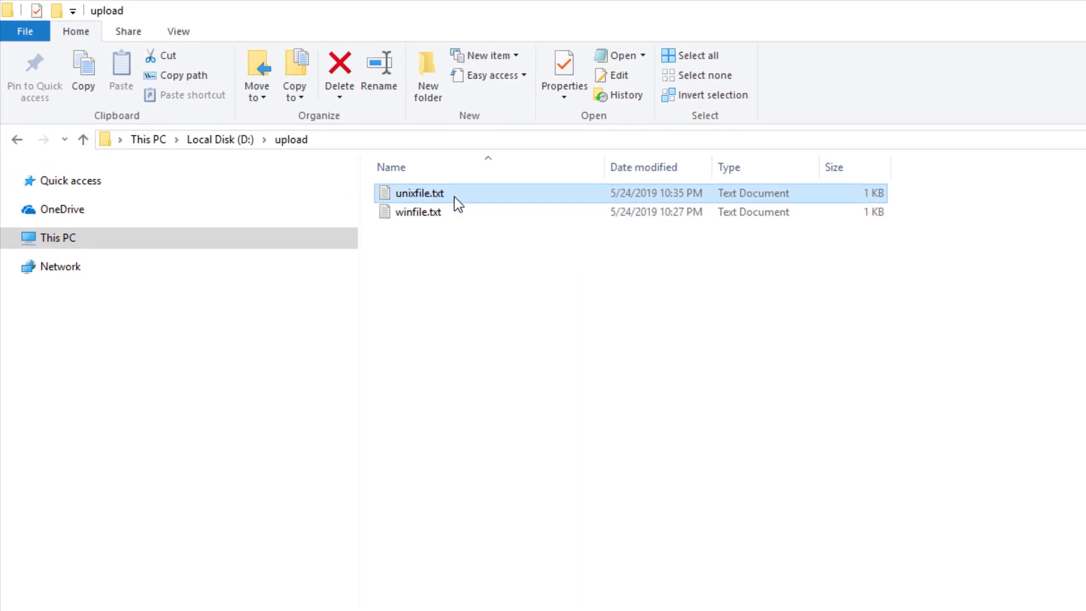
double_click(419, 194)
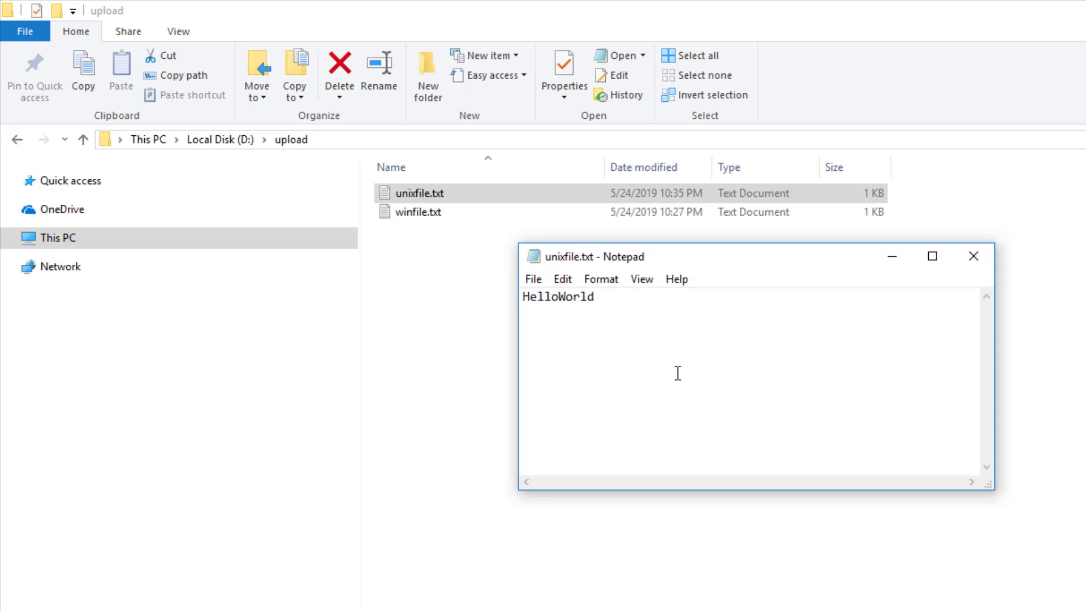
click(558, 296)
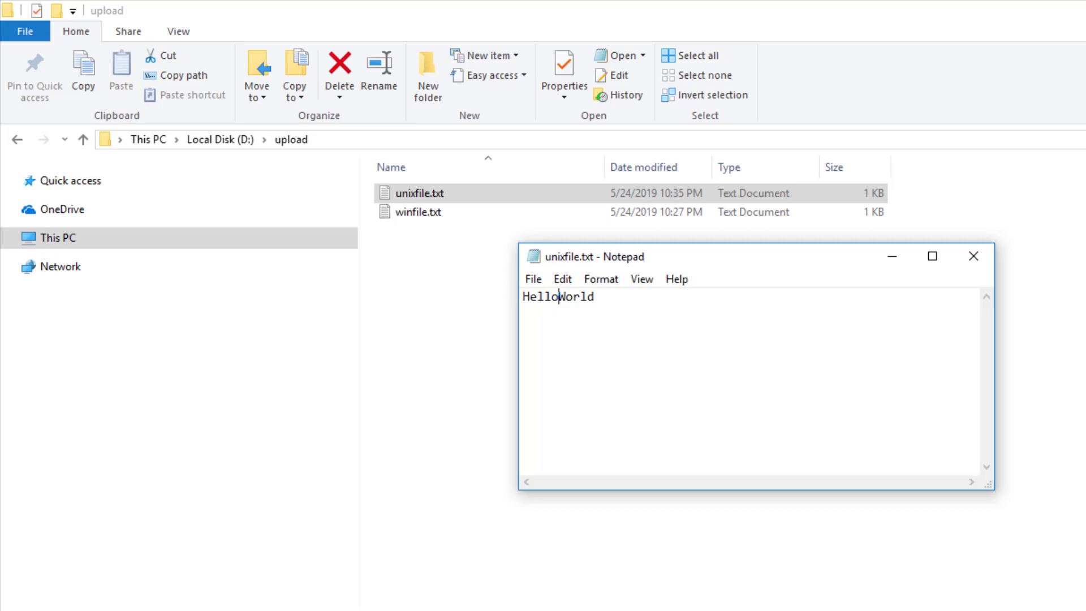
mouse_move(944, 229)
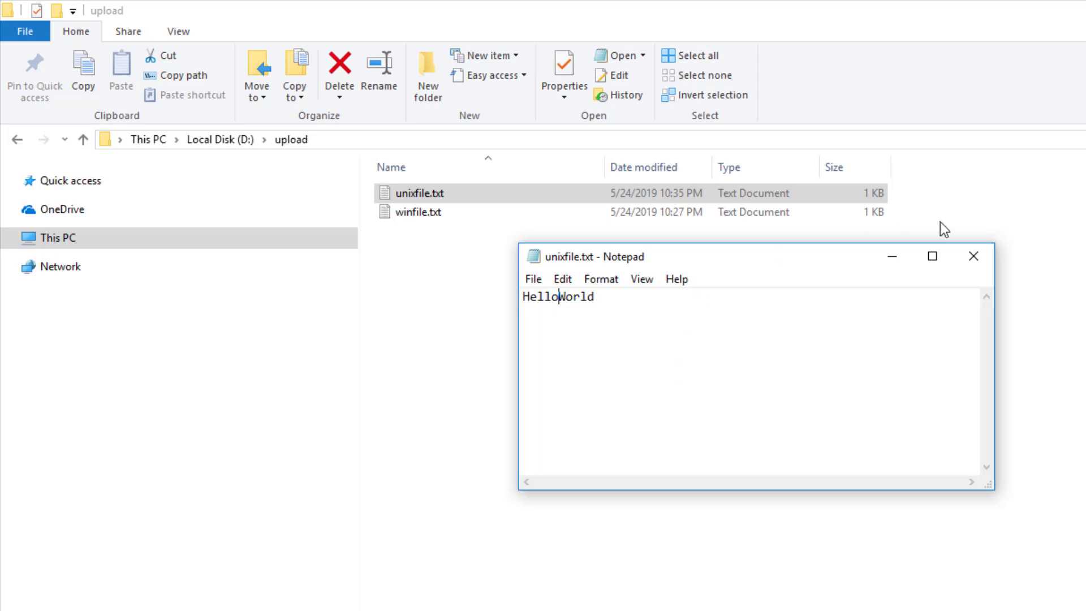
mouse_move(974, 256)
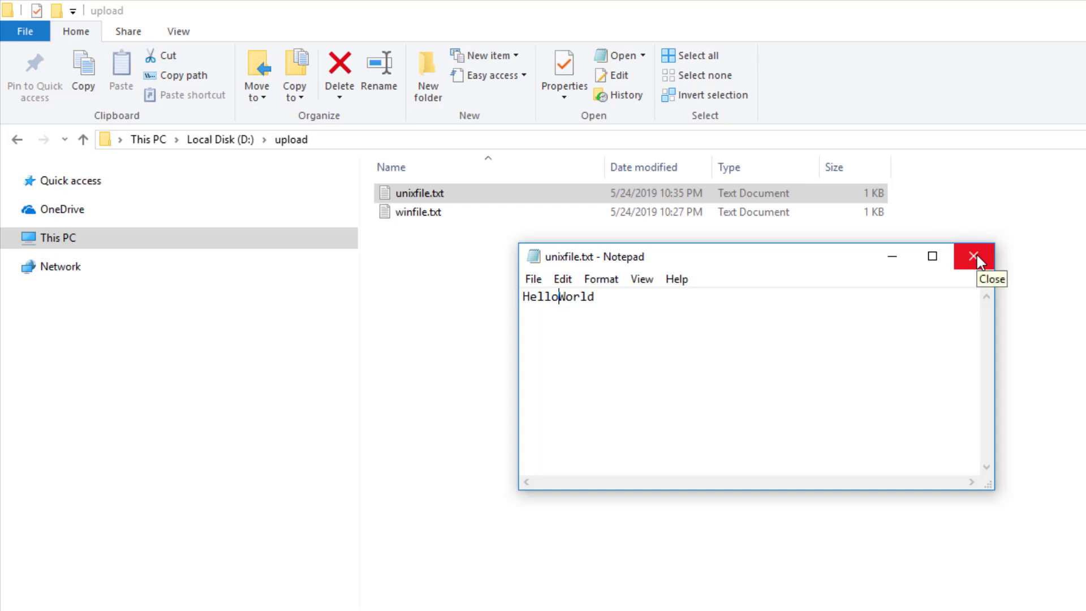
click(976, 256)
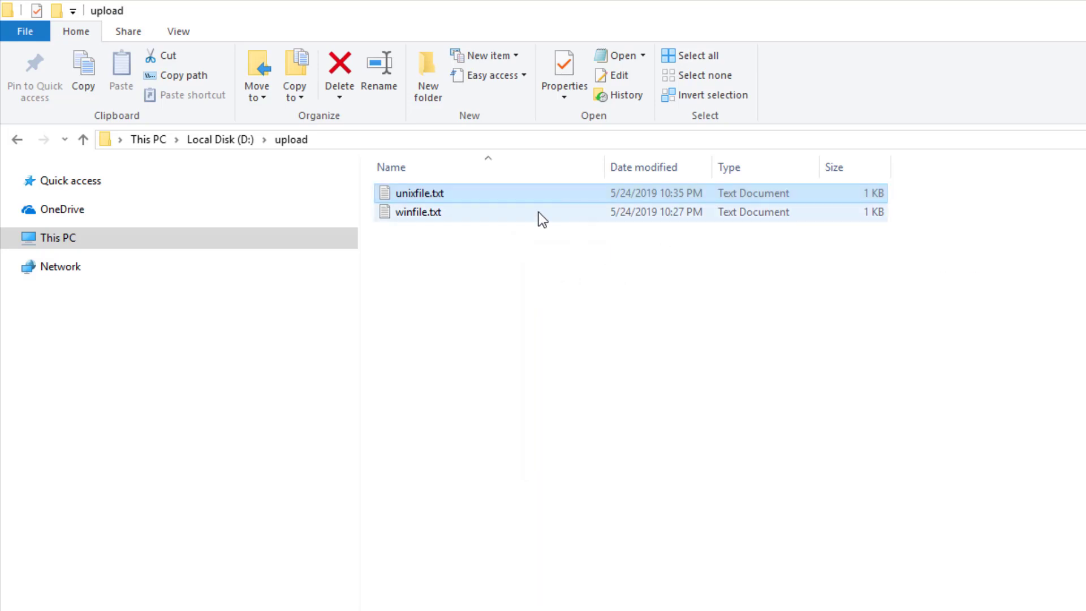
right_click(419, 193)
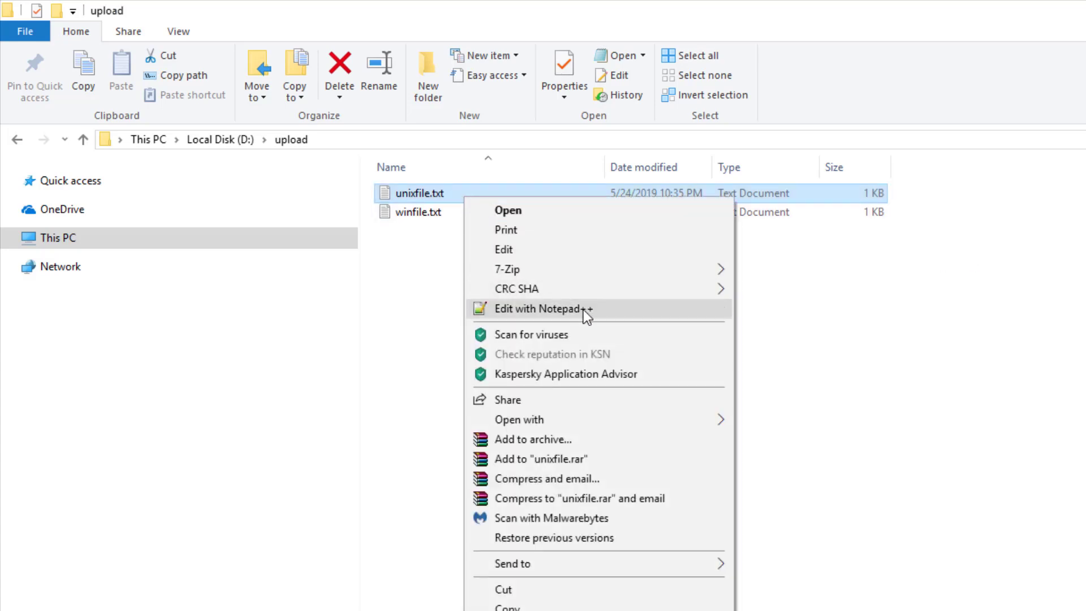
click(543, 309)
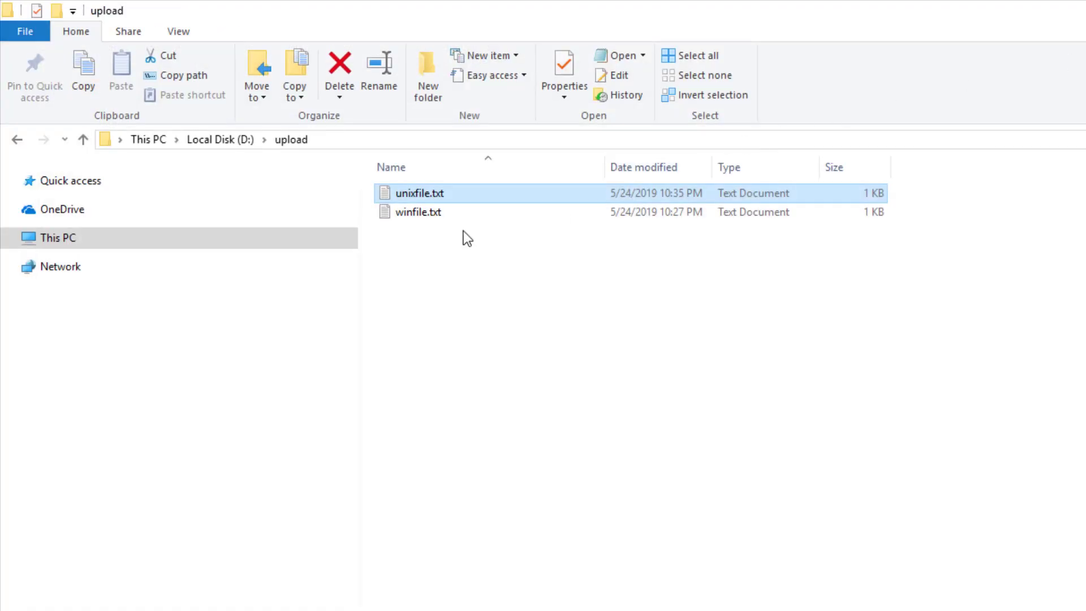
double_click(417, 212)
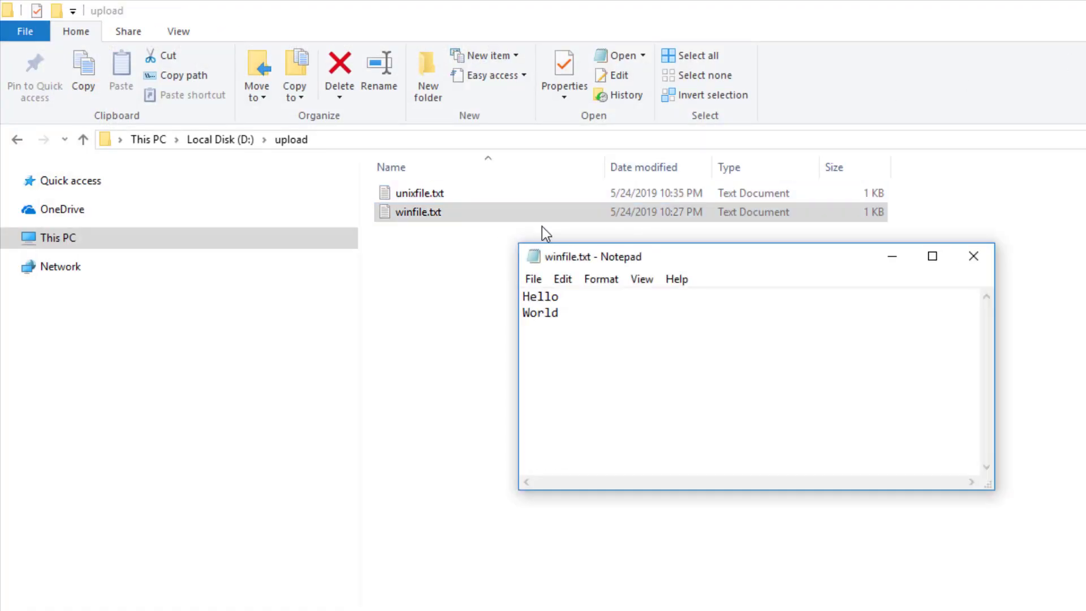
click(972, 256)
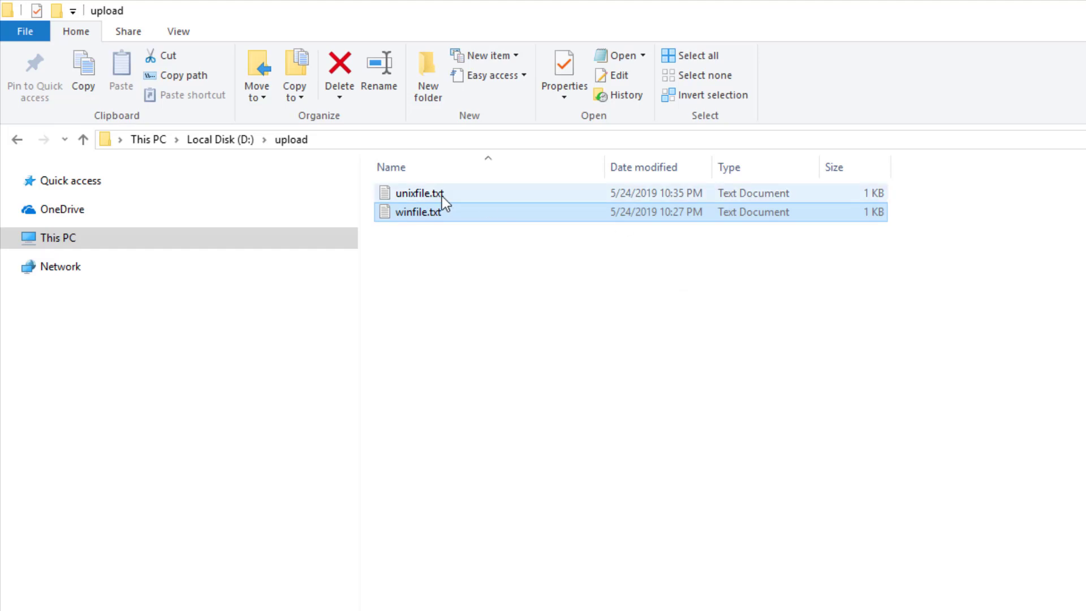
double_click(417, 194)
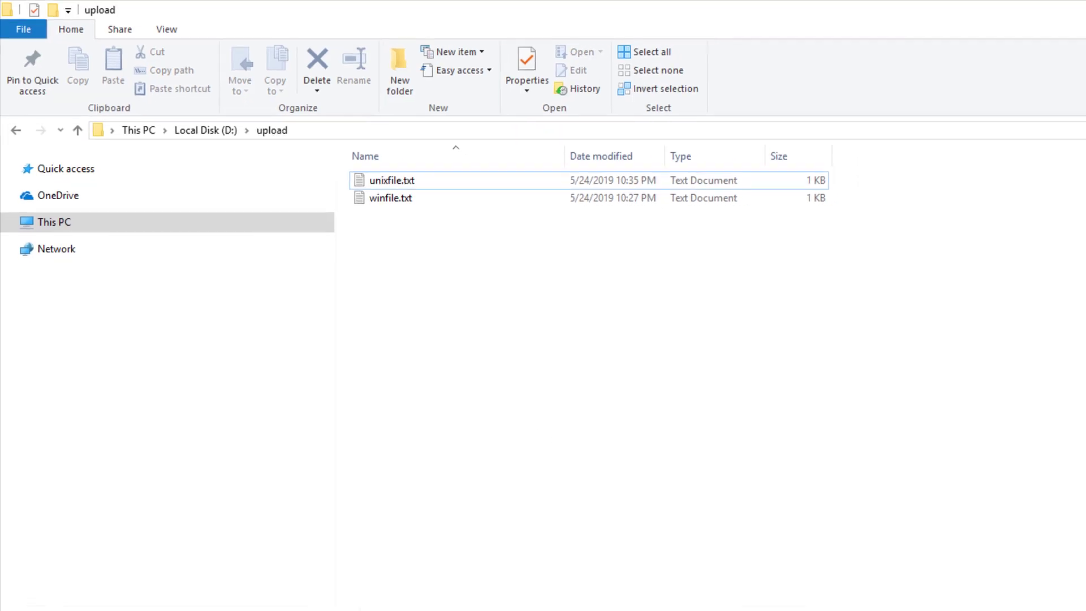
mouse_move(236, 599)
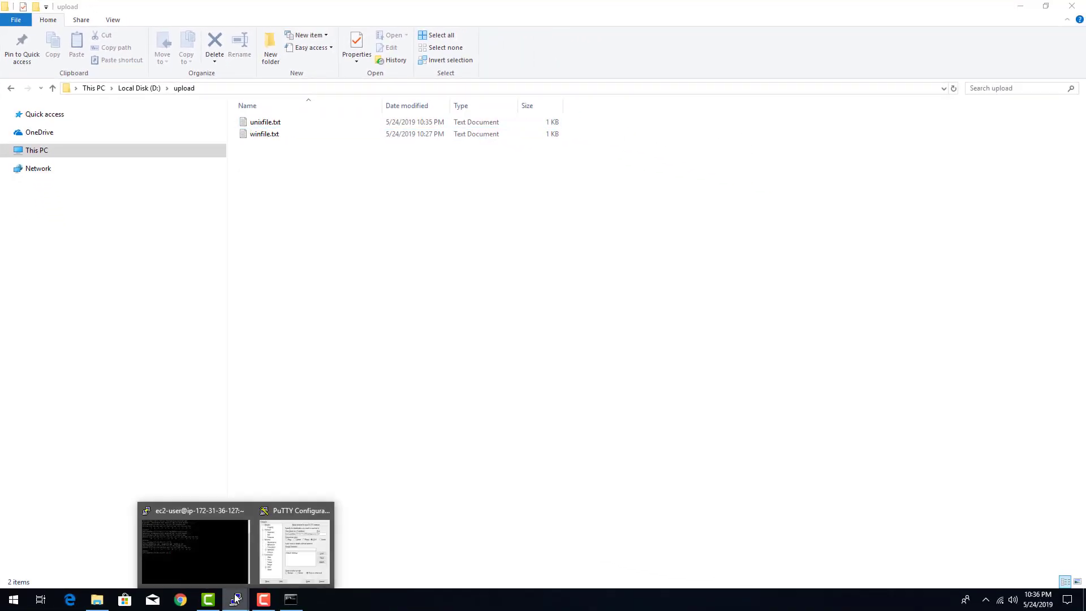
In the full-screen PuTTY session, run 'unix2dos unixfile.txt' on the EC2 host.
click(194, 547)
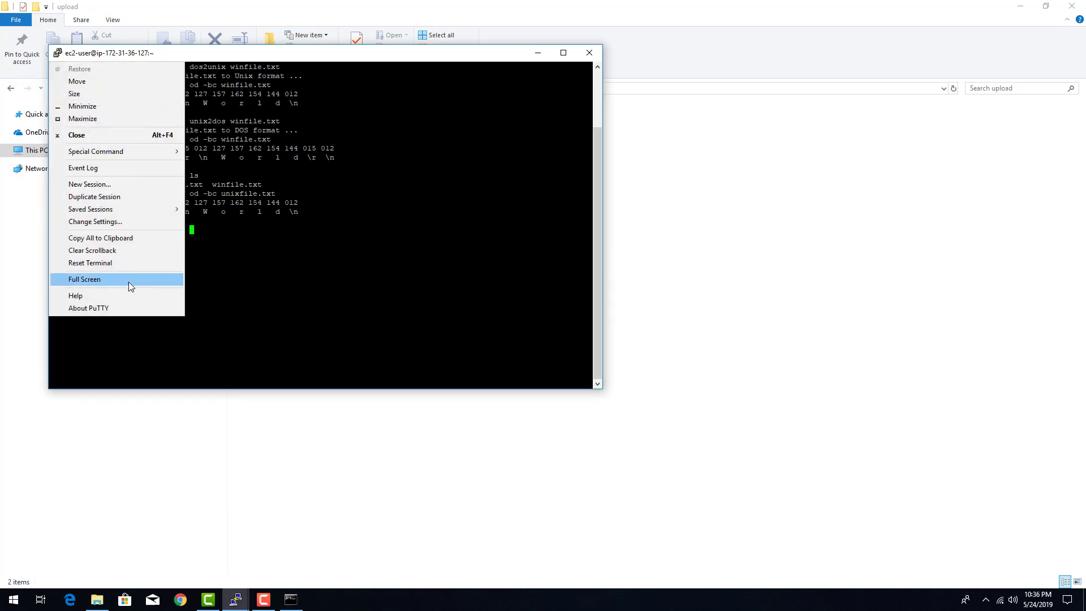
click(83, 278)
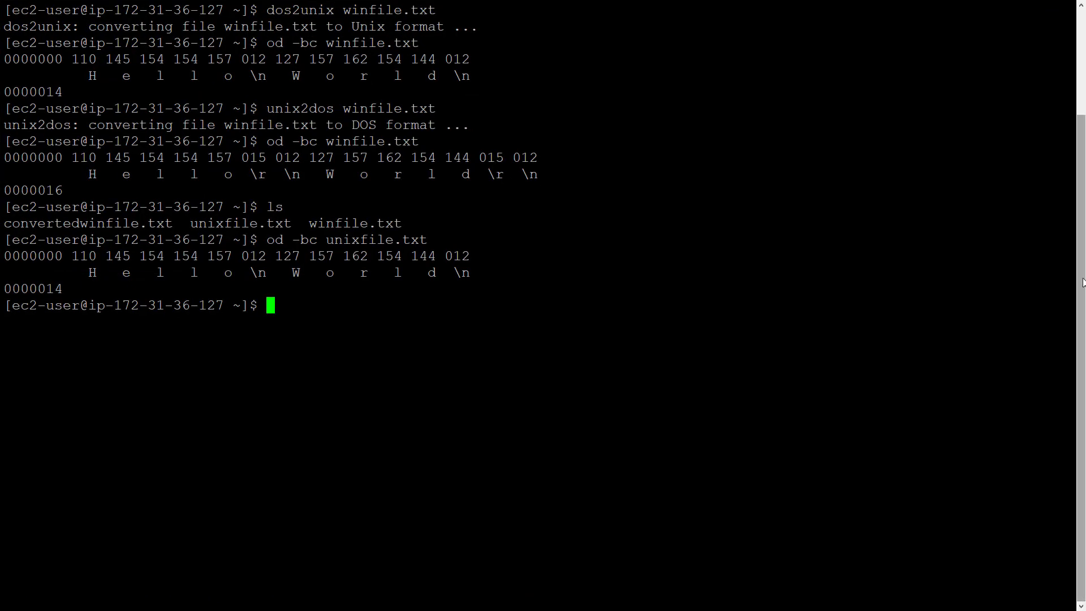
text(unix2)
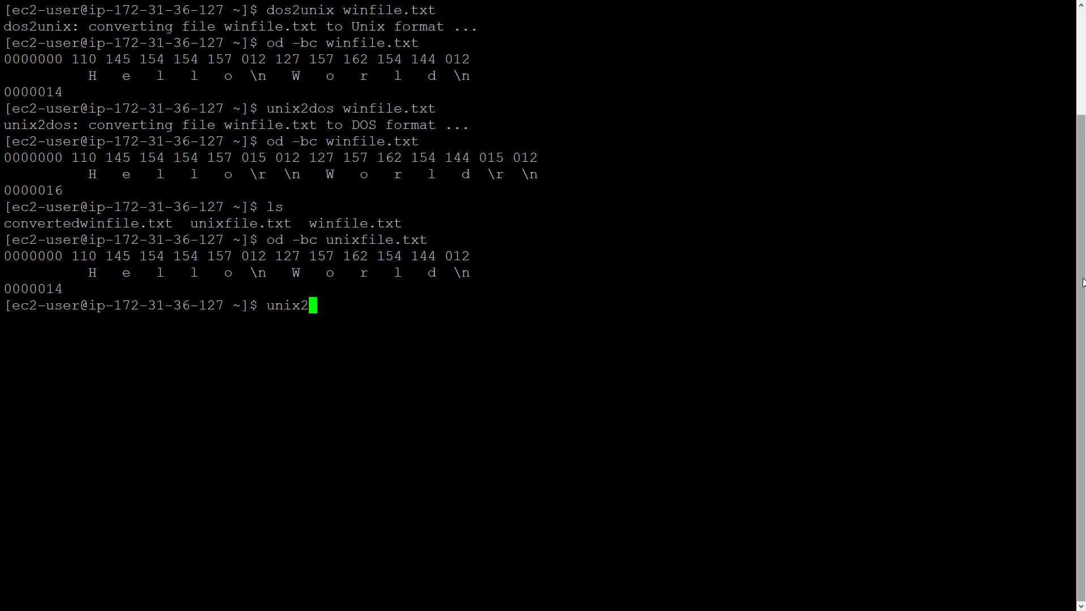
text(dos)
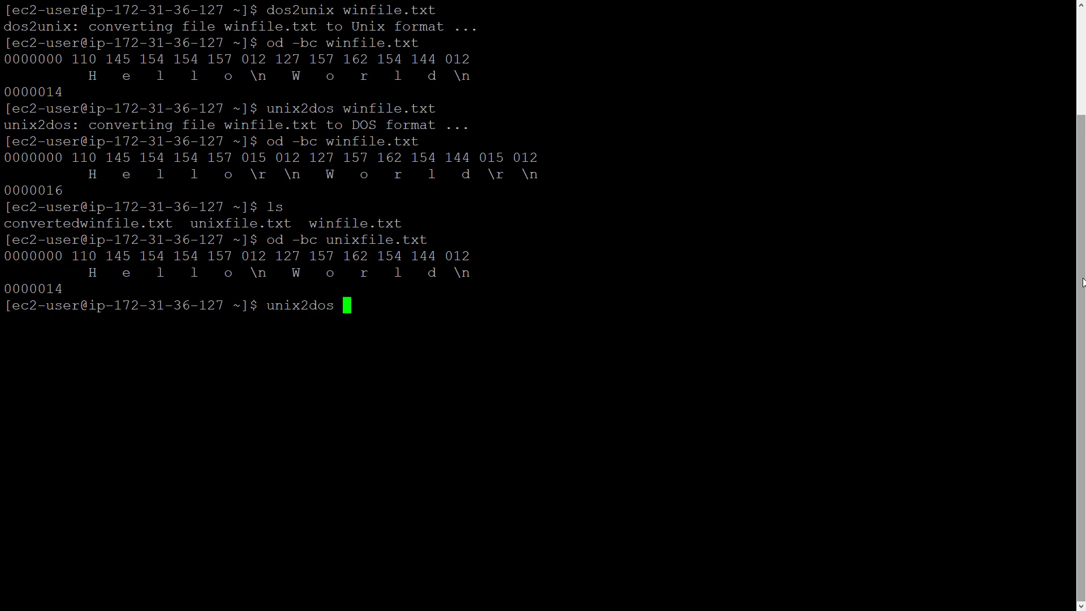
text(unixfile.txt)
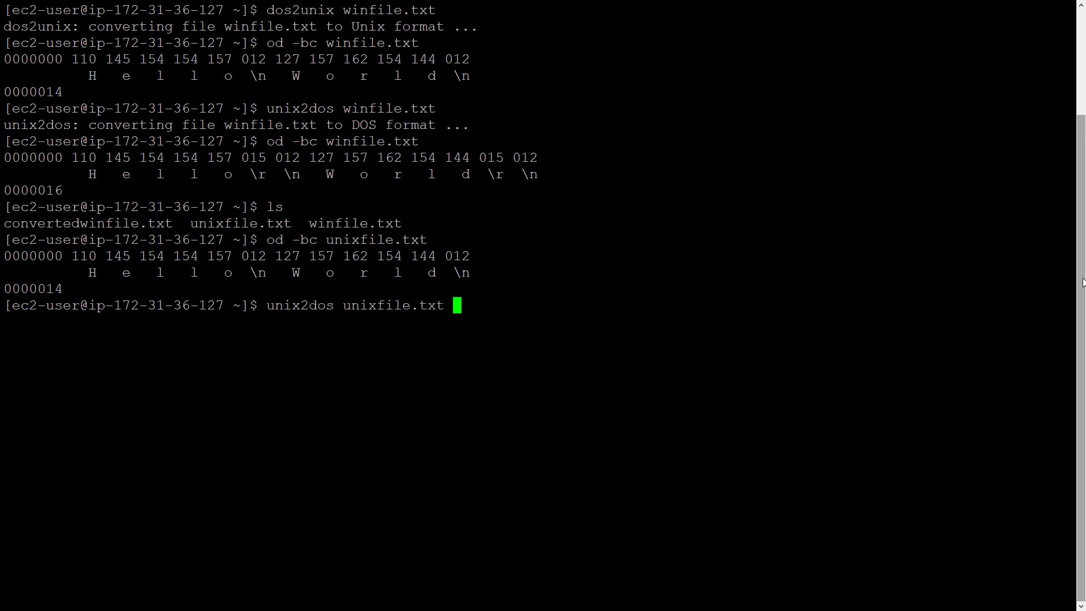
key(Return)
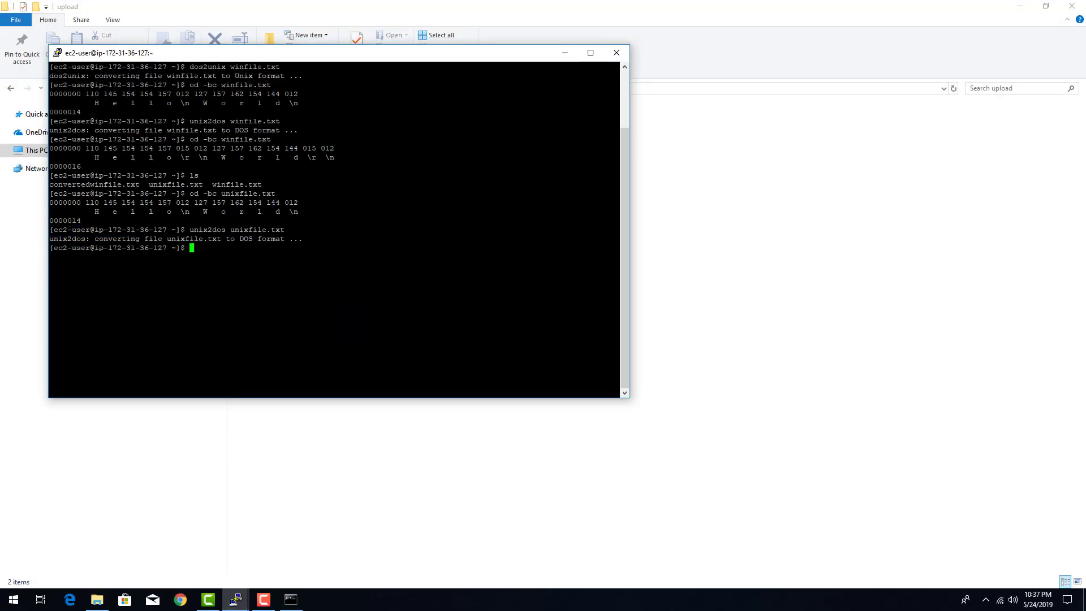
click(290, 598)
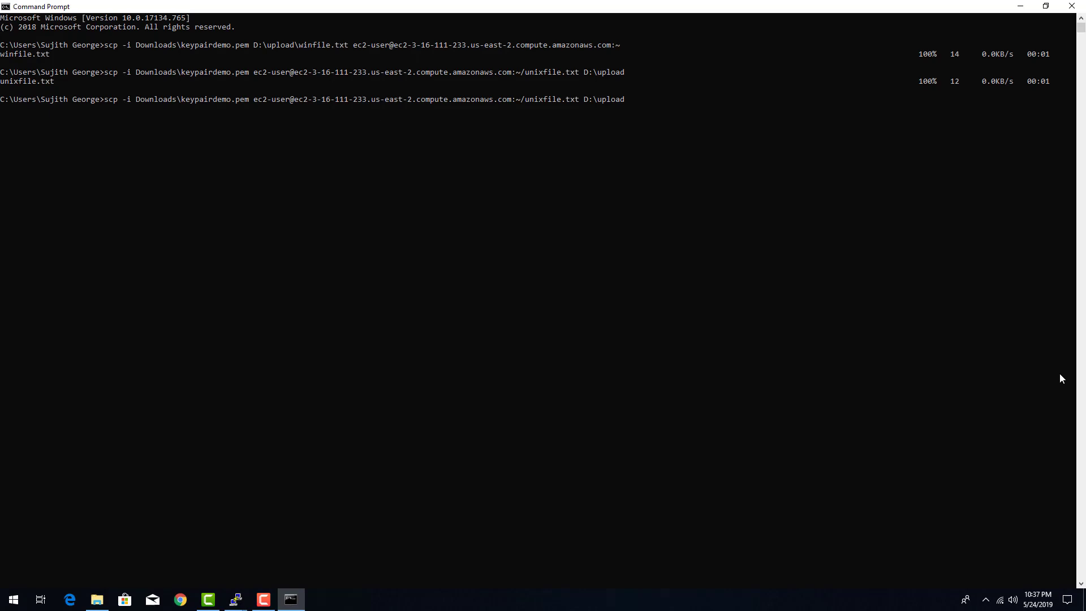
Rerun the scp download of unixfile.txt to D:\upload, replacing the earlier copy.
key(Return)
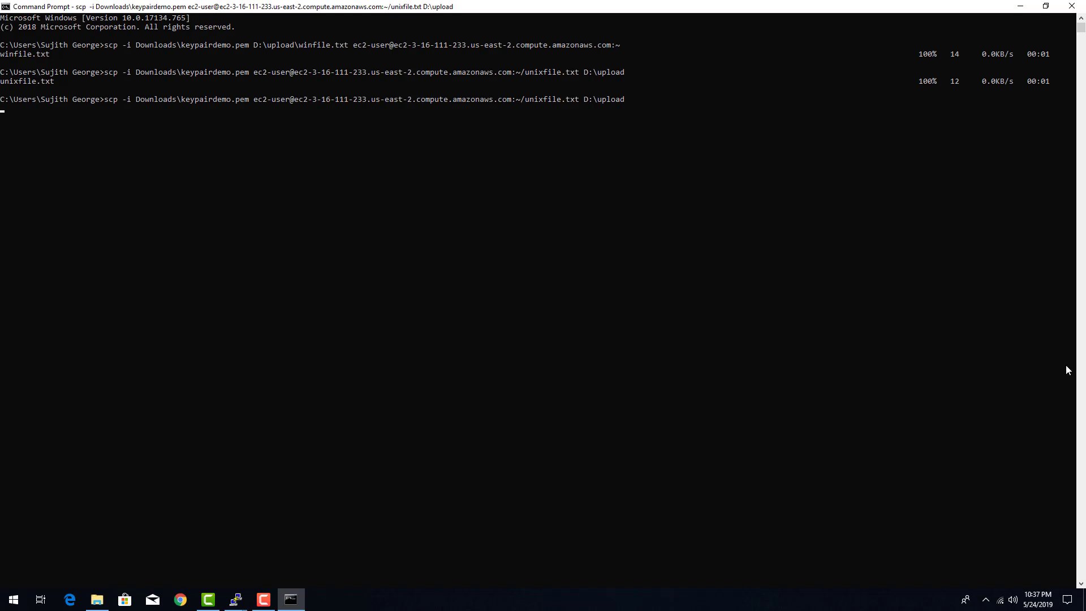
key(Return)
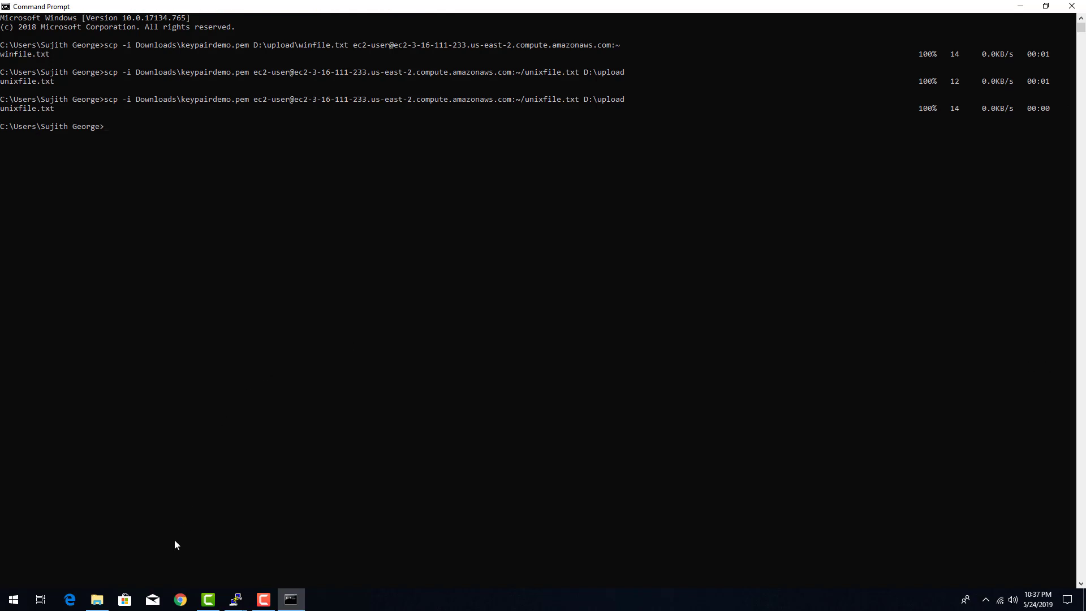
click(96, 605)
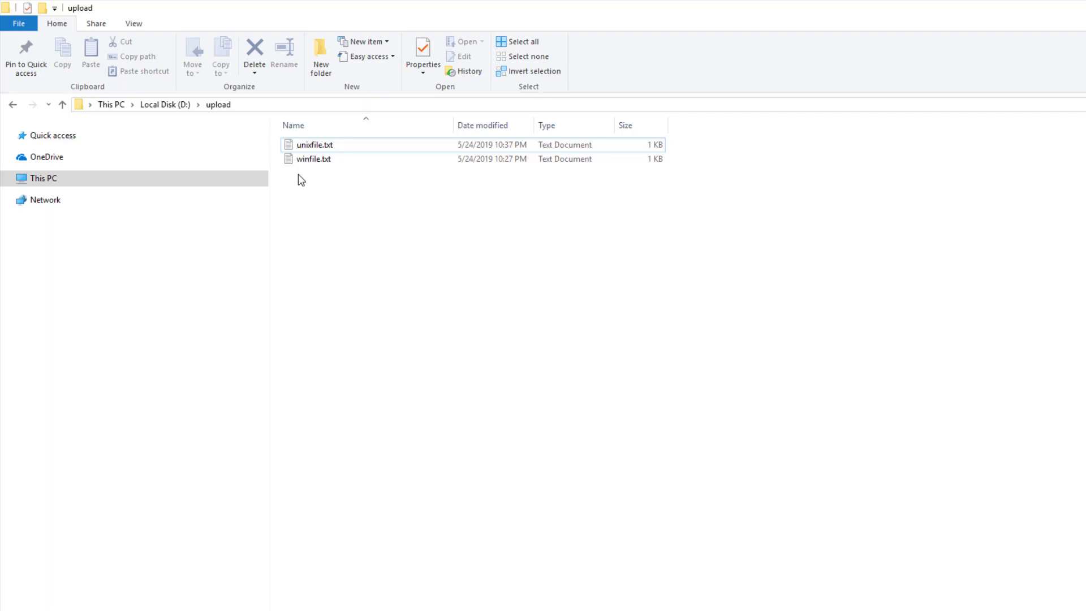
double_click(314, 145)
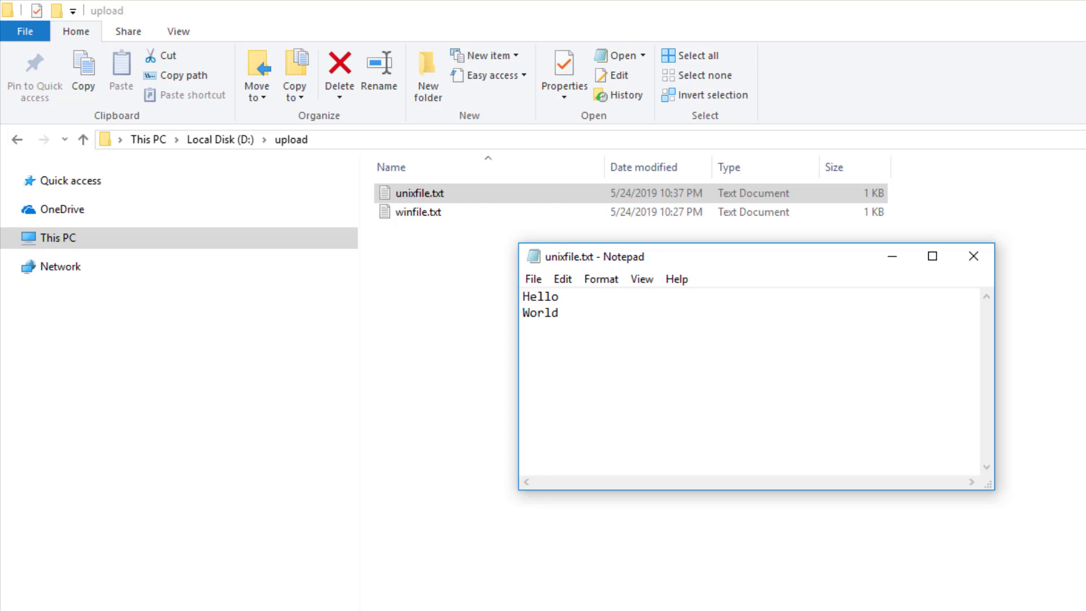
mouse_move(975, 256)
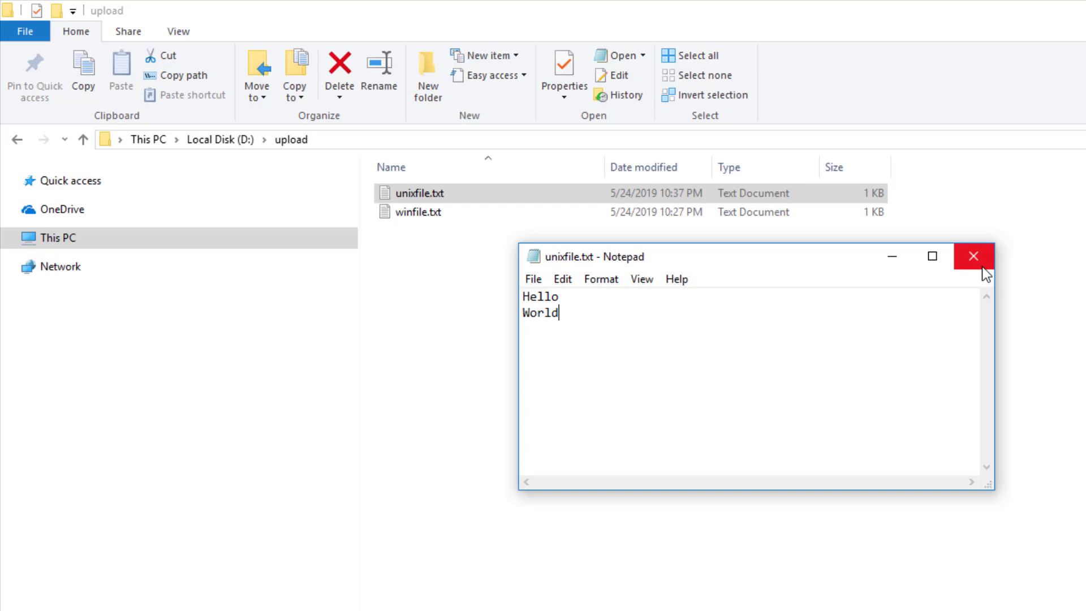
click(975, 256)
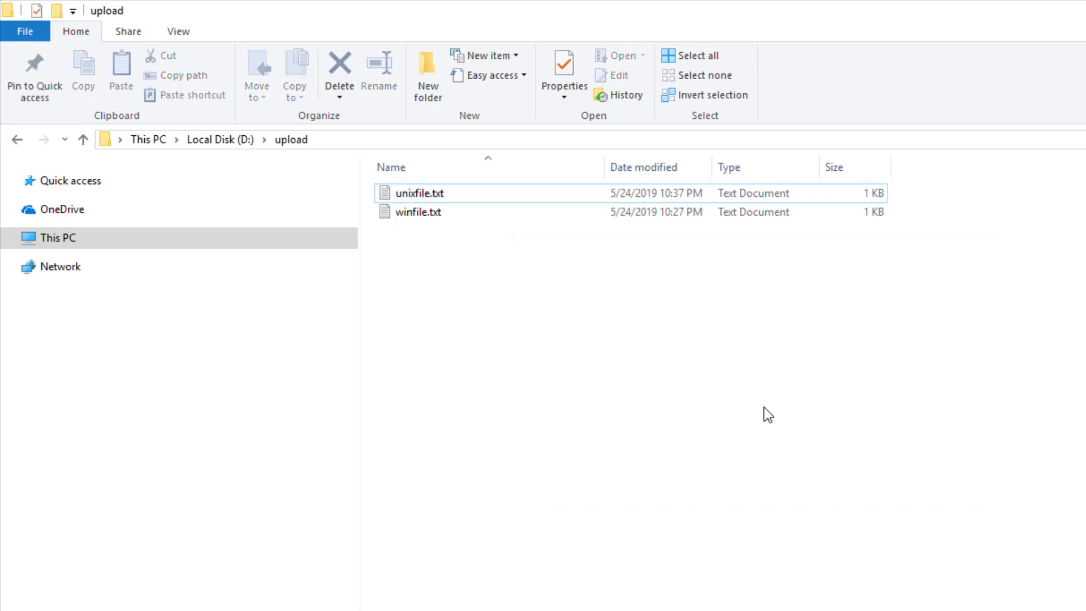